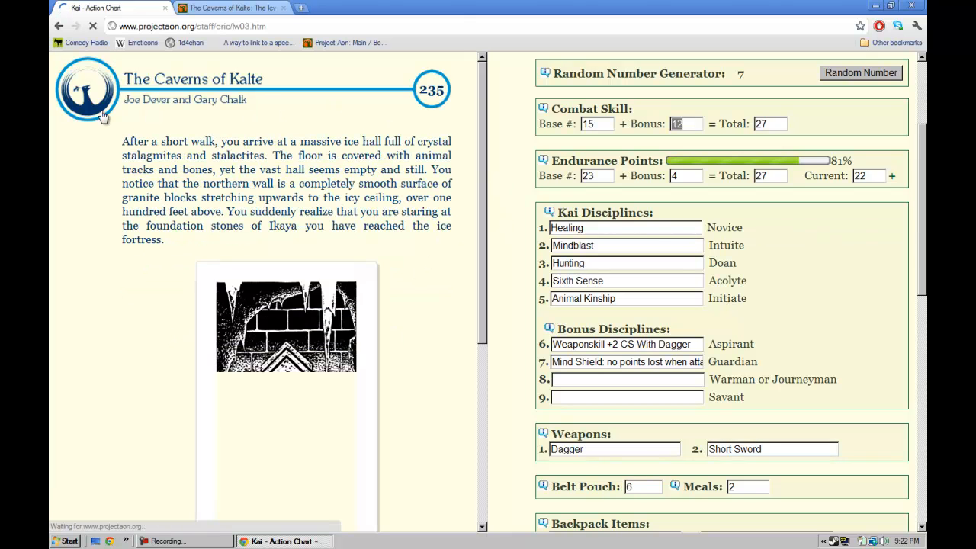
# Step: Open the ice fortress illustration in a new tab and scroll to section 235's choices, 52 or 115
pyautogui.scroll(-3)
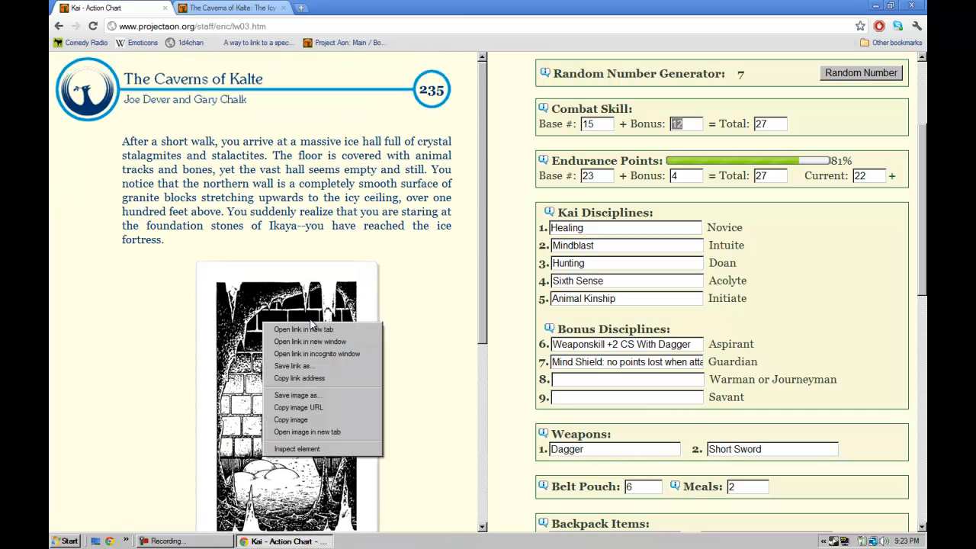
pyautogui.click(303, 329)
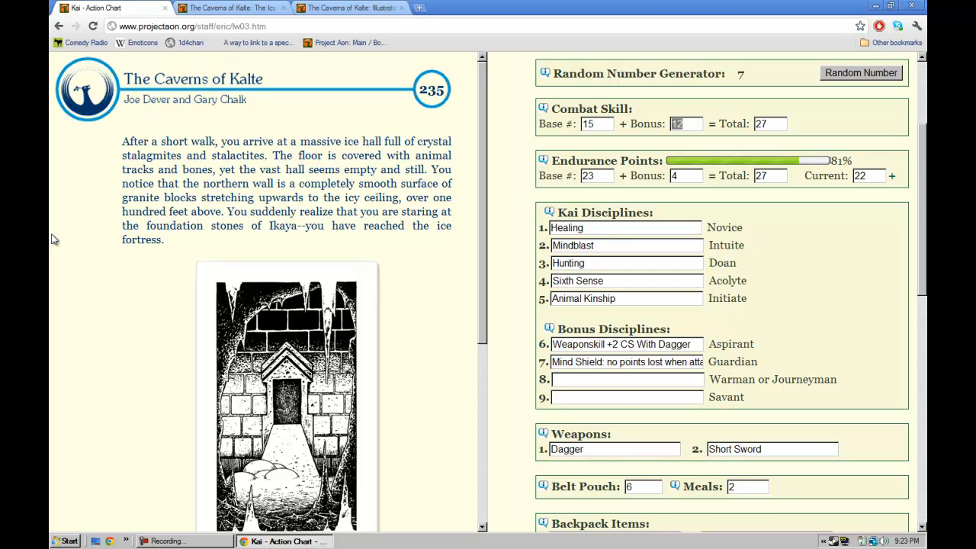
pyautogui.moveTo(75, 231)
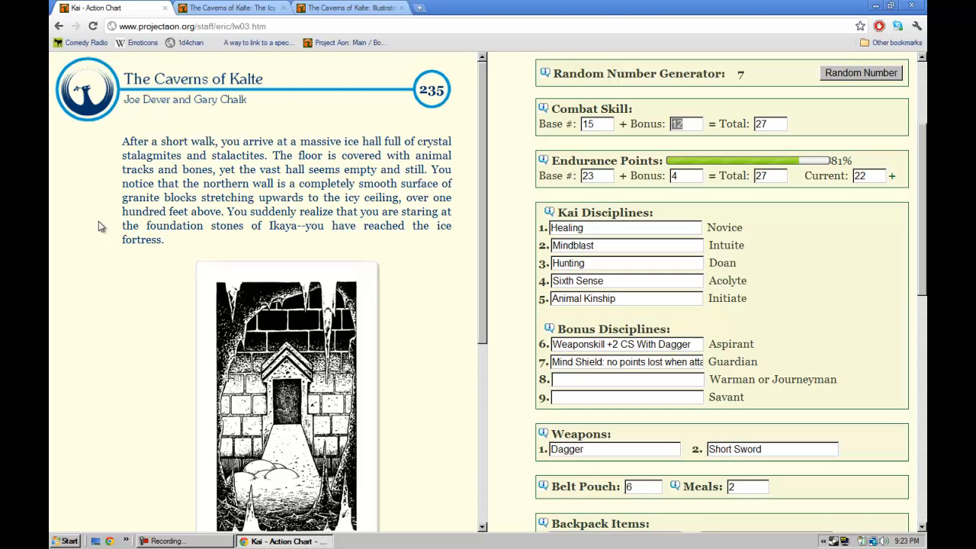
pyautogui.scroll(-3)
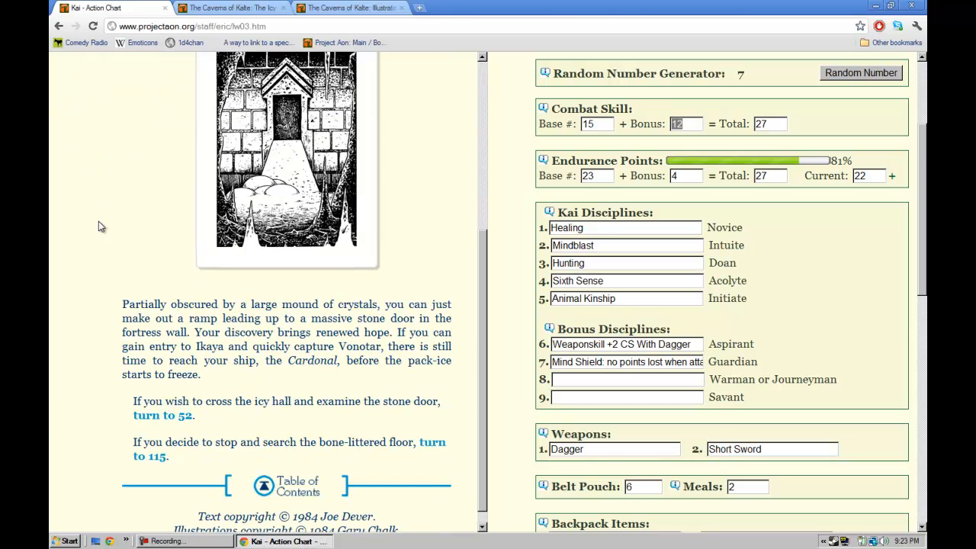
pyautogui.moveTo(229, 264)
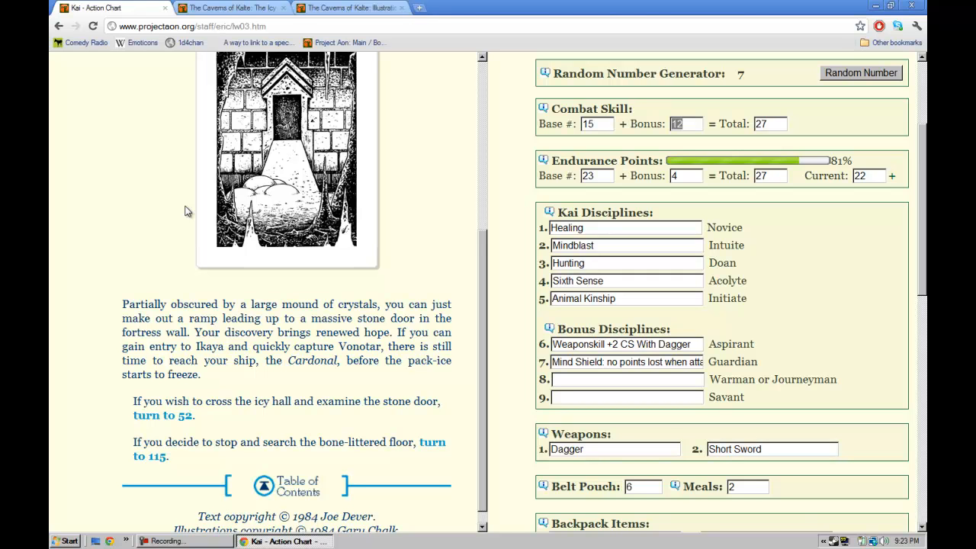
pyautogui.moveTo(130, 224)
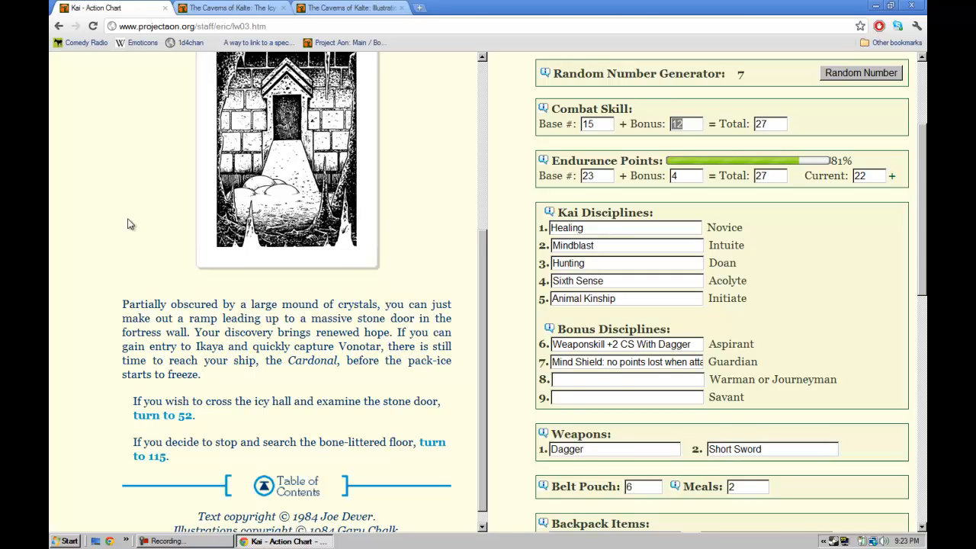
pyautogui.moveTo(166, 198)
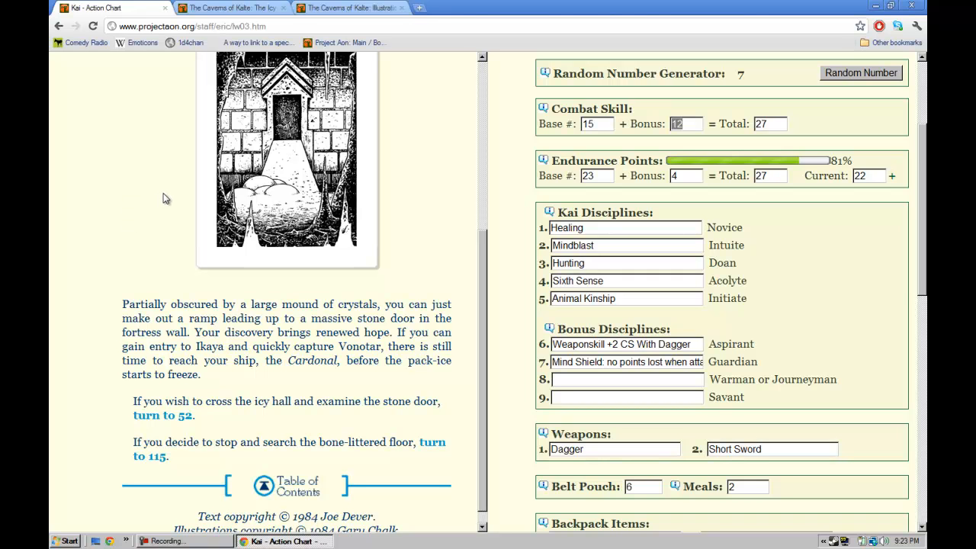
pyautogui.moveTo(154, 208)
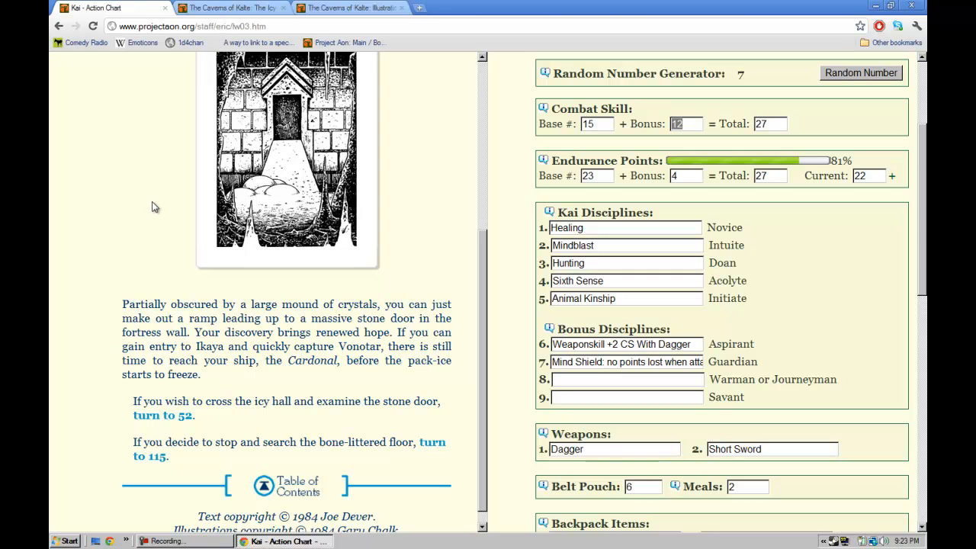
pyautogui.moveTo(150, 266)
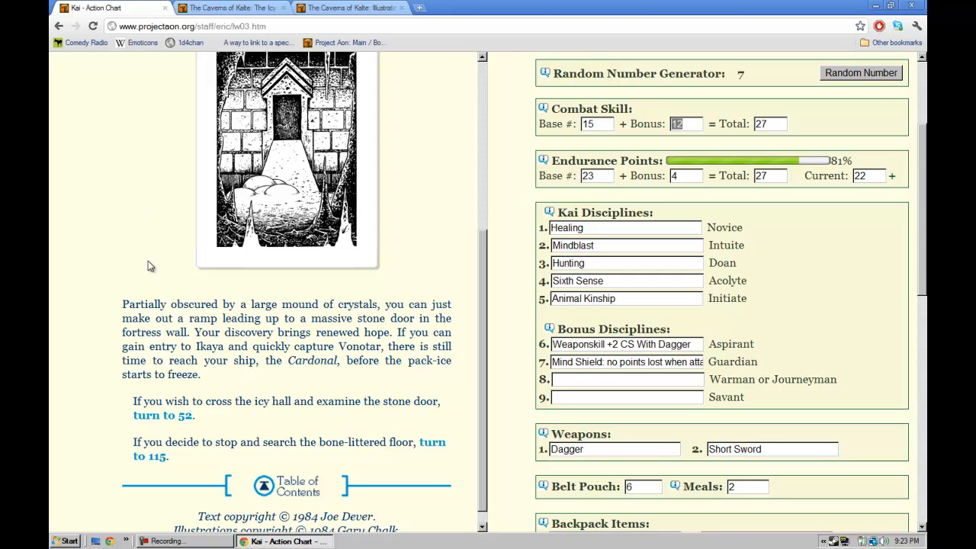
pyautogui.moveTo(427, 454)
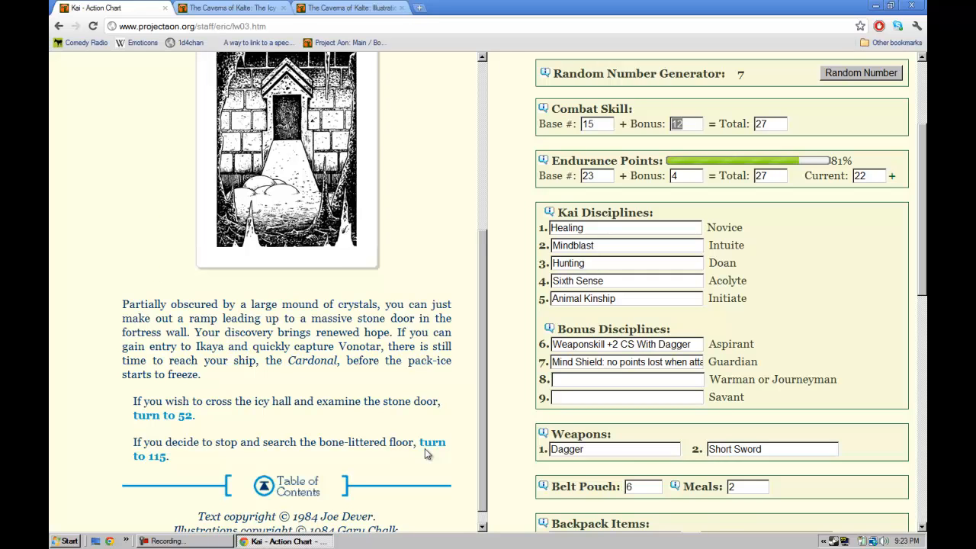
# Step: Search the floor at section 115, then open the bone box at section 218
pyautogui.click(431, 449)
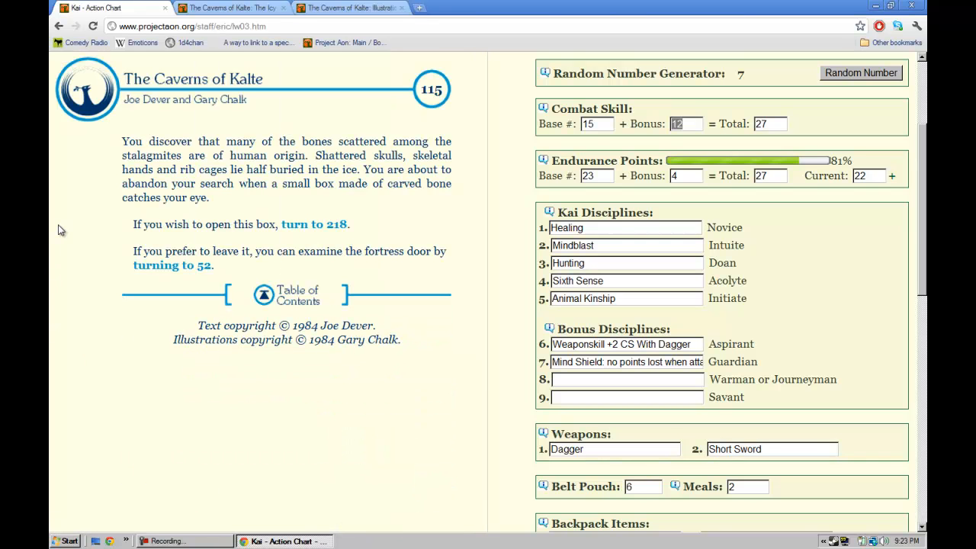
pyautogui.moveTo(317, 126)
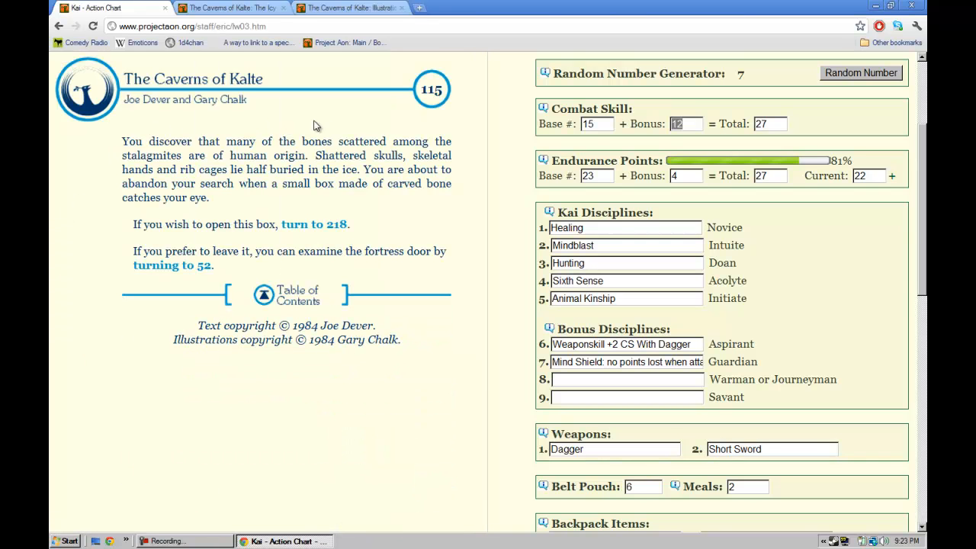
pyautogui.moveTo(437, 132)
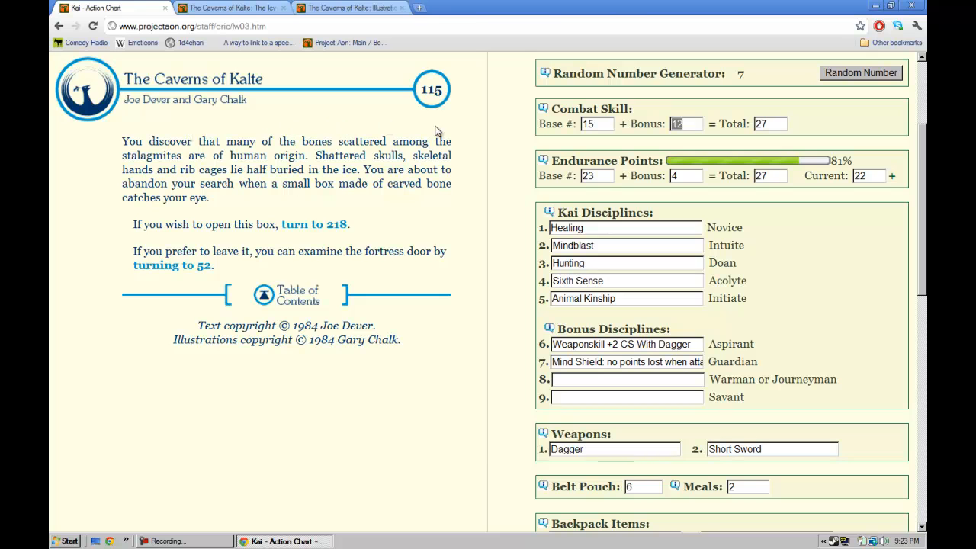
pyautogui.moveTo(260, 118)
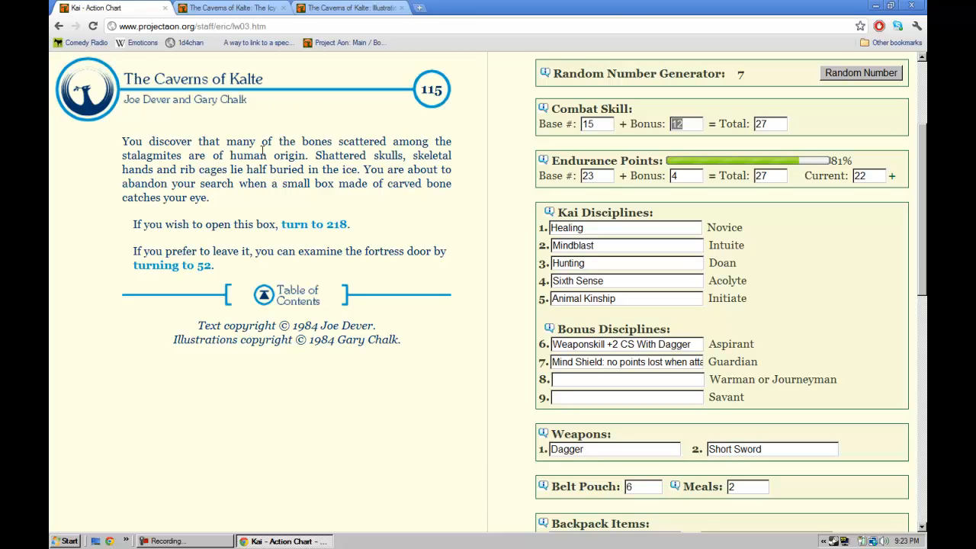
pyautogui.moveTo(296, 130)
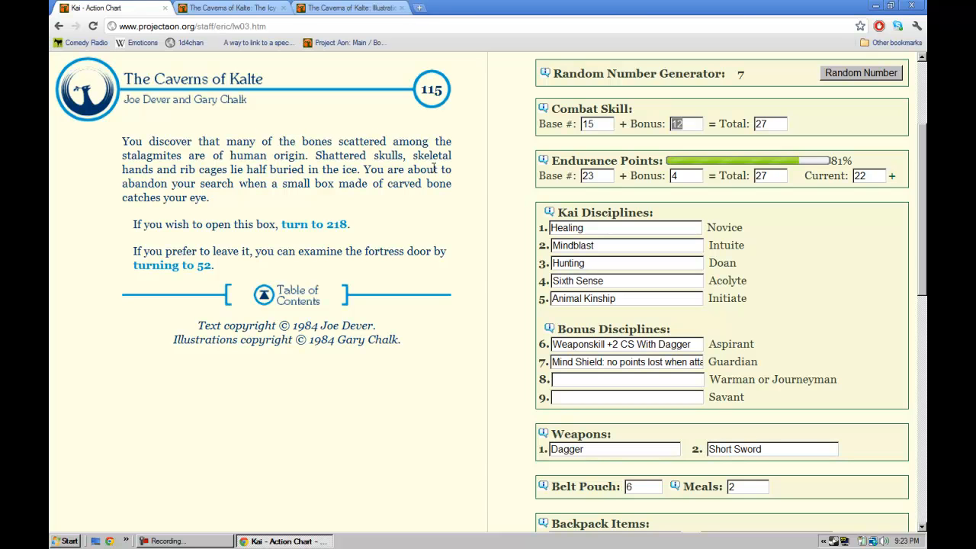
pyautogui.click(314, 224)
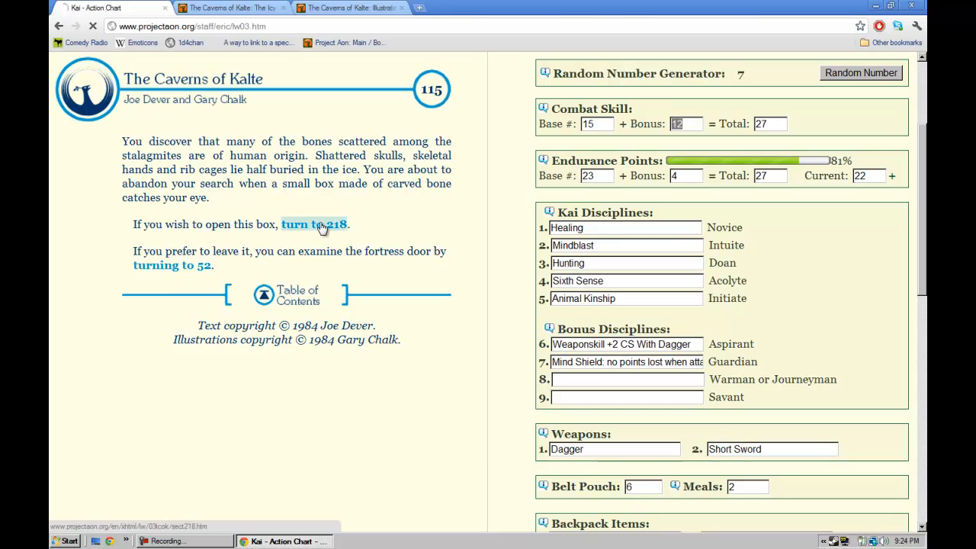
pyautogui.click(314, 224)
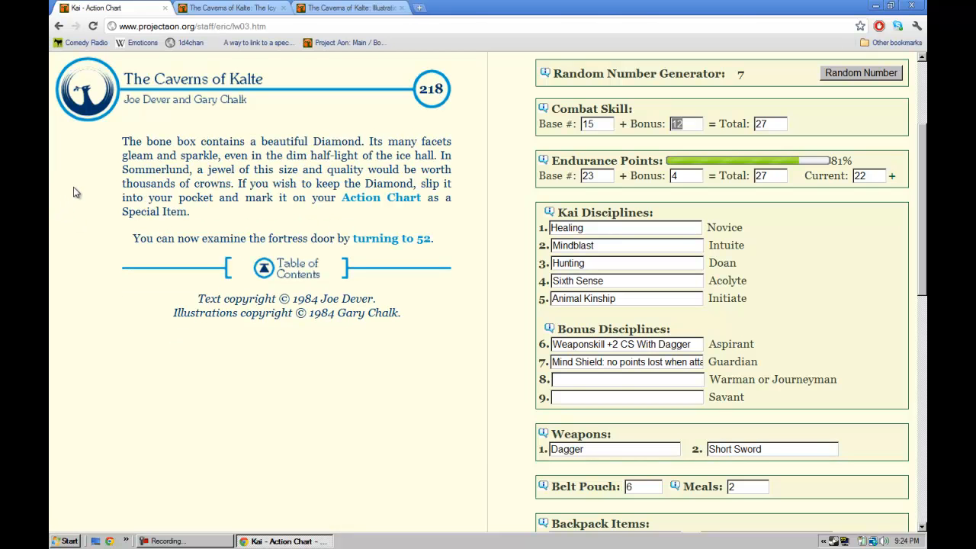
pyautogui.moveTo(168, 136)
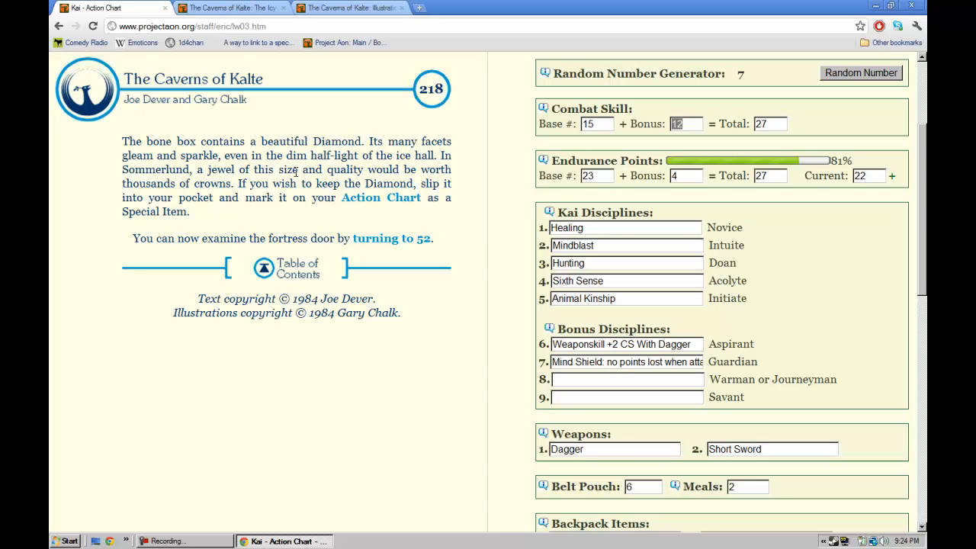
pyautogui.moveTo(491, 381)
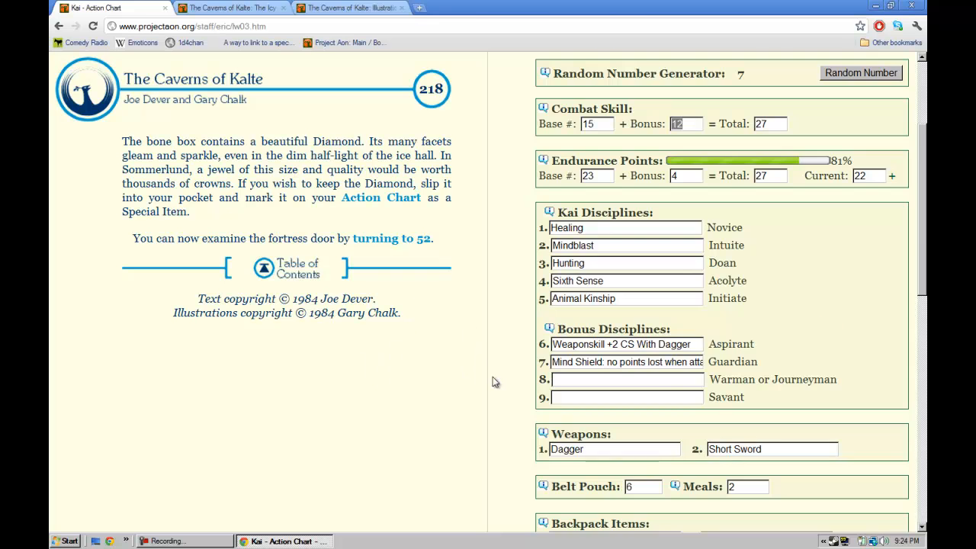
# Step: Enter 'Diamond' in Special Items slot 09 and turn to section 52
pyautogui.scroll(-3)
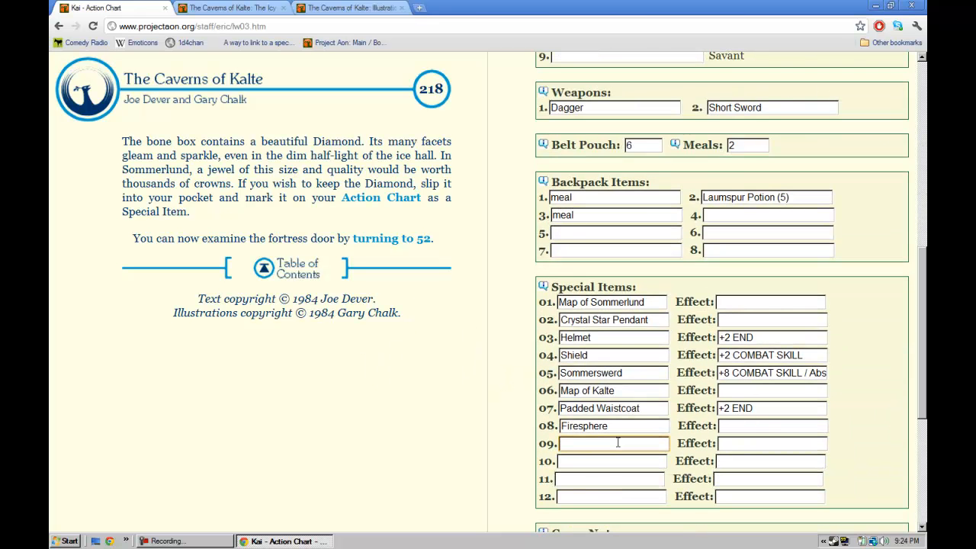
pyautogui.write('Diamond')
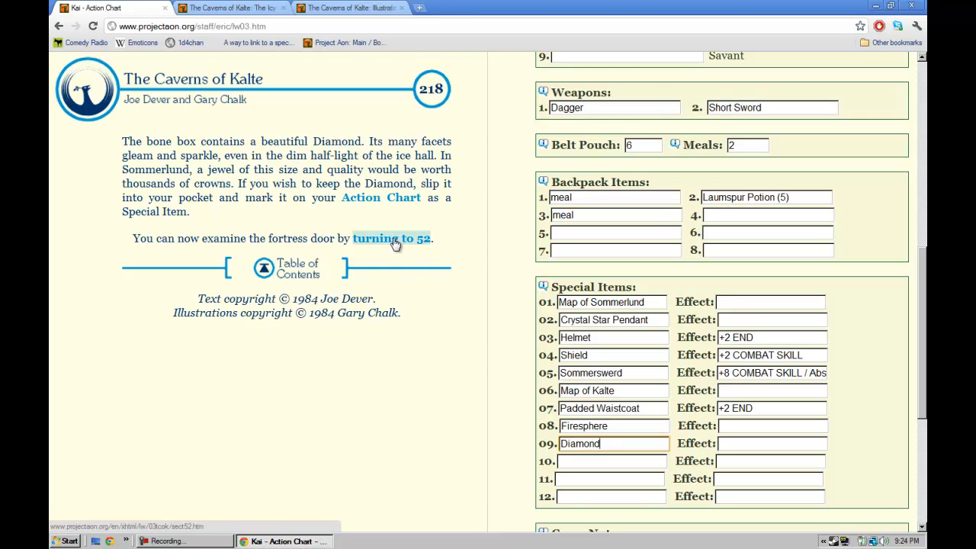
pyautogui.click(390, 238)
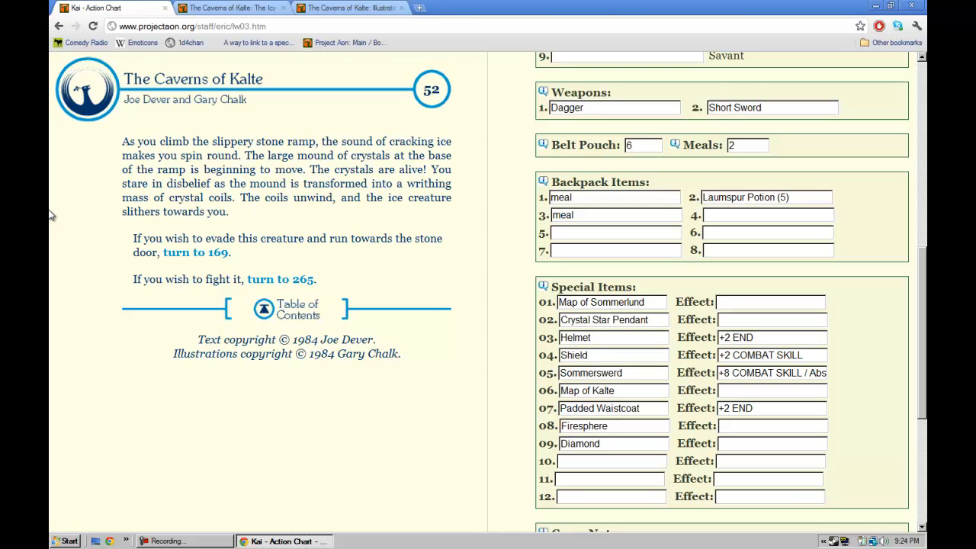
pyautogui.moveTo(61, 197)
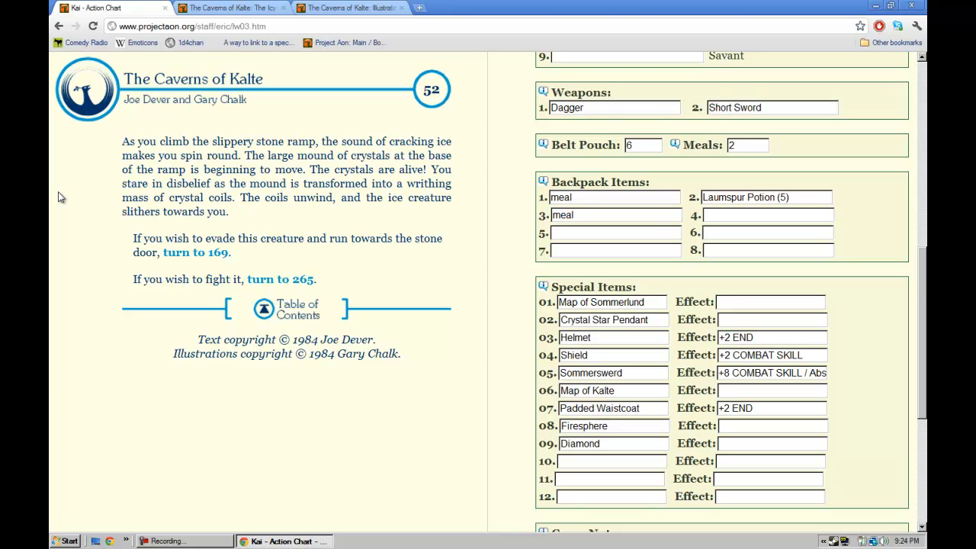
pyautogui.moveTo(84, 181)
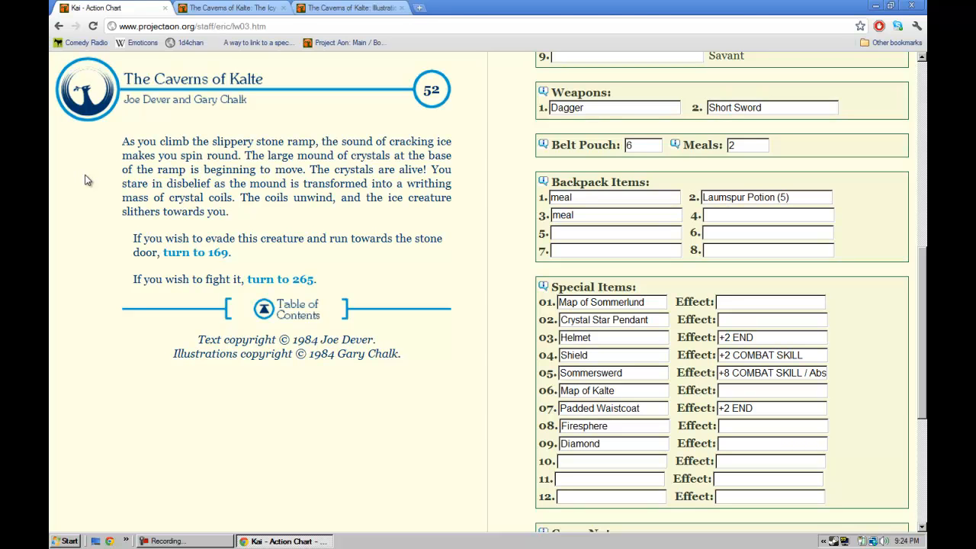
pyautogui.moveTo(122, 177)
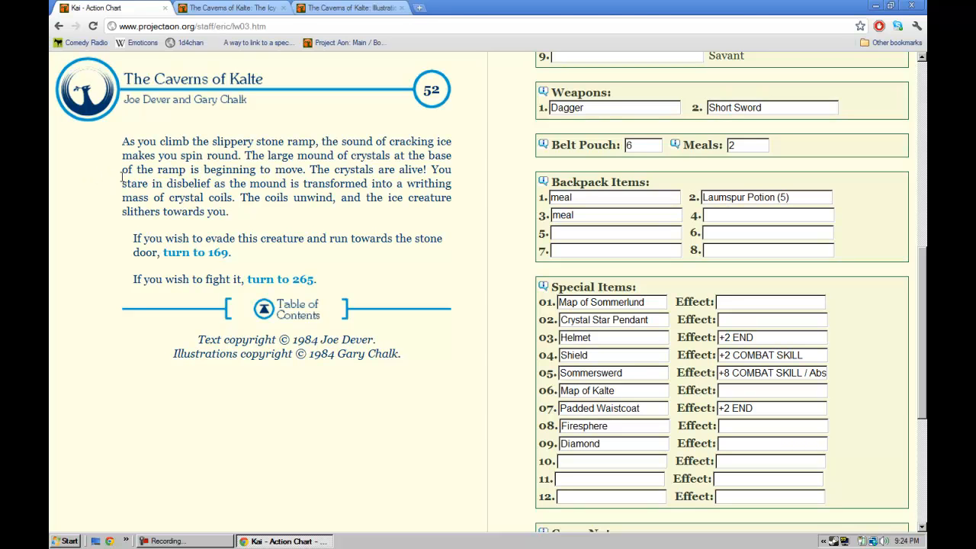
pyautogui.moveTo(298, 242)
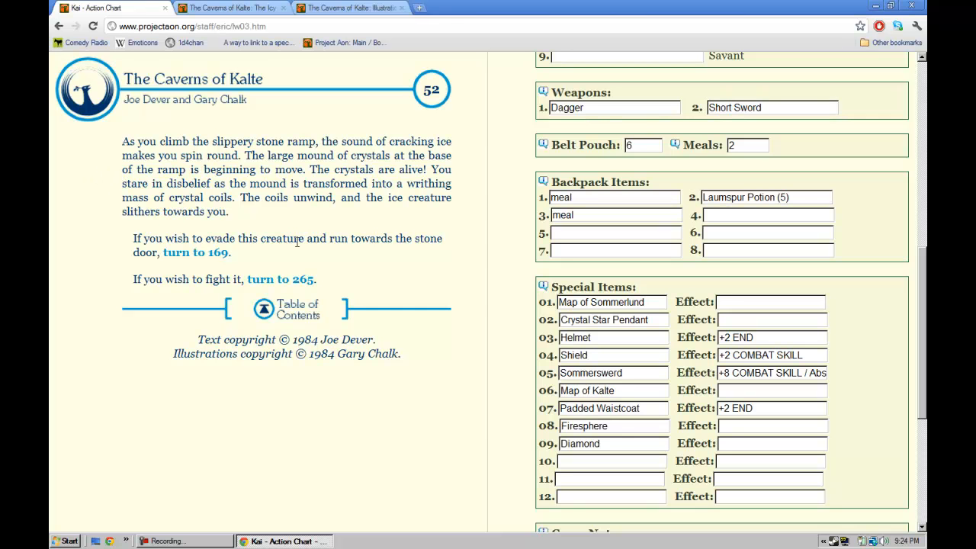
# Step: Fight the creature at section 265 and cut the Combat Skill Bonus from 12 to 10
pyautogui.click(280, 279)
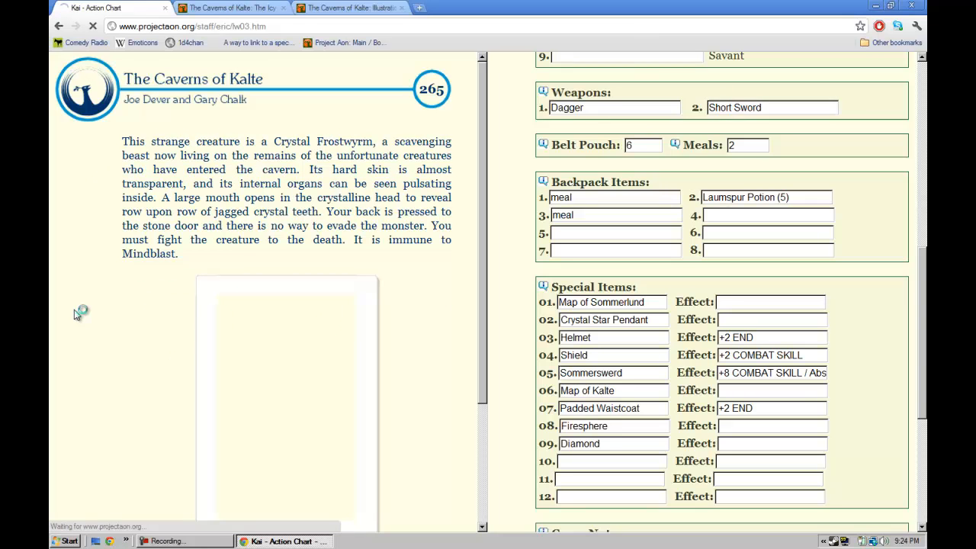
pyautogui.scroll(-3)
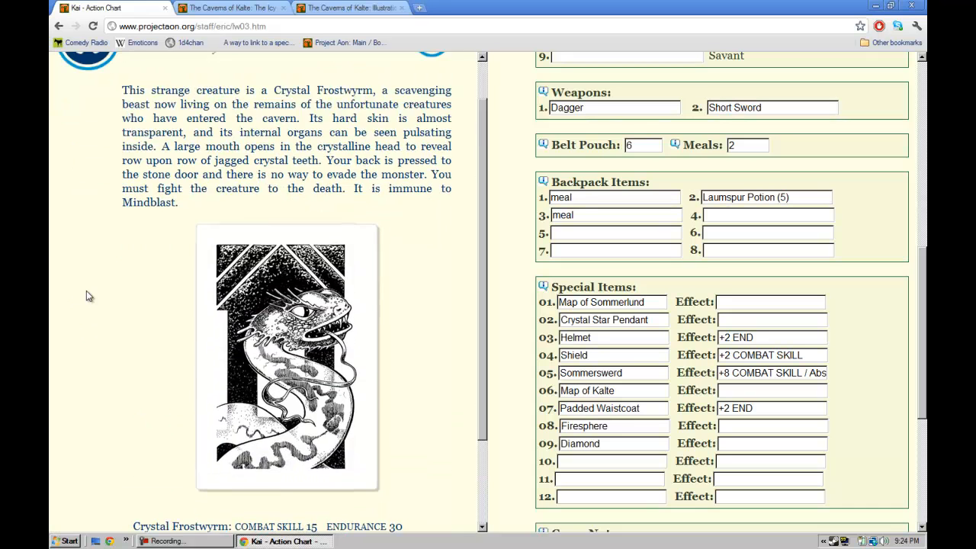
pyautogui.scroll(3)
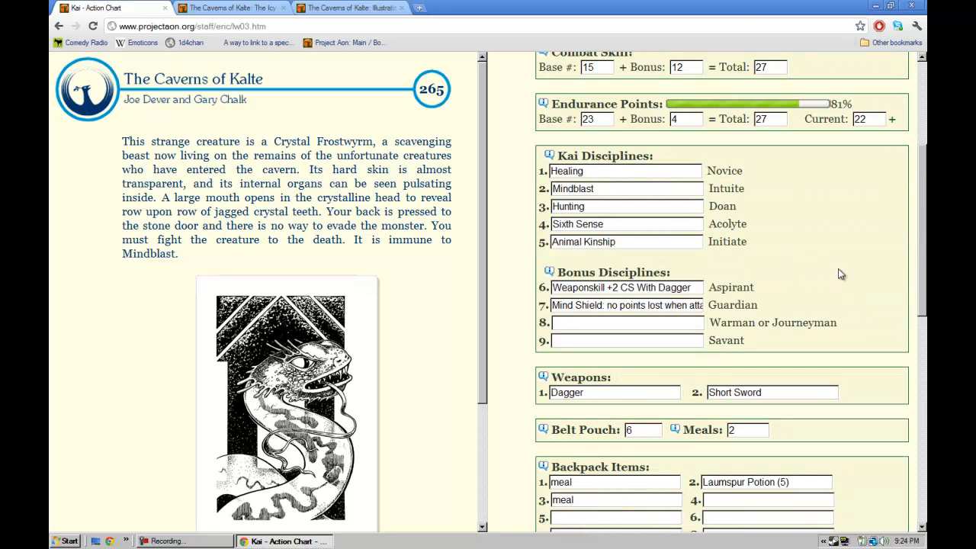
pyautogui.scroll(-3)
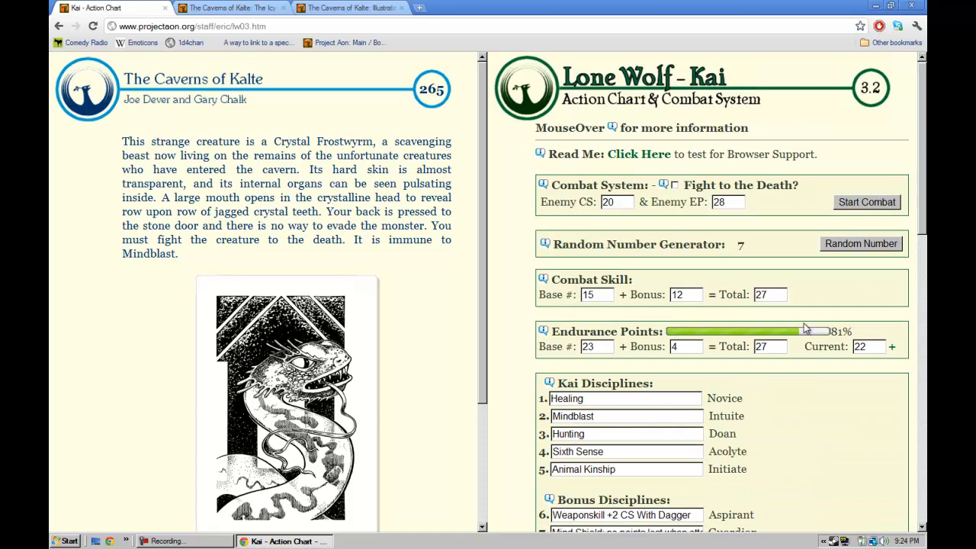
pyautogui.click(868, 346)
pyautogui.write('25')
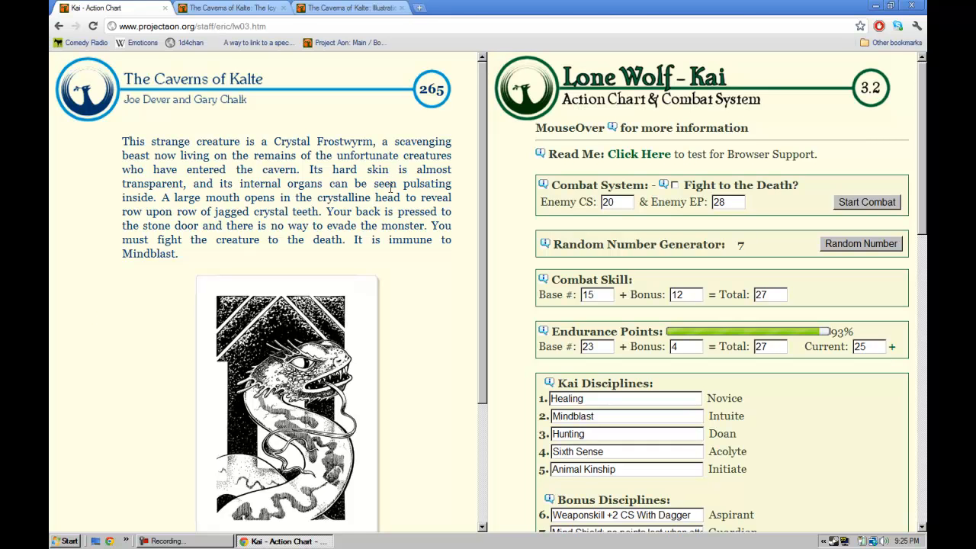
pyautogui.moveTo(87, 263)
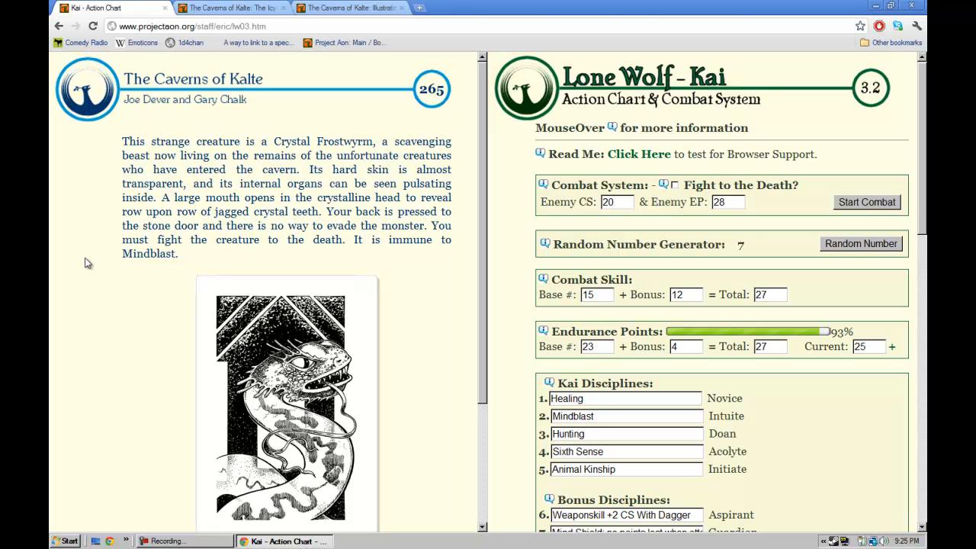
pyautogui.moveTo(80, 262)
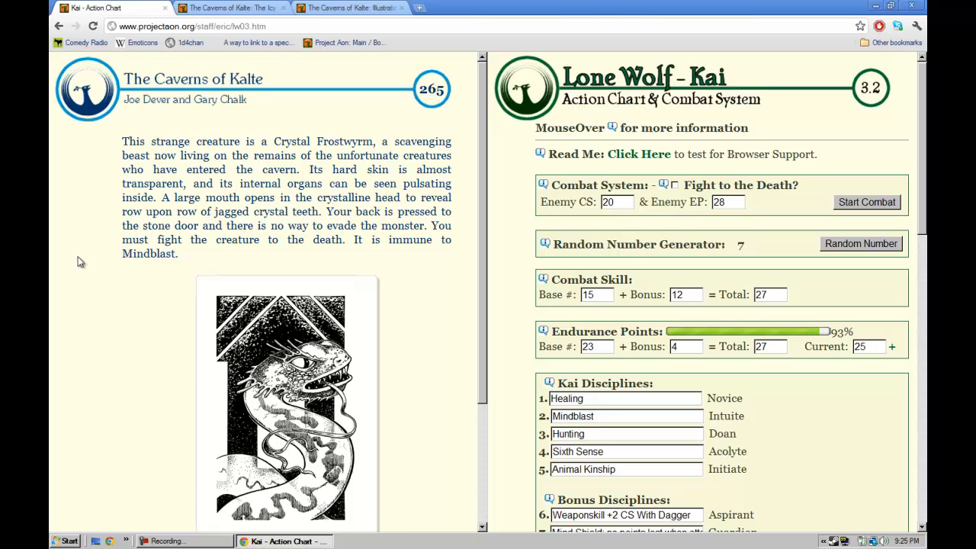
pyautogui.scroll(-3)
pyautogui.write('10')
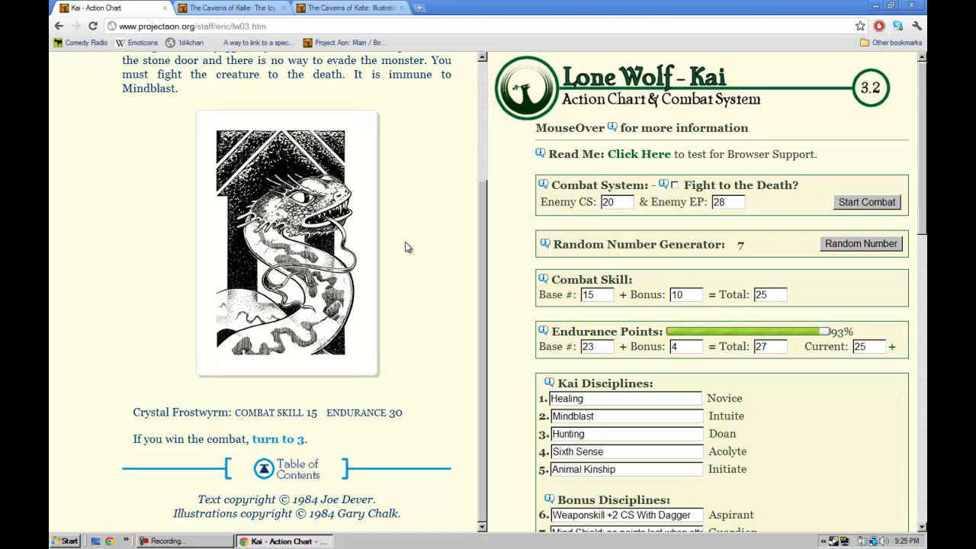
# Step: Fight the Frostwyrm at enemy CS 15, EP 30, win in three rounds, and turn to 3
pyautogui.click(616, 202)
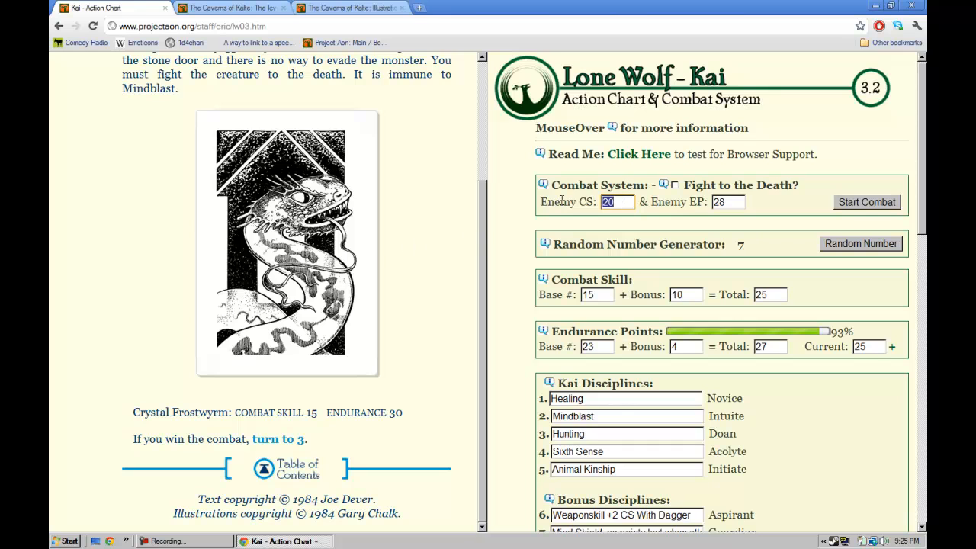
pyautogui.write('15')
pyautogui.click(728, 201)
pyautogui.write('30')
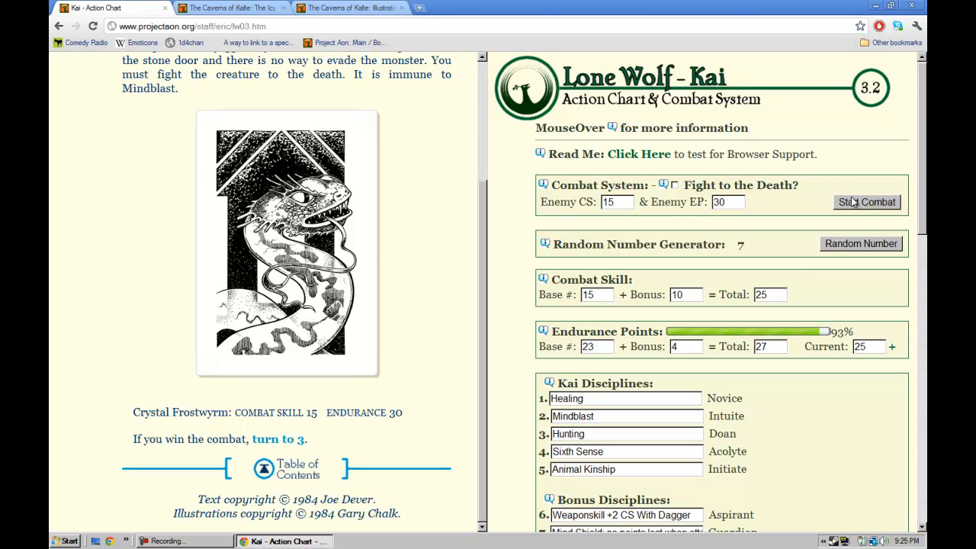
pyautogui.click(867, 202)
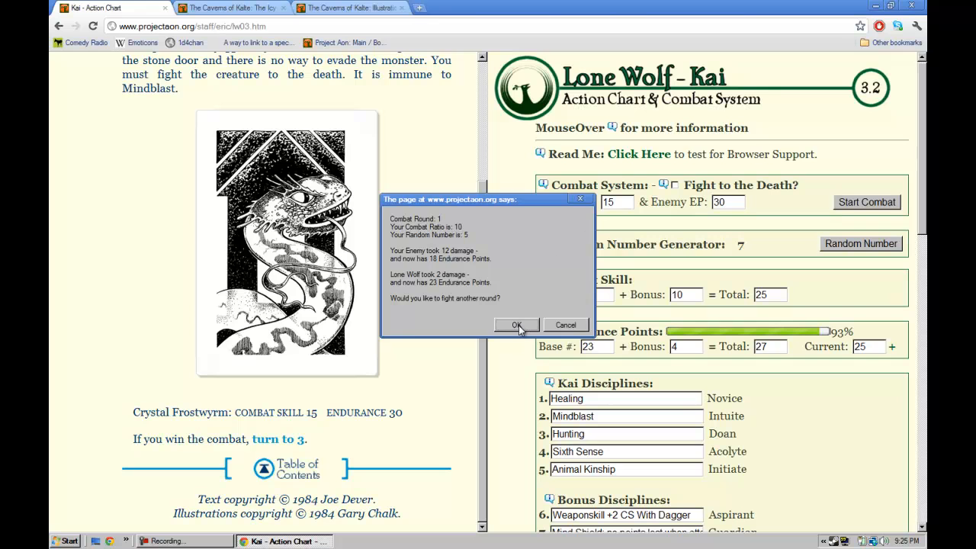
pyautogui.click(516, 325)
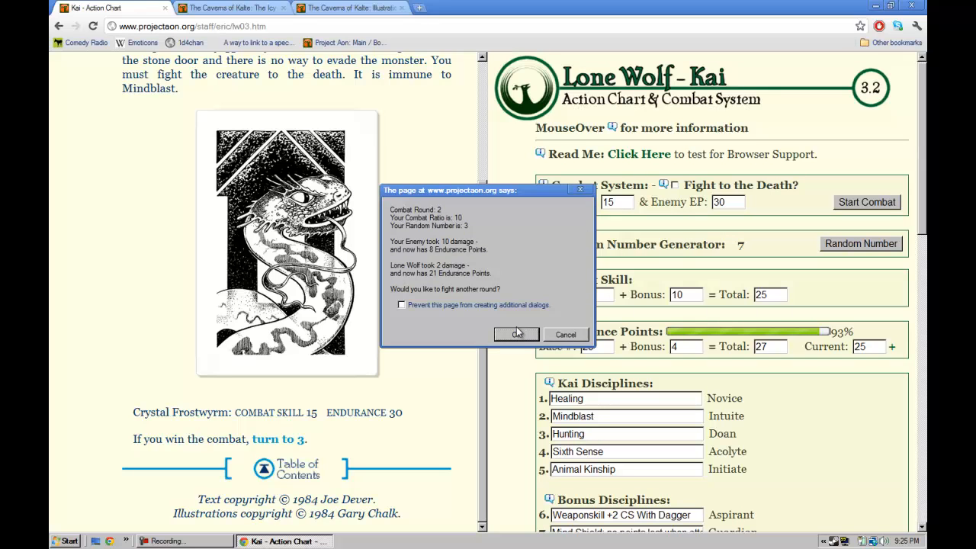
pyautogui.click(517, 334)
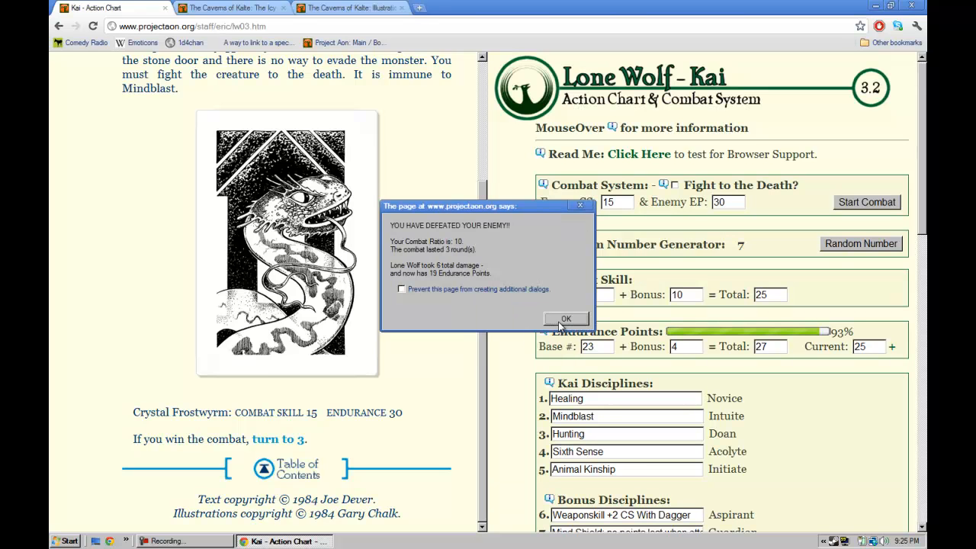
pyautogui.click(566, 318)
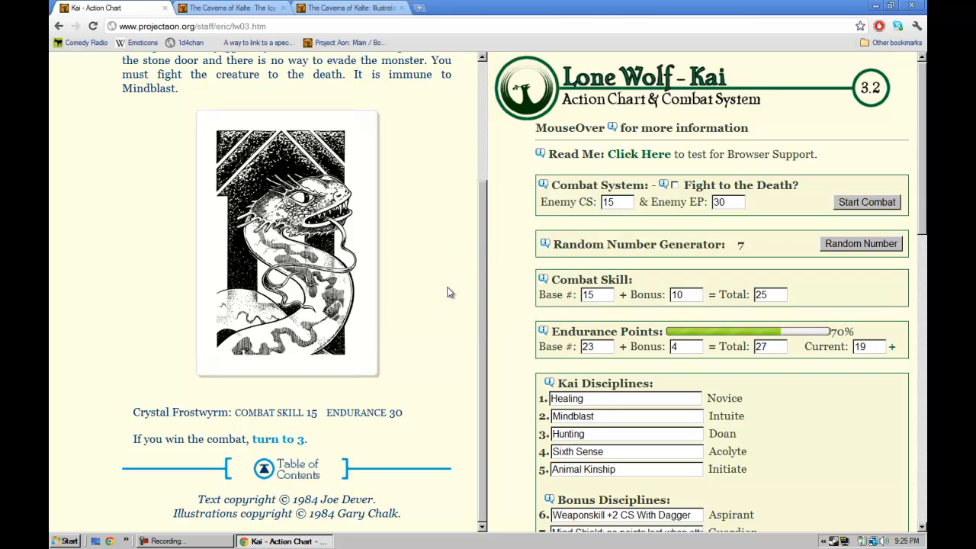
pyautogui.click(278, 438)
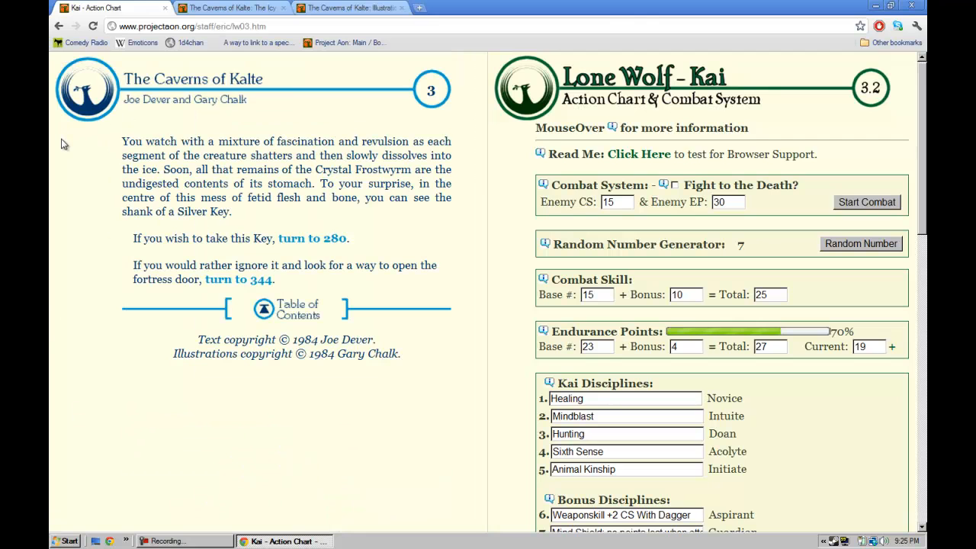
pyautogui.moveTo(76, 150)
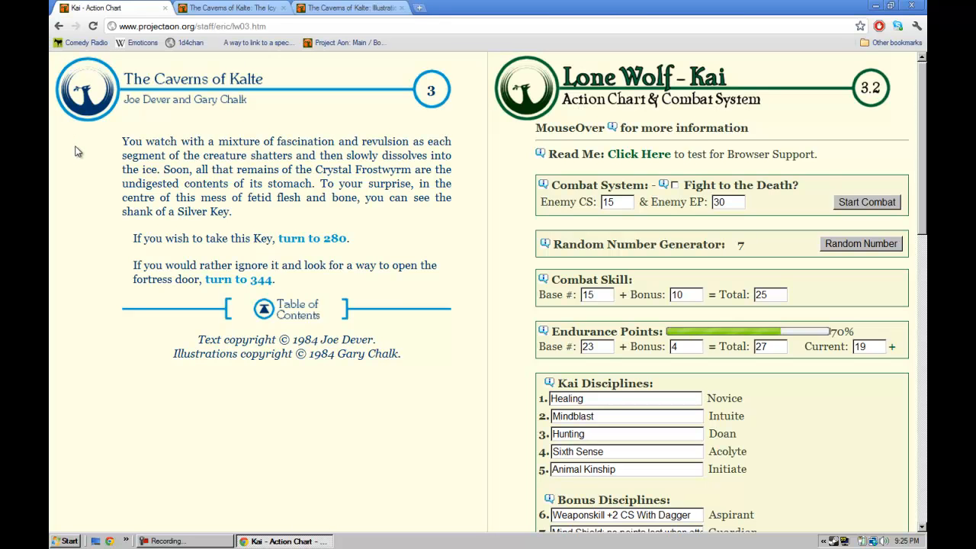
pyautogui.moveTo(94, 153)
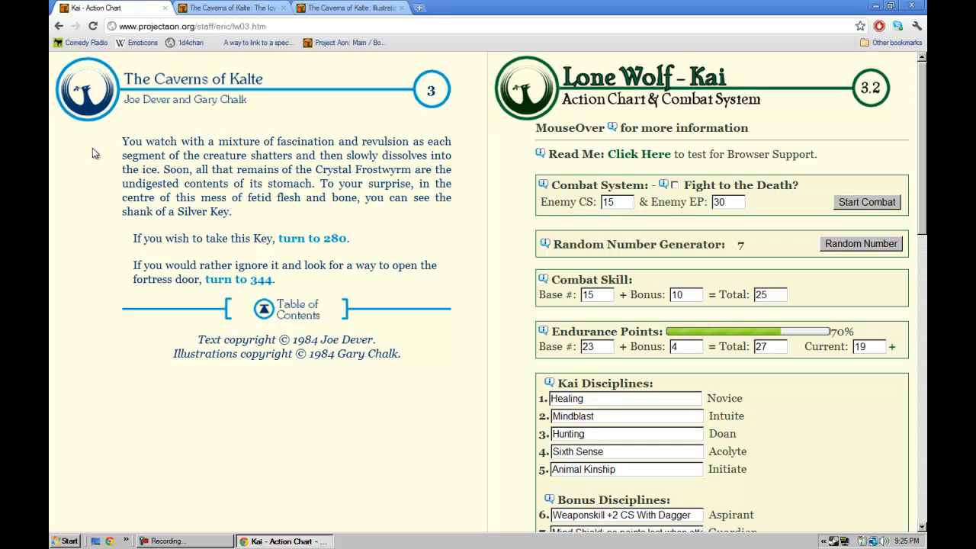
pyautogui.moveTo(112, 251)
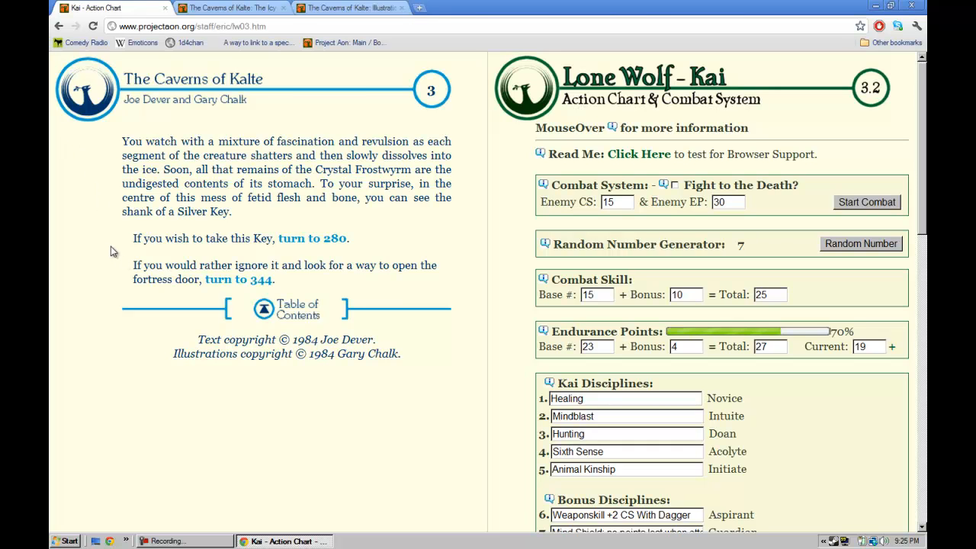
pyautogui.moveTo(97, 251)
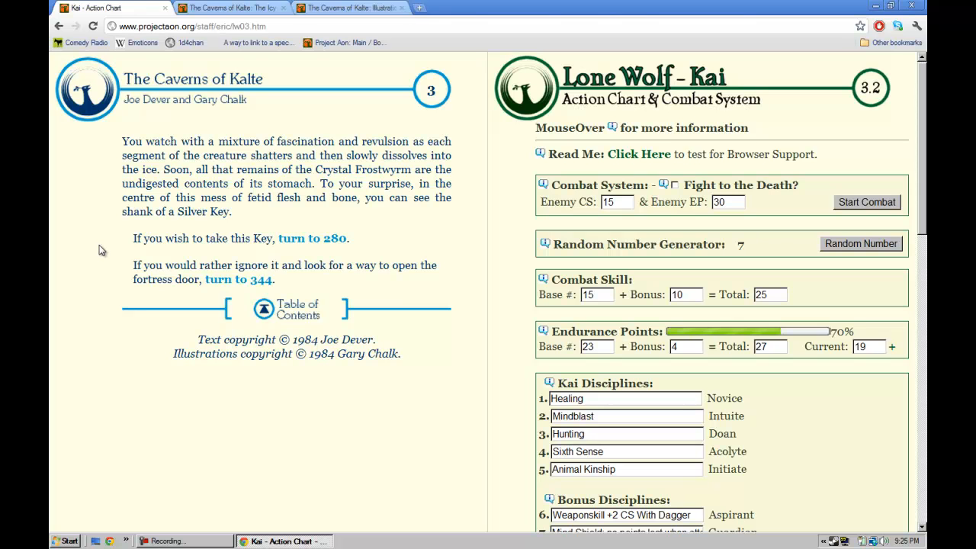
pyautogui.moveTo(158, 251)
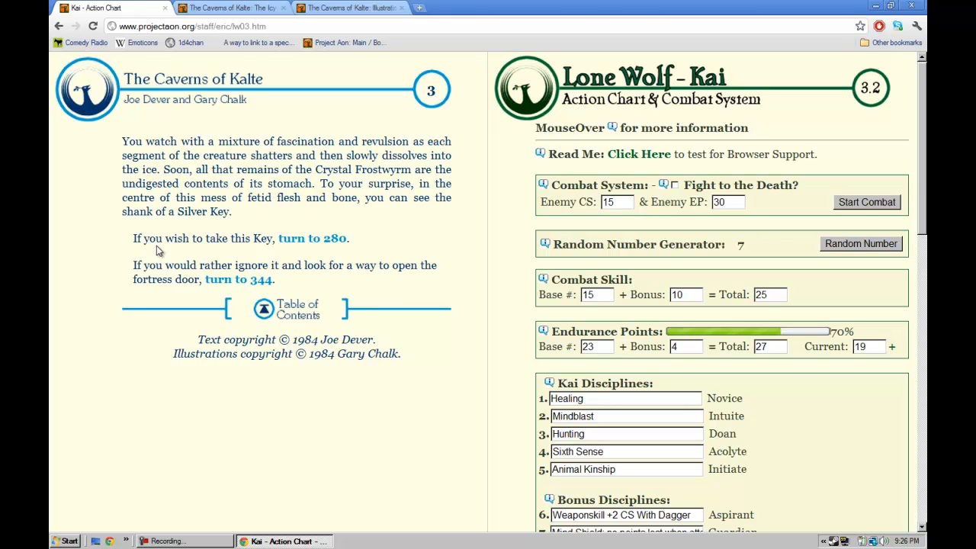
# Step: Take the Silver Key by turning to section 280
pyautogui.click(312, 238)
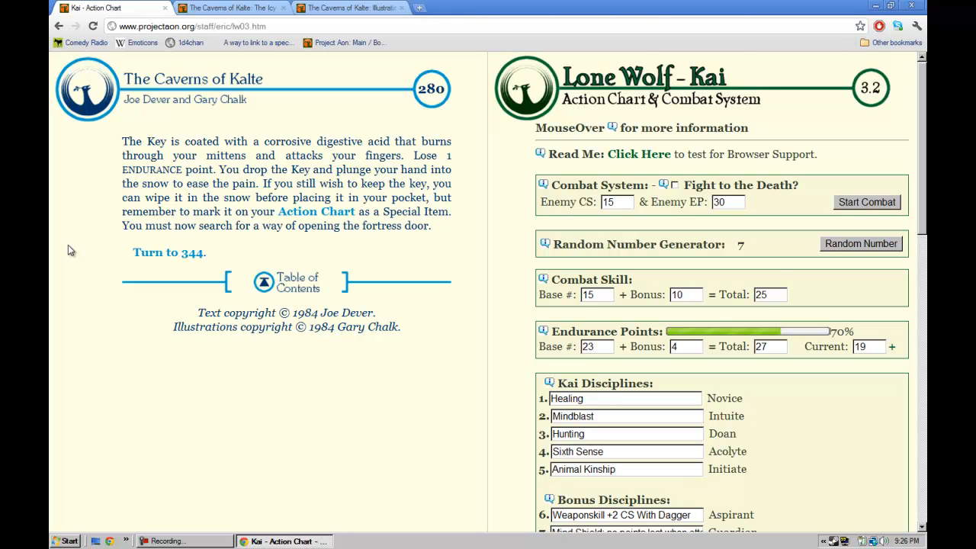
pyautogui.moveTo(54, 231)
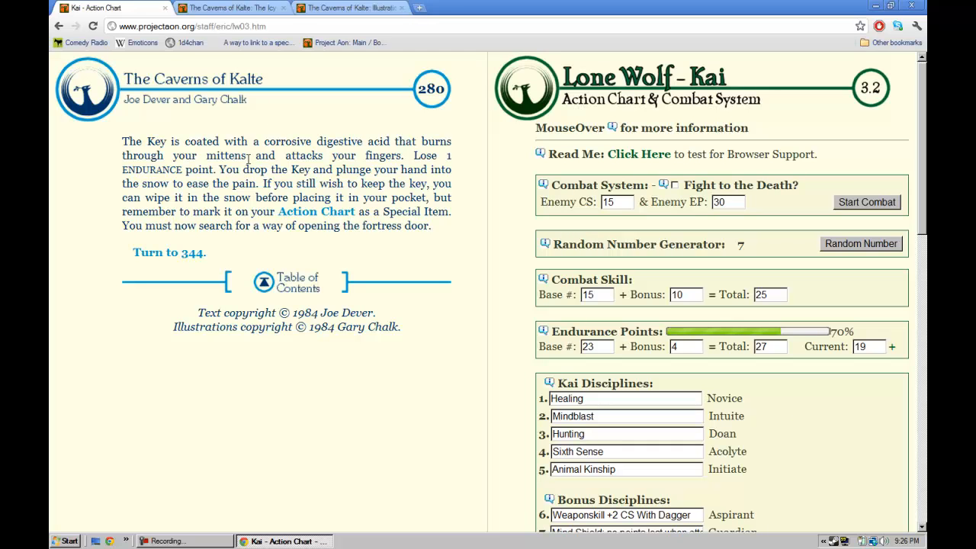
pyautogui.moveTo(183, 187)
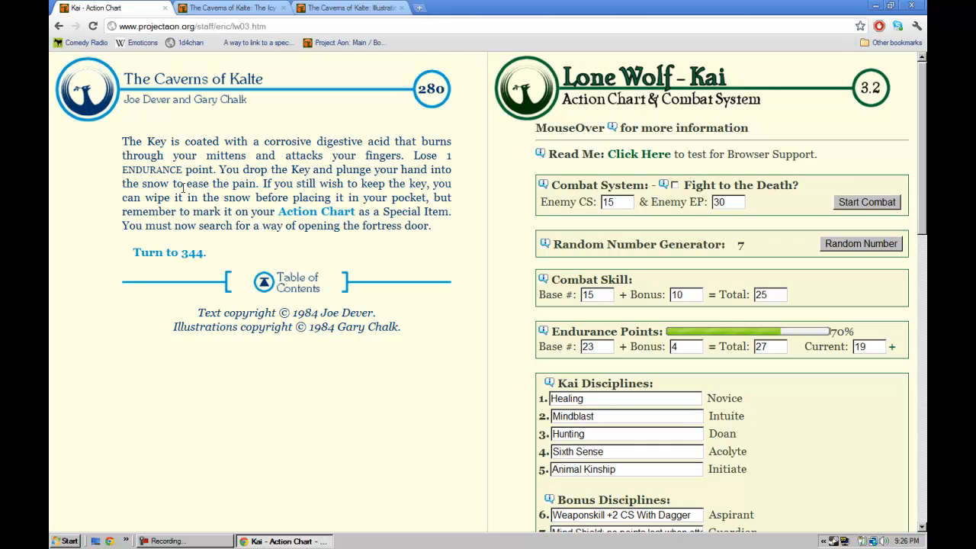
pyautogui.moveTo(75, 262)
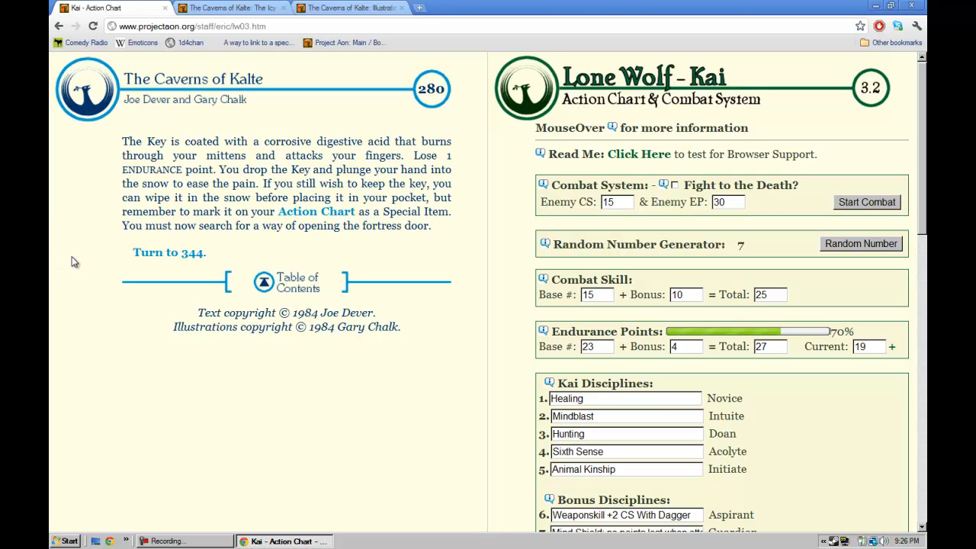
# Step: Enter 'Silver Key' in Special Items slot 10 and turn to section 344
pyautogui.scroll(-3)
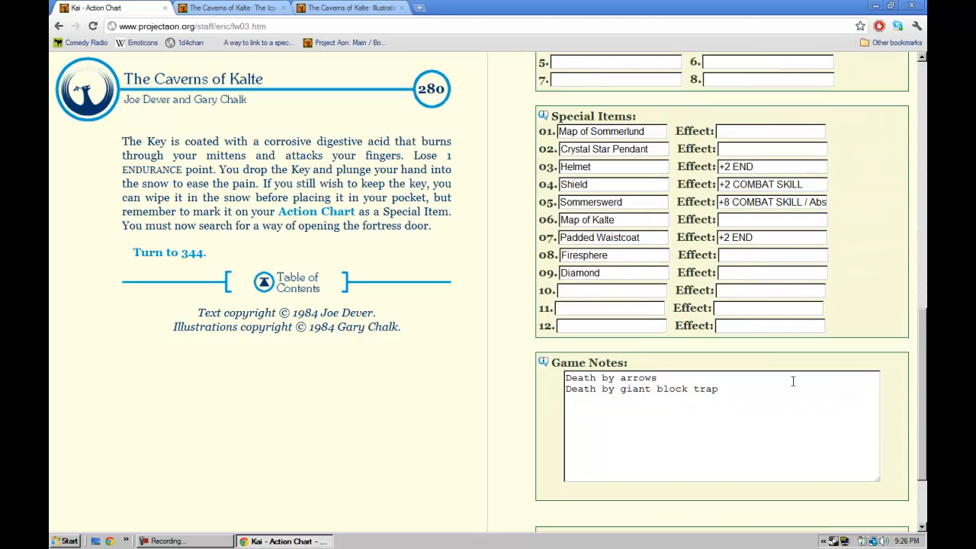
pyautogui.click(610, 291)
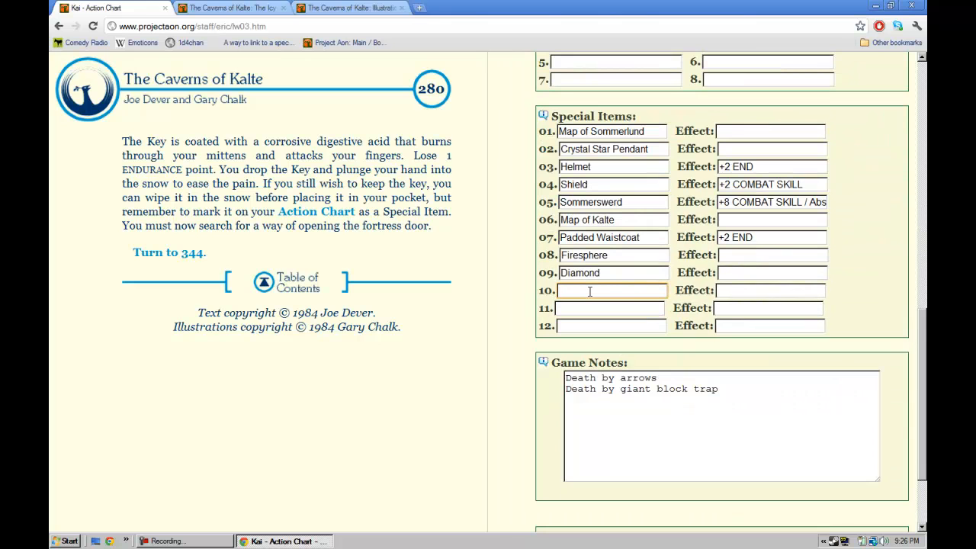
pyautogui.write('Silver Key')
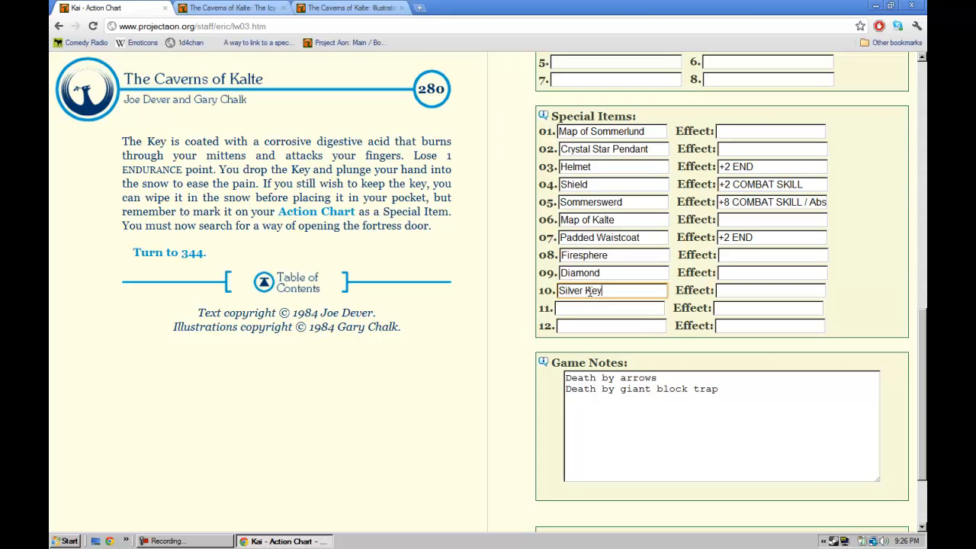
pyautogui.click(169, 252)
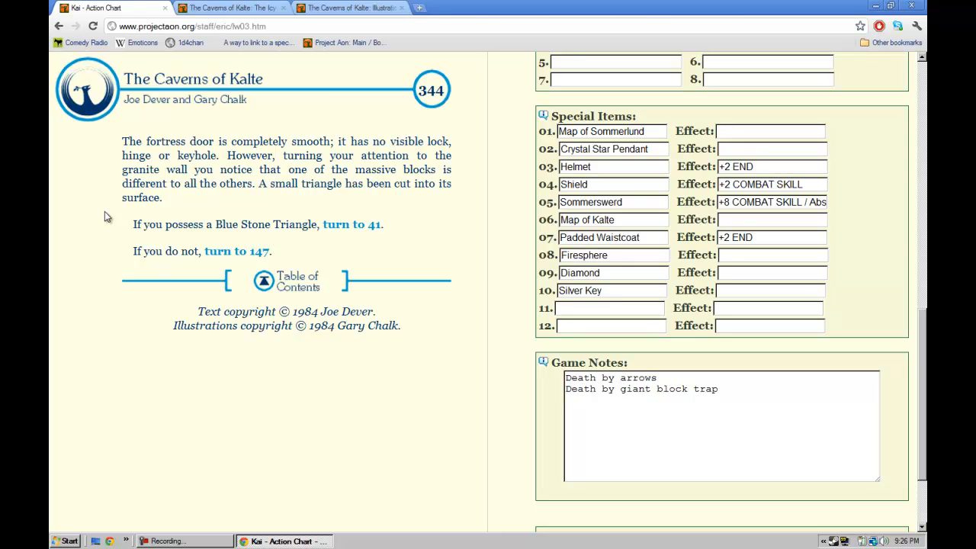
pyautogui.moveTo(168, 219)
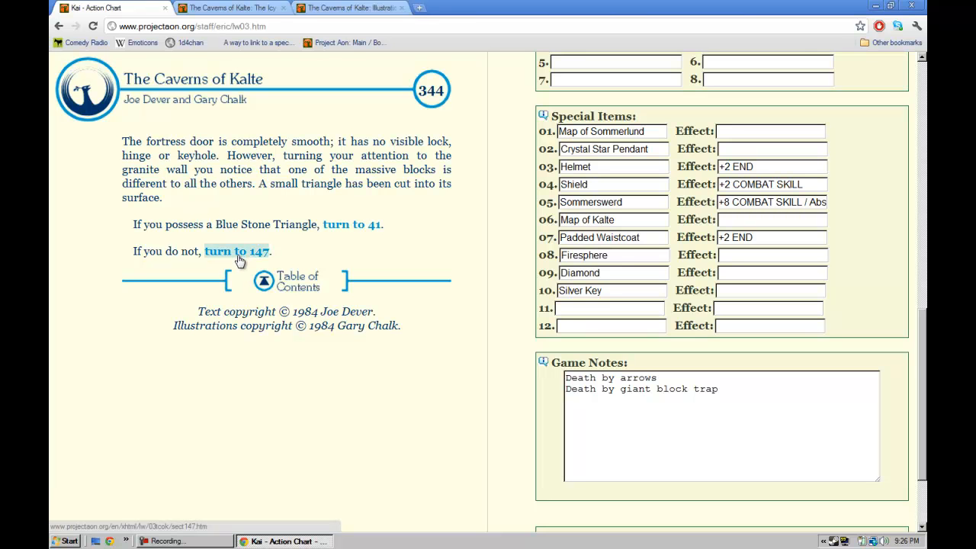
pyautogui.click(236, 251)
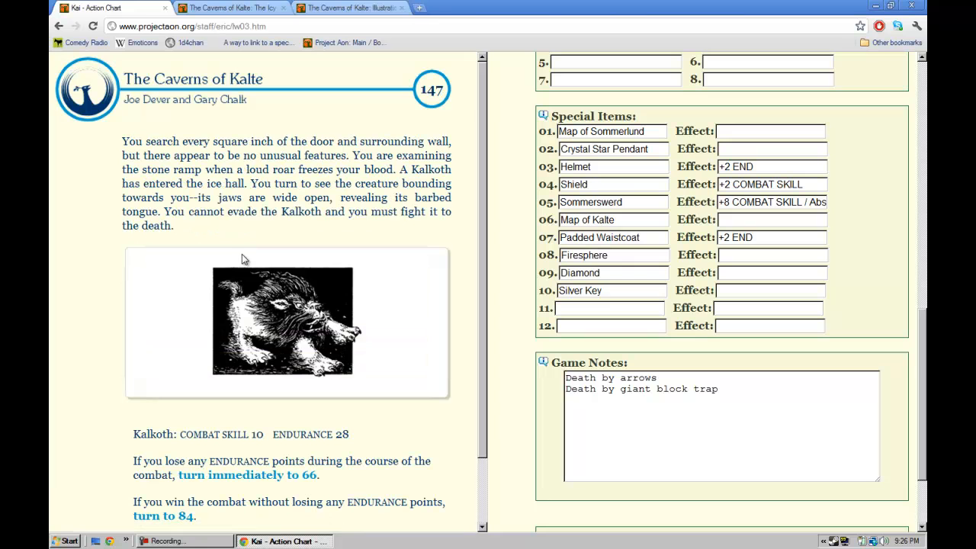
pyautogui.moveTo(286, 289)
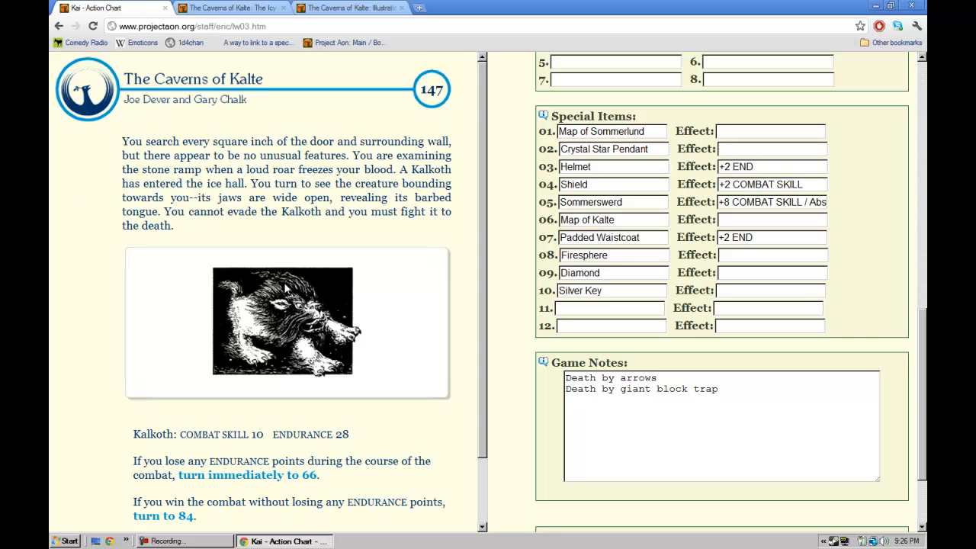
pyautogui.moveTo(67, 231)
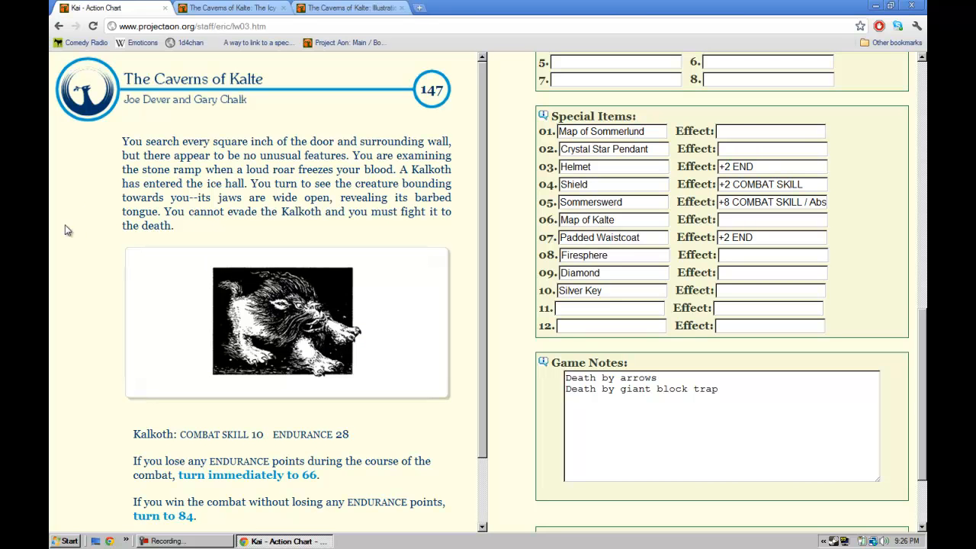
pyautogui.moveTo(60, 224)
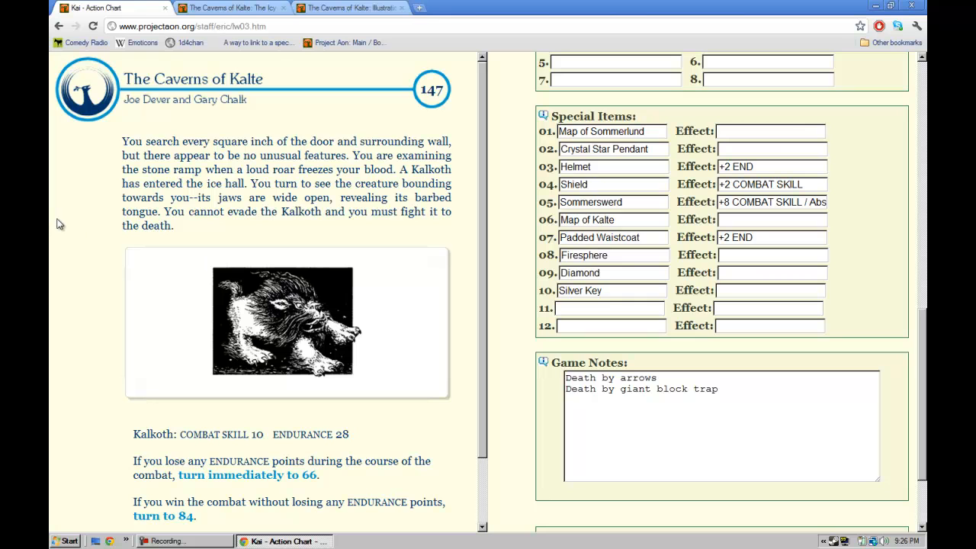
pyautogui.moveTo(104, 200)
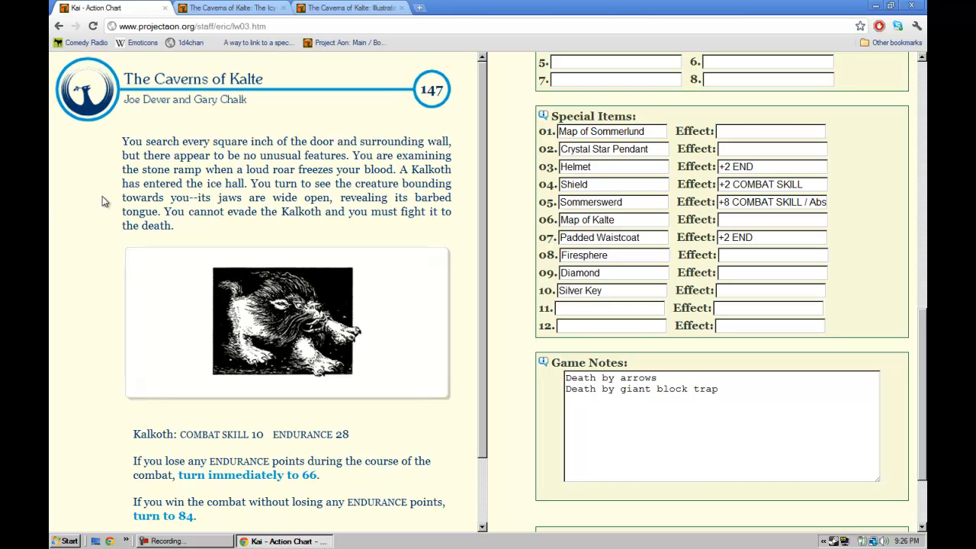
pyautogui.moveTo(109, 200)
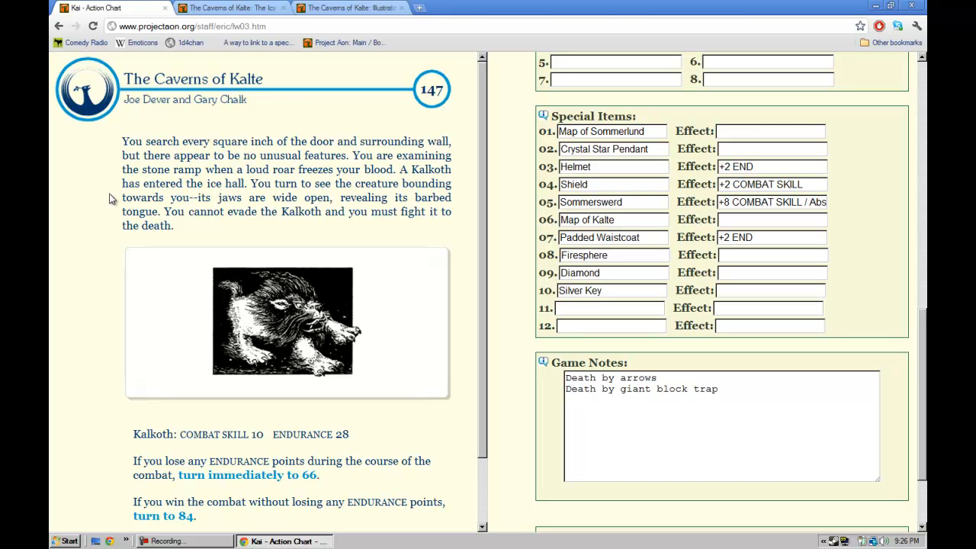
pyautogui.moveTo(109, 199)
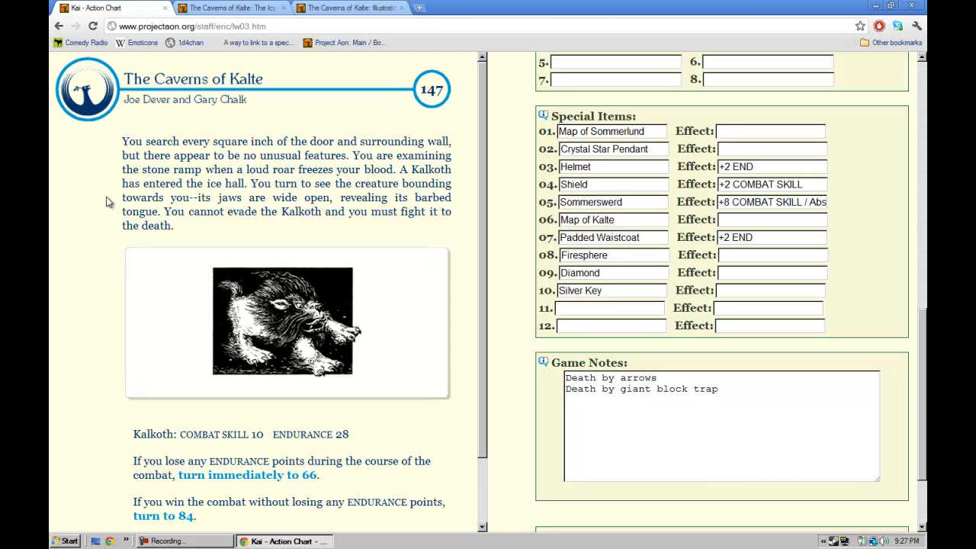
pyautogui.moveTo(118, 189)
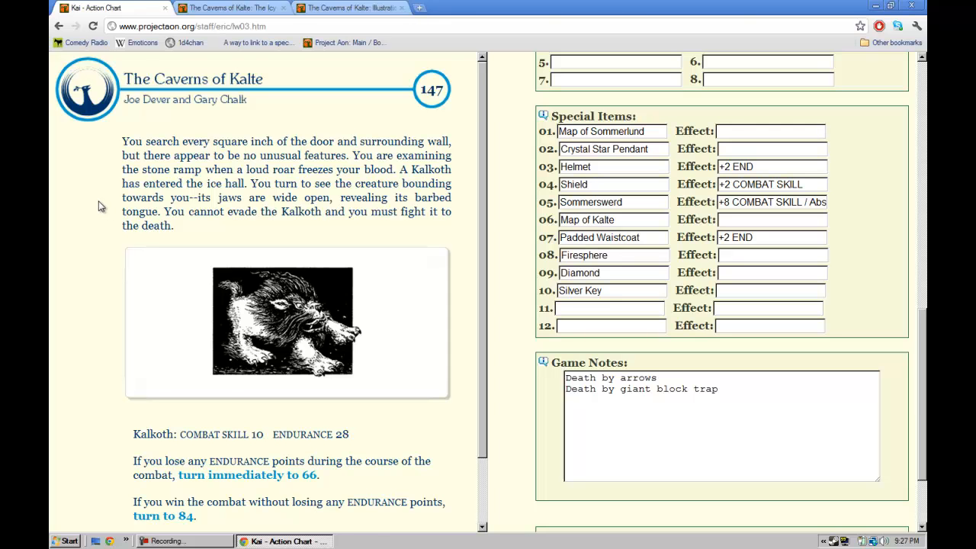
pyautogui.scroll(-3)
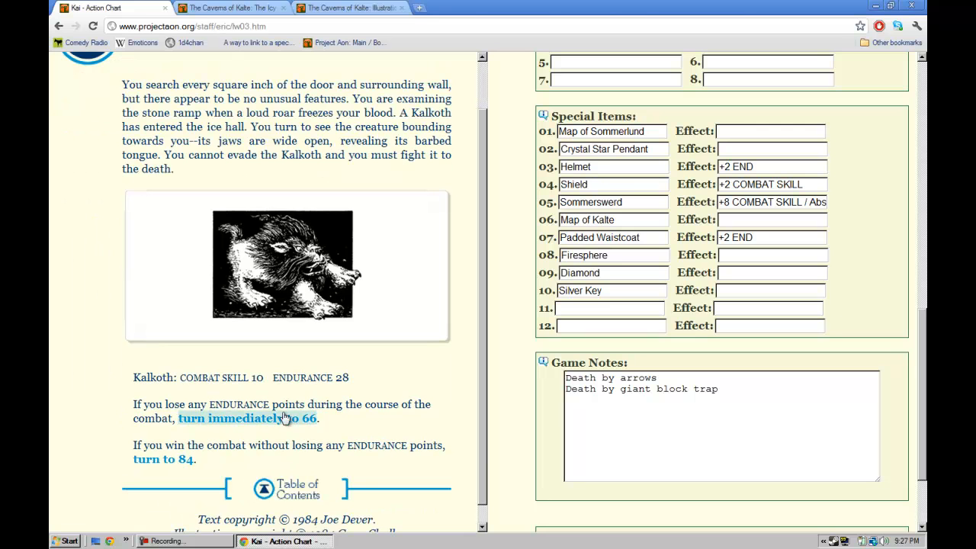
pyautogui.moveTo(389, 421)
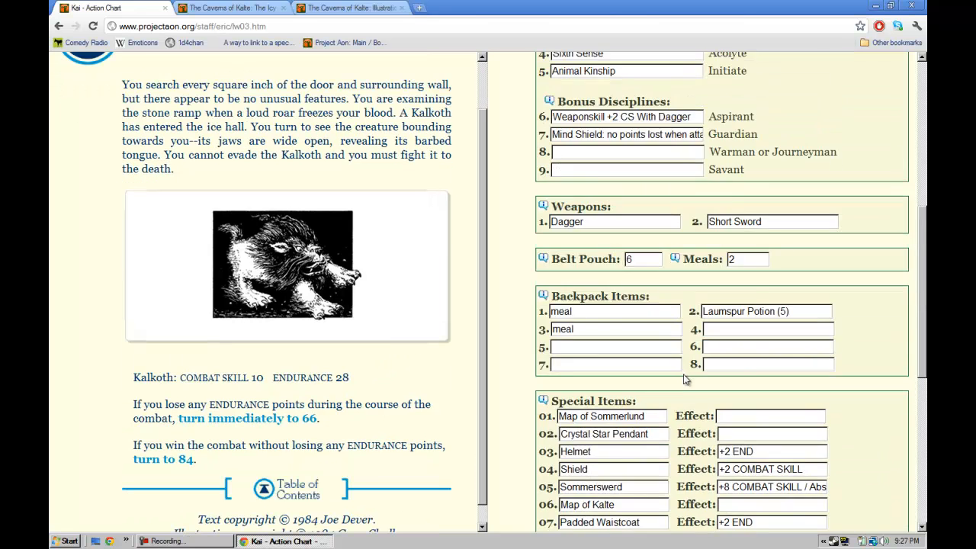
# Step: Set Combat Skill base to 10 and beat the Kalkoth in two rounds, losing 2 Endurance
pyautogui.scroll(3)
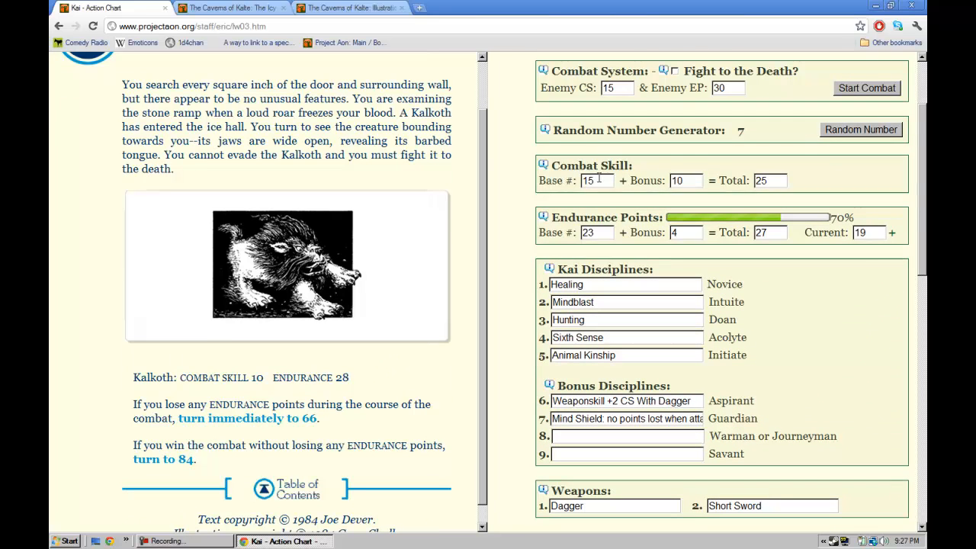
pyautogui.write('10')
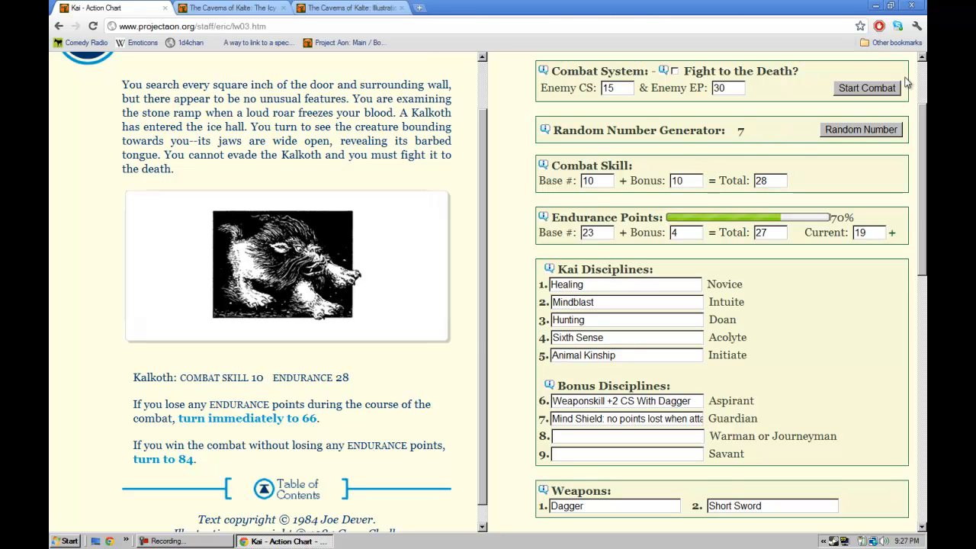
pyautogui.click(867, 88)
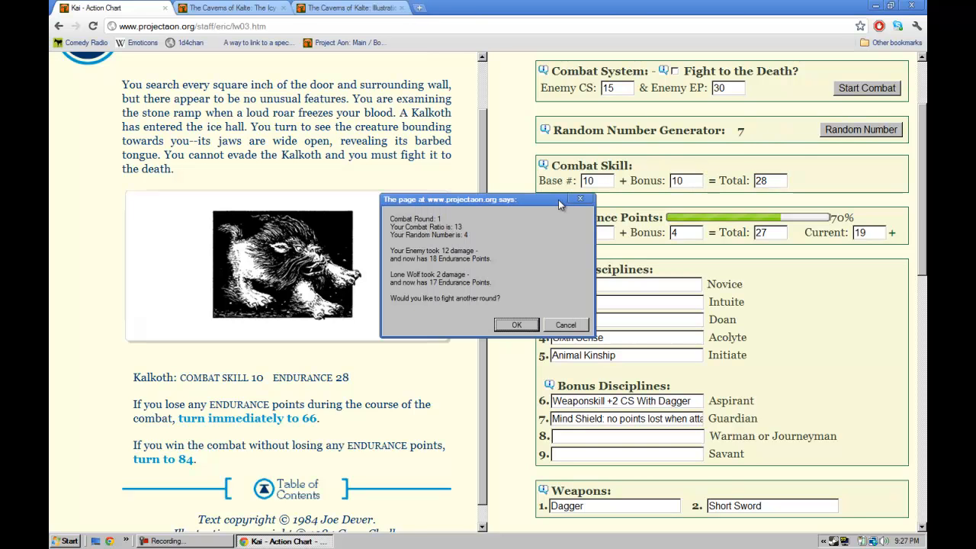
pyautogui.click(517, 325)
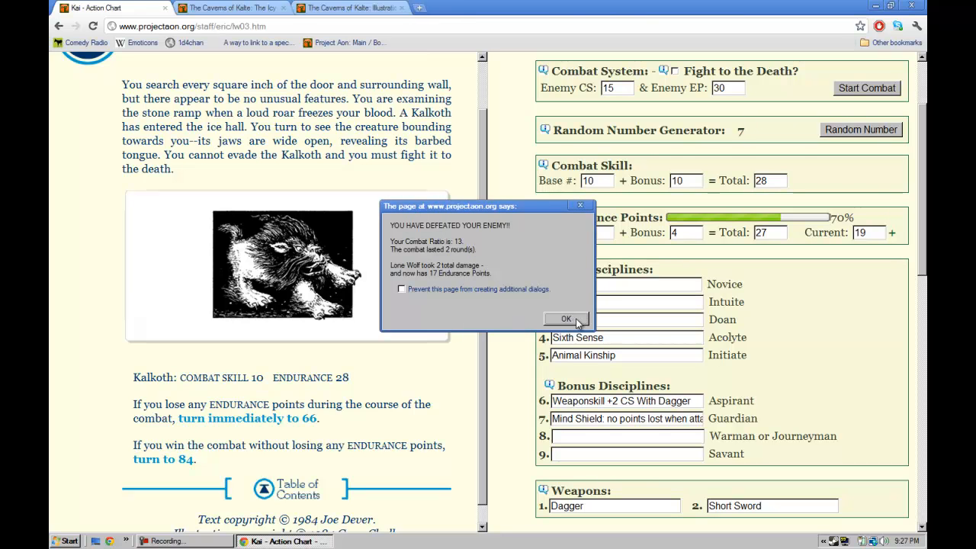
pyautogui.click(566, 319)
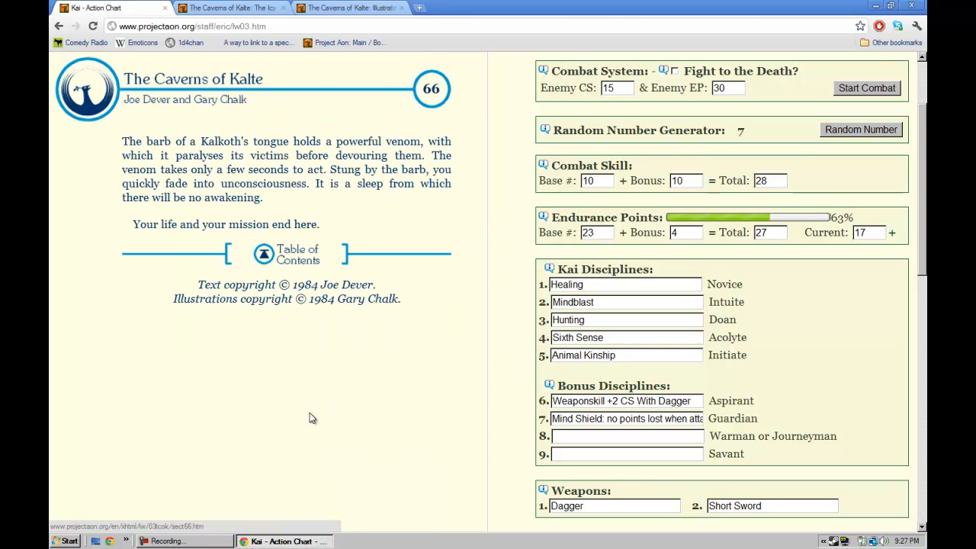
pyautogui.moveTo(410, 353)
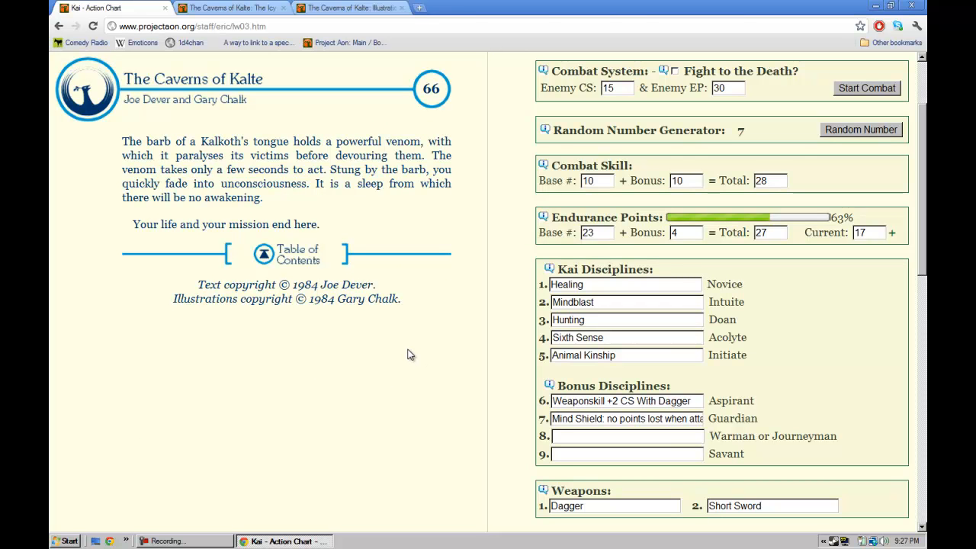
pyautogui.moveTo(411, 356)
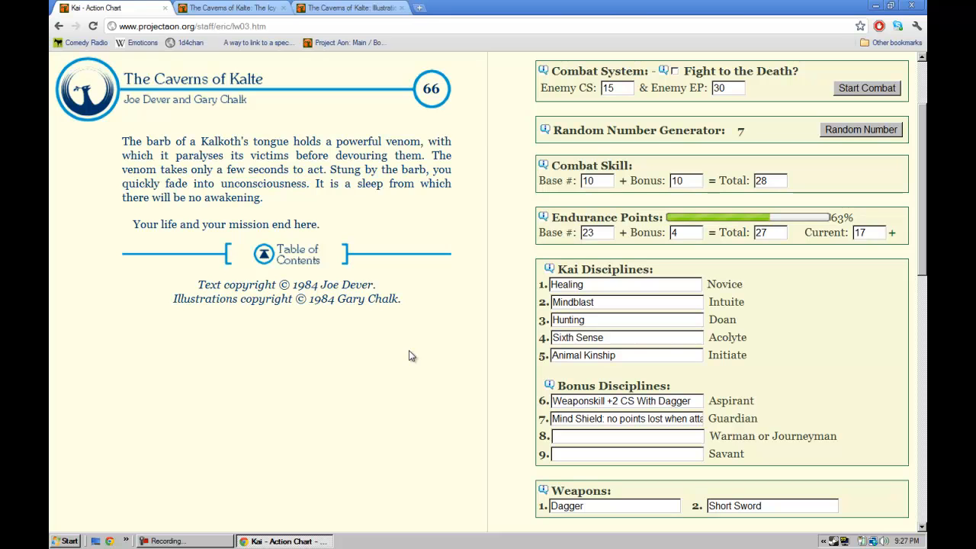
pyautogui.moveTo(135, 111)
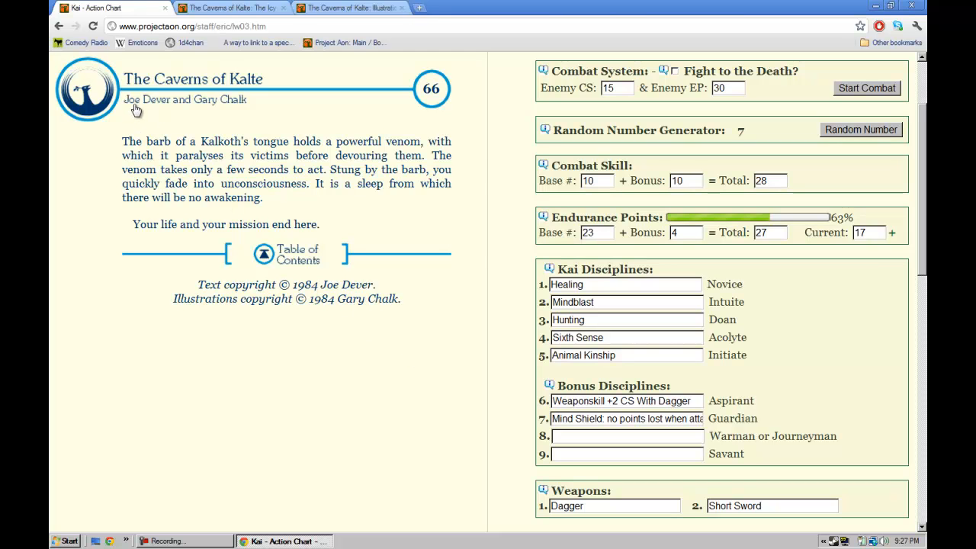
pyautogui.moveTo(120, 115)
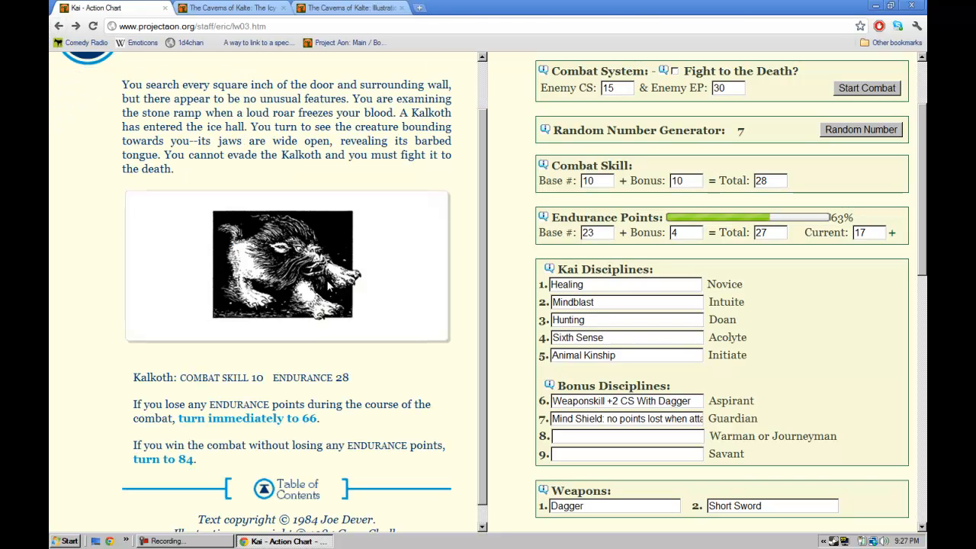
pyautogui.moveTo(338, 181)
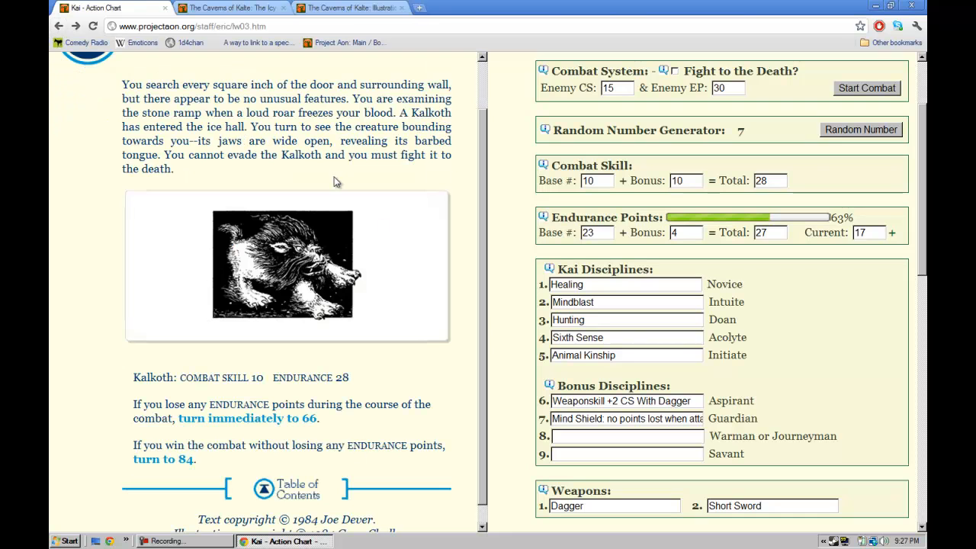
# Step: Lower current Endurance to 8 and refight the Kalkoth, winning in one round without damage
pyautogui.click(868, 233)
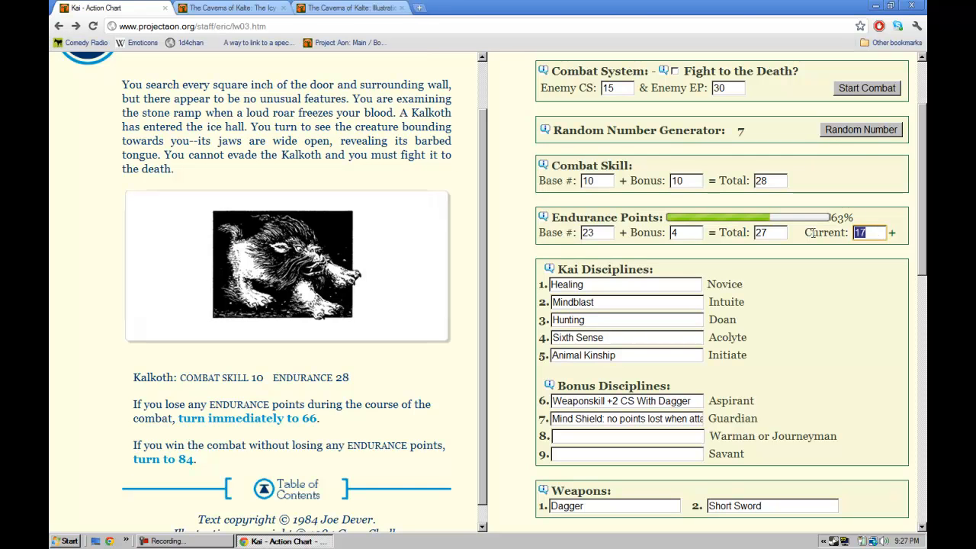
pyautogui.write('8')
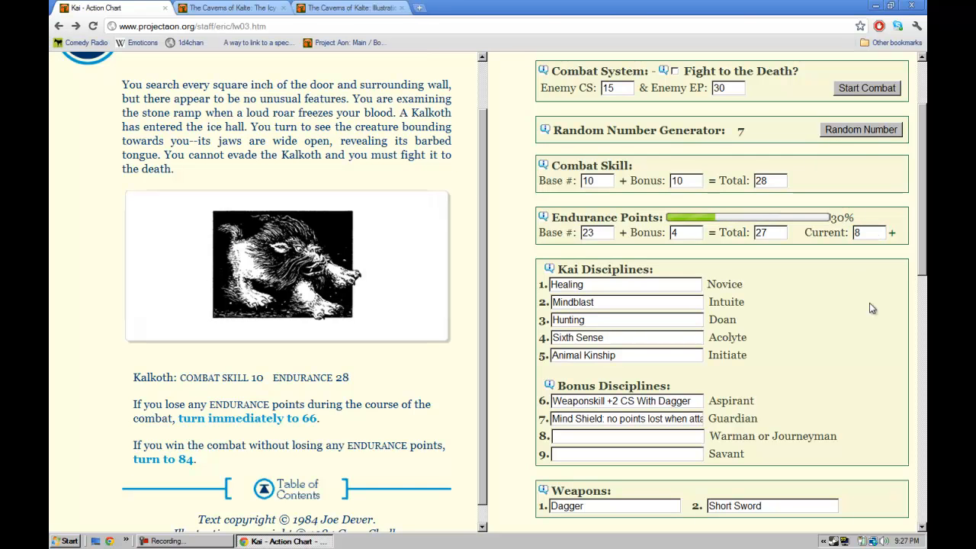
pyautogui.moveTo(851, 288)
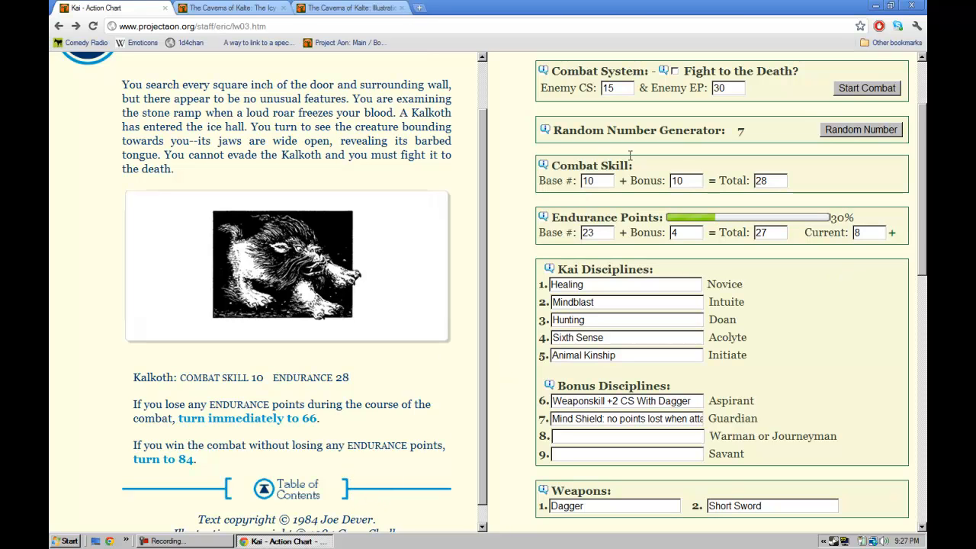
pyautogui.moveTo(429, 370)
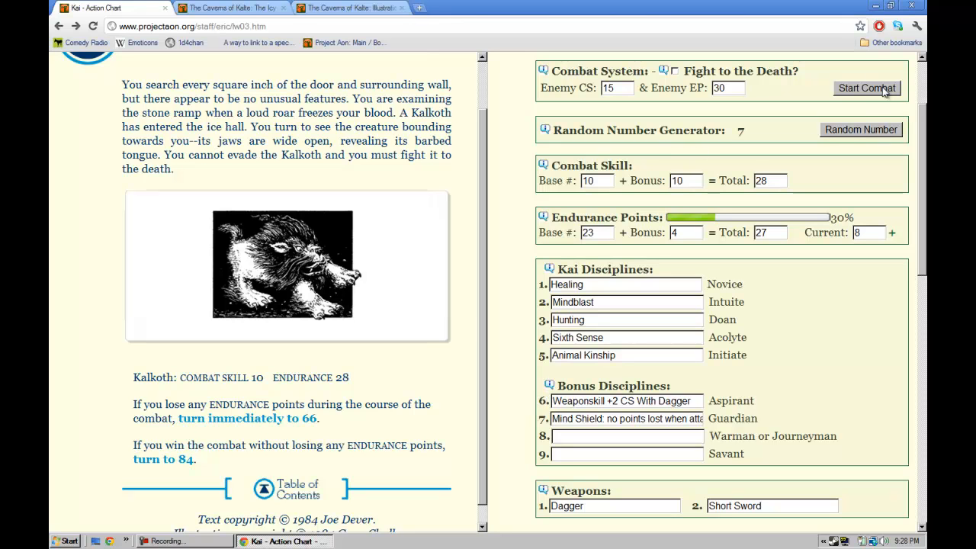
pyautogui.click(867, 88)
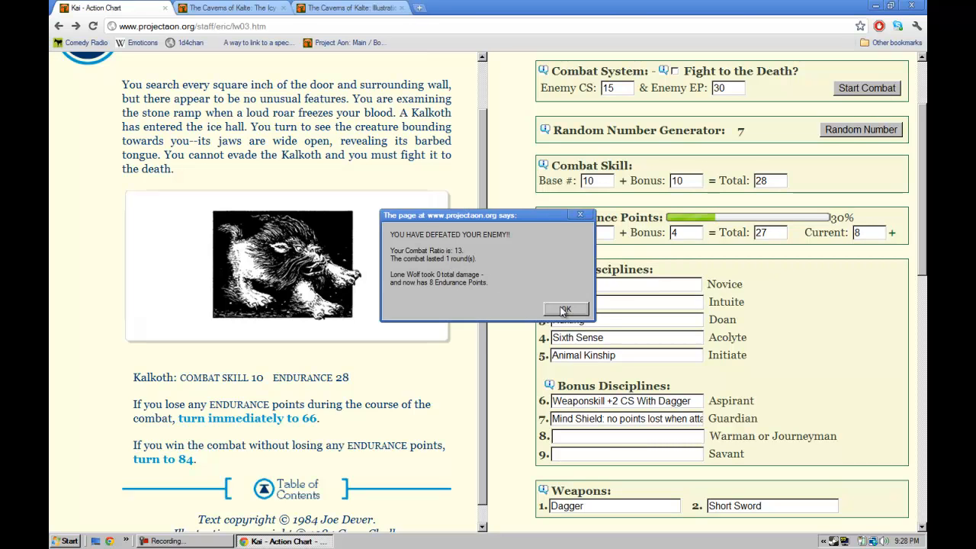
pyautogui.click(566, 309)
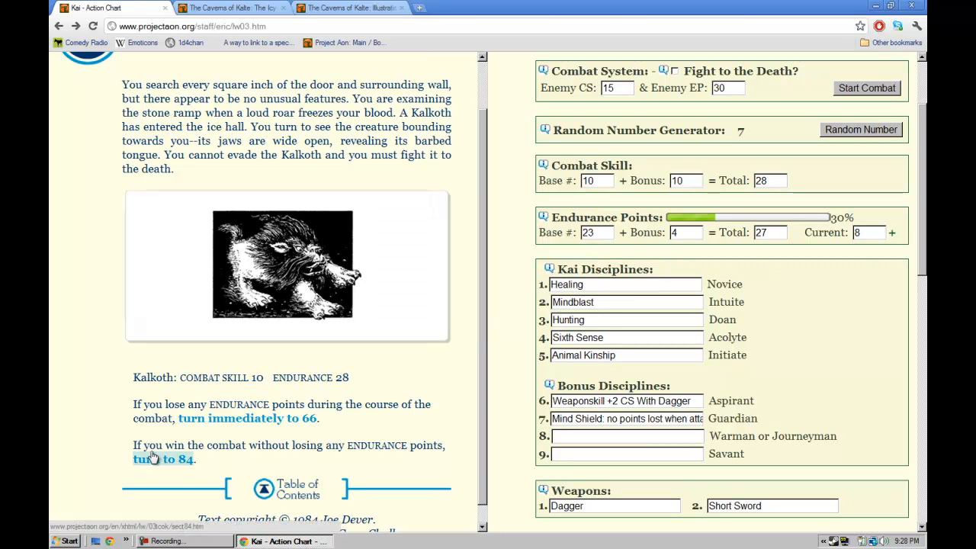
# Step: Turn to section 84, log 'Blue Stone Triangle' in Special Items slot 11, and turn to 221
pyautogui.click(162, 458)
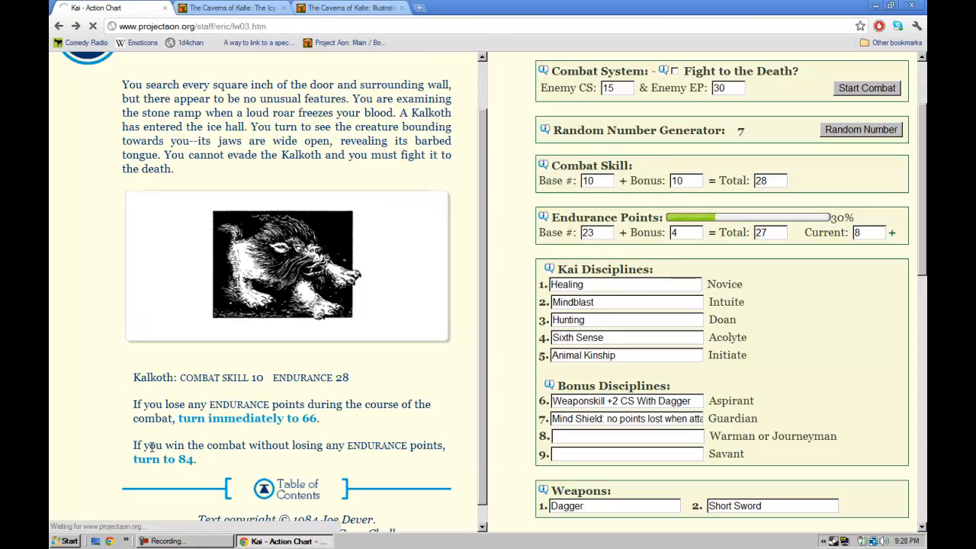
pyautogui.click(162, 458)
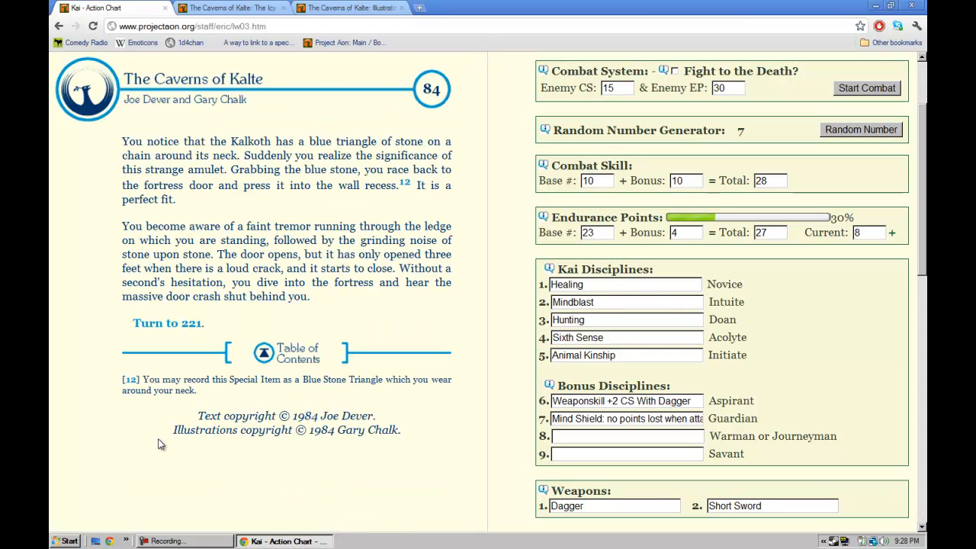
pyautogui.moveTo(162, 438)
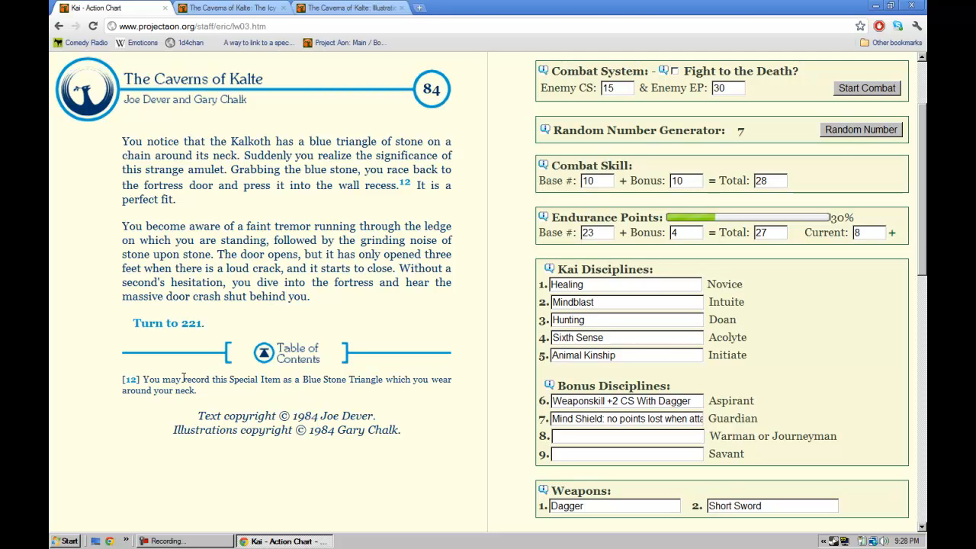
pyautogui.moveTo(297, 321)
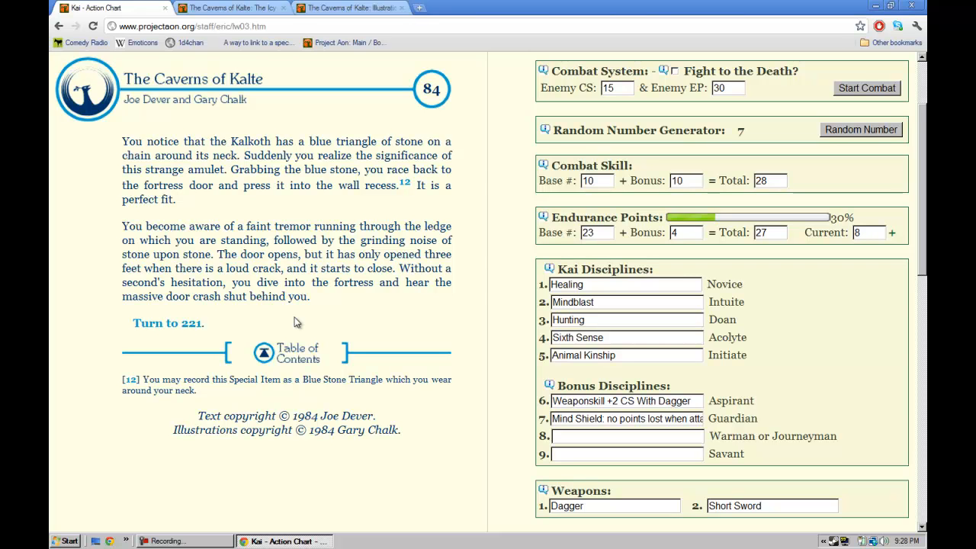
pyautogui.moveTo(259, 138)
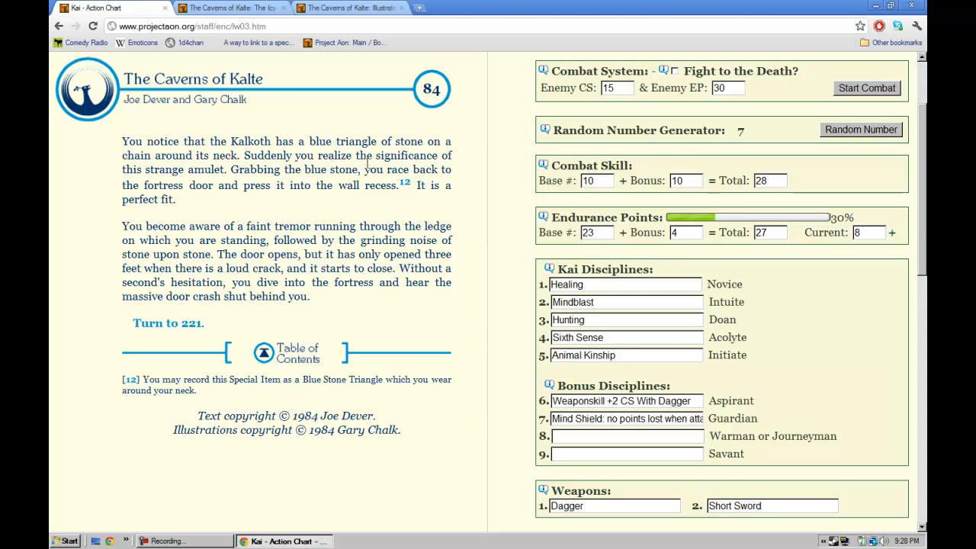
pyautogui.scroll(-3)
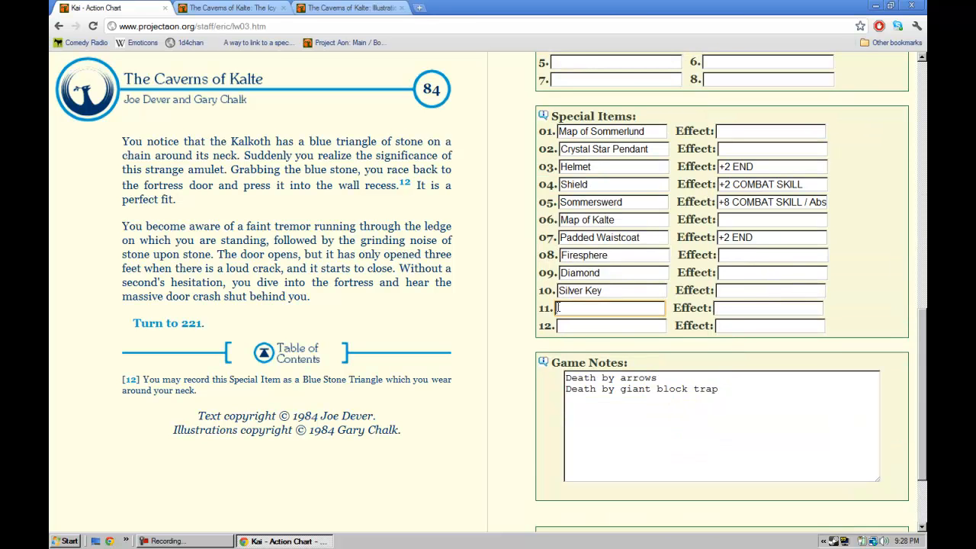
pyautogui.write('Blue Stone Triangle')
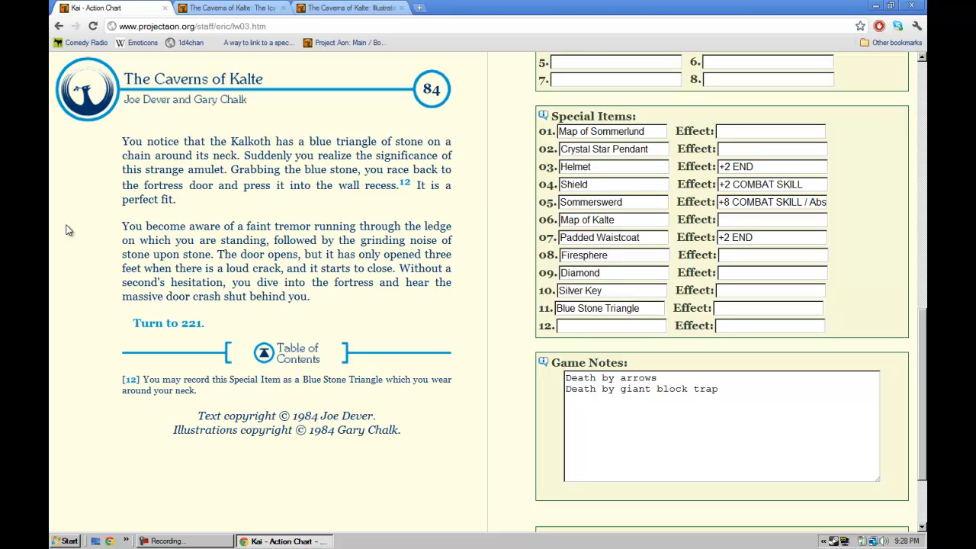
pyautogui.moveTo(127, 240)
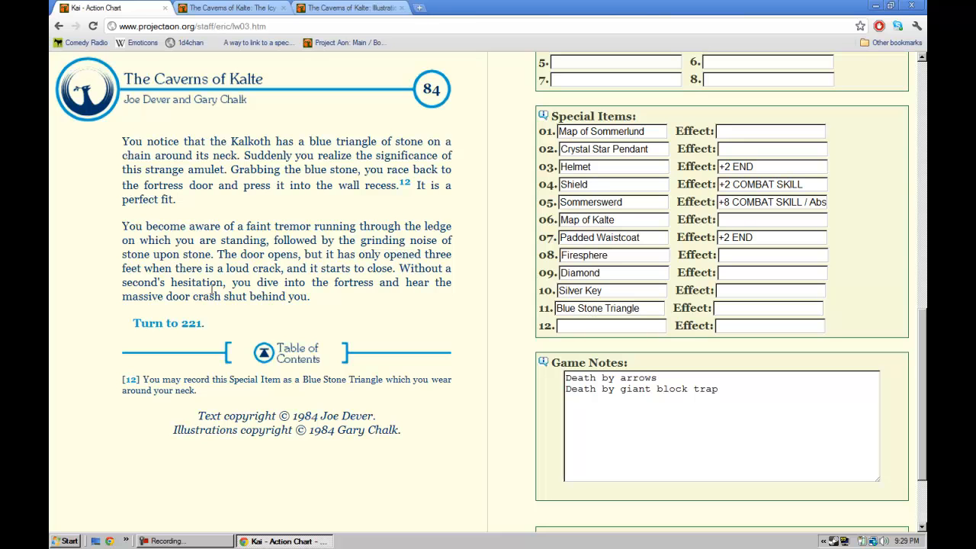
pyautogui.click(183, 323)
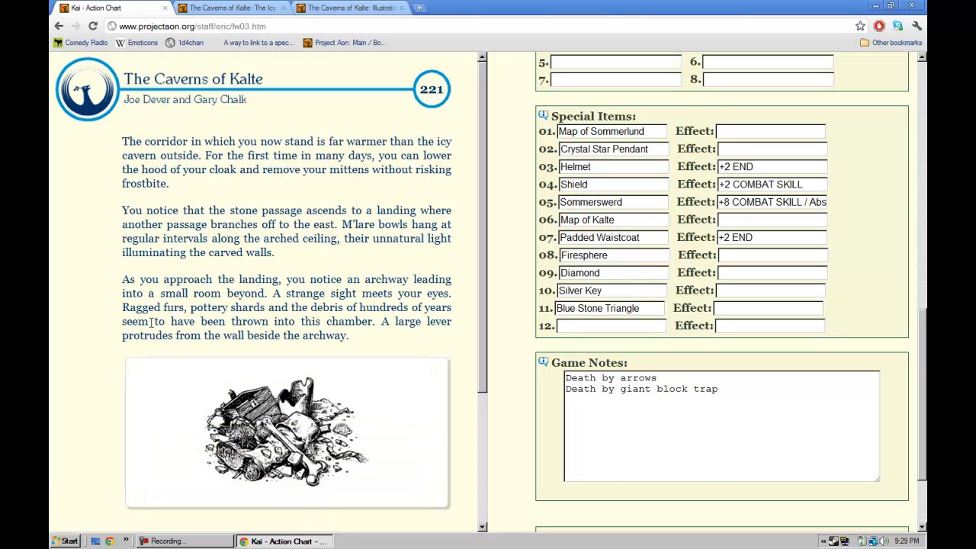
pyautogui.moveTo(228, 362)
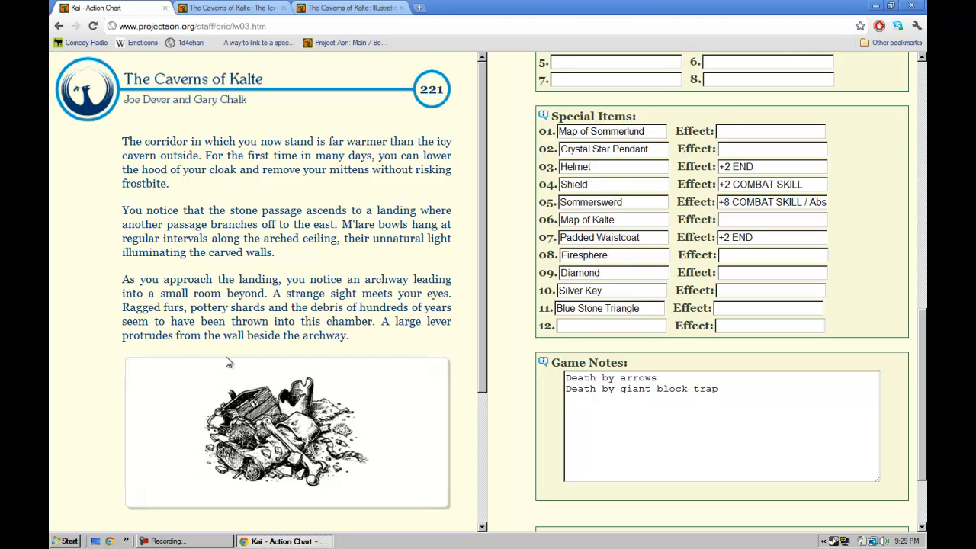
pyautogui.moveTo(68, 321)
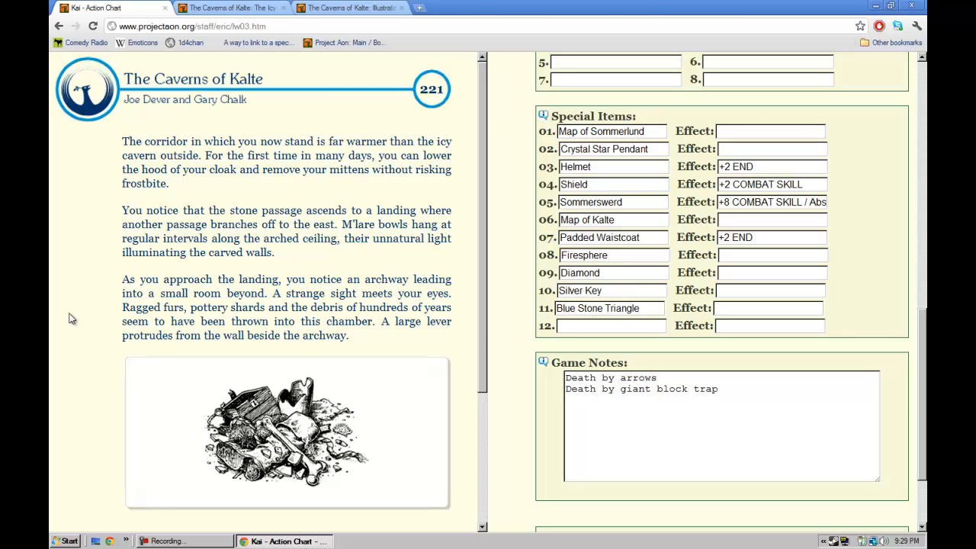
pyautogui.moveTo(75, 324)
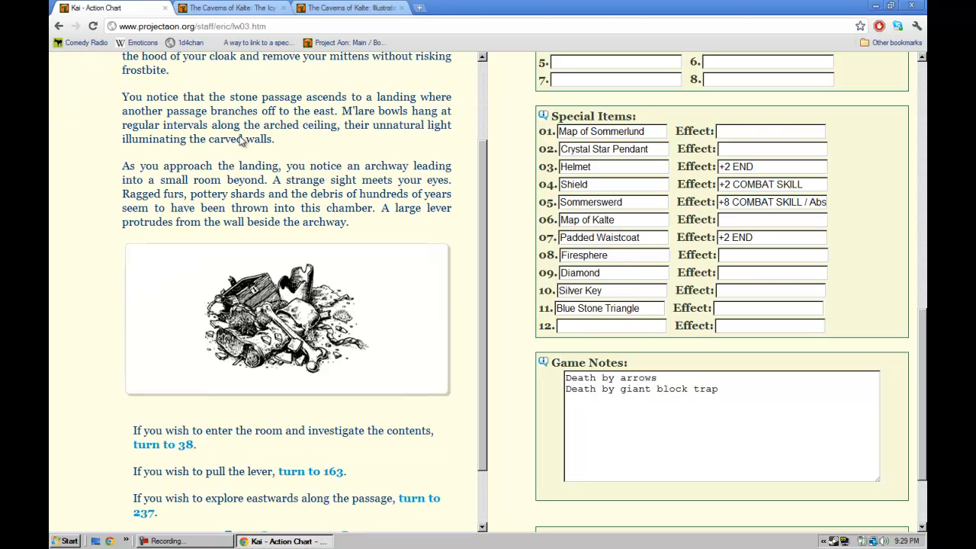
pyautogui.moveTo(348, 150)
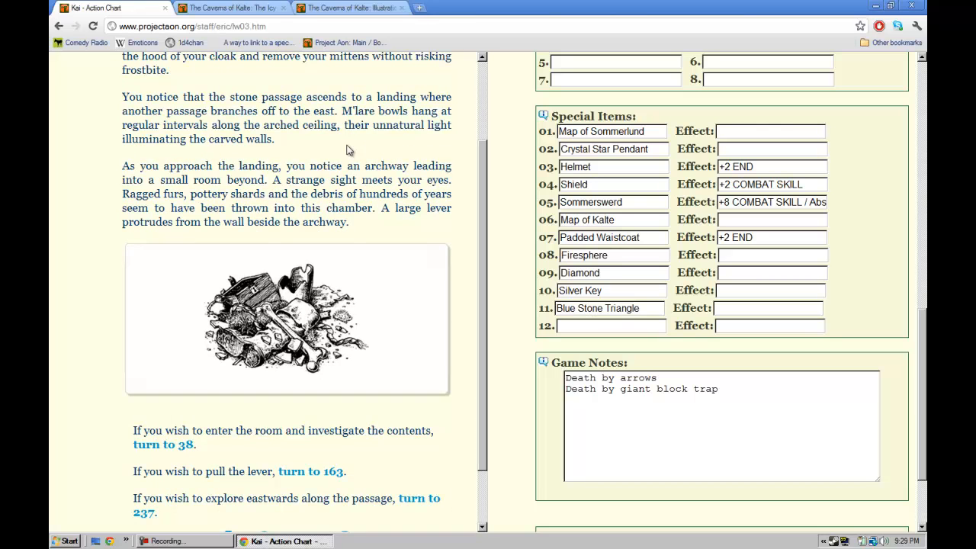
pyautogui.moveTo(366, 149)
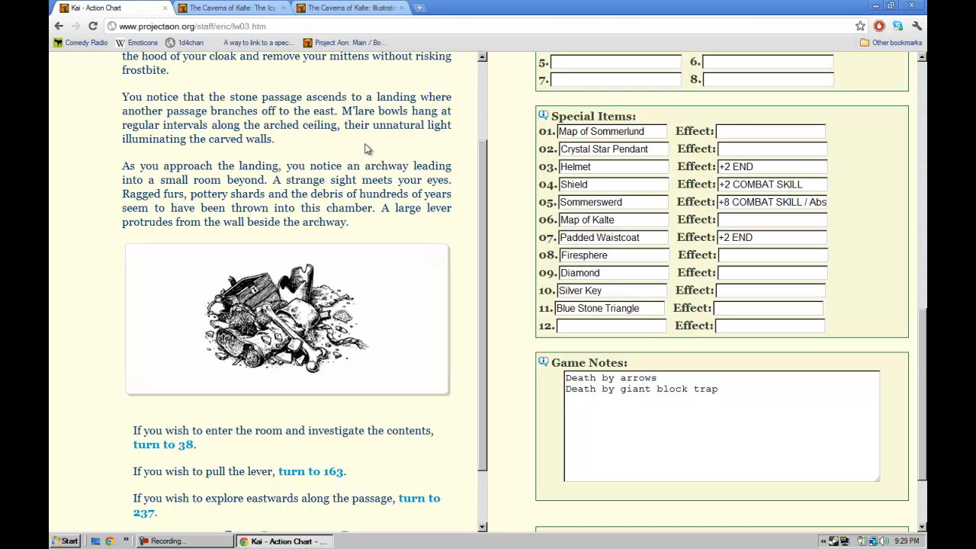
pyautogui.moveTo(234, 169)
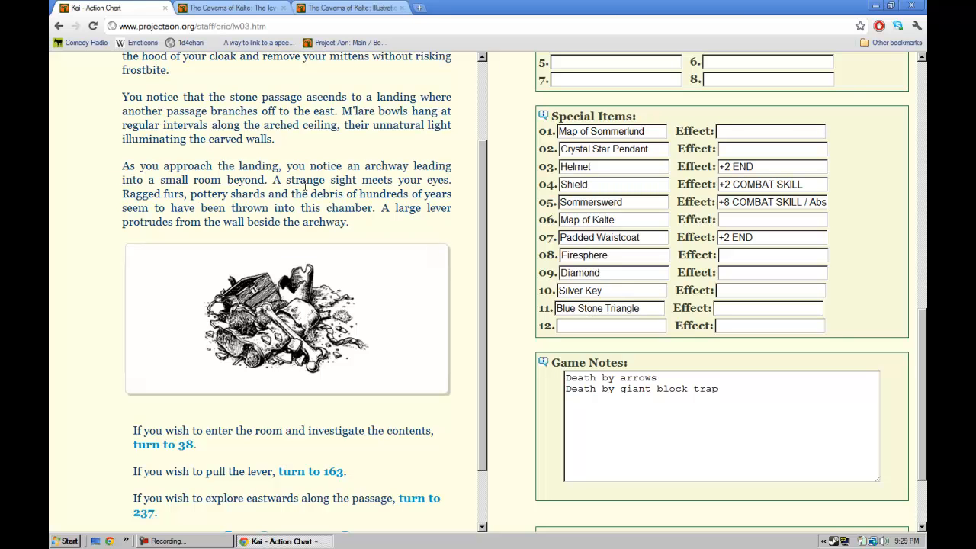
# Step: Follow the 'turn to 38' choice to enter and investigate the junk-filled room
pyautogui.scroll(-3)
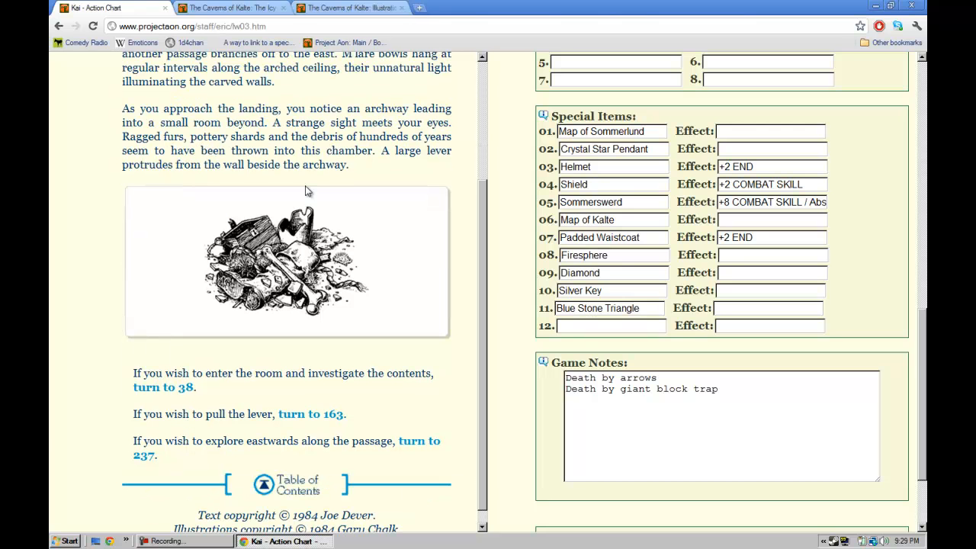
pyautogui.moveTo(315, 253)
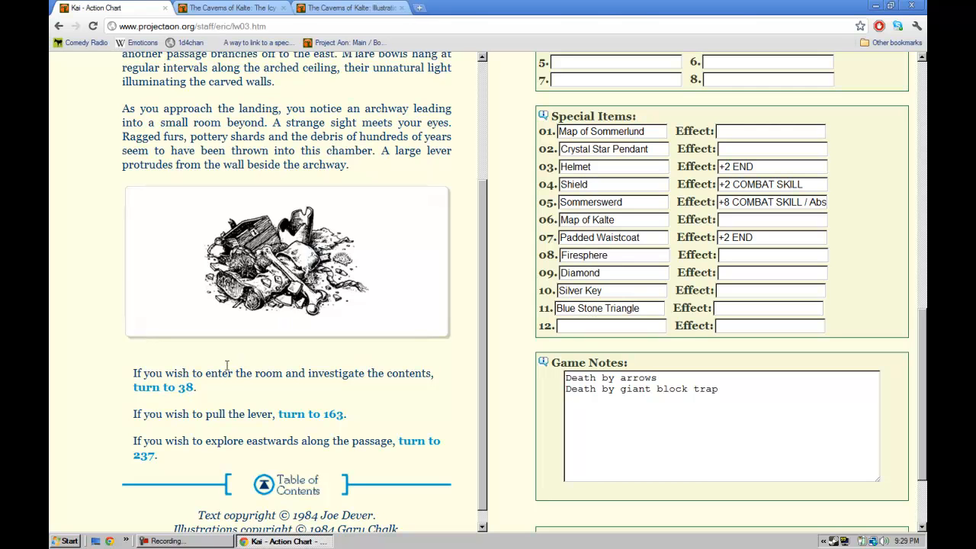
pyautogui.click(162, 386)
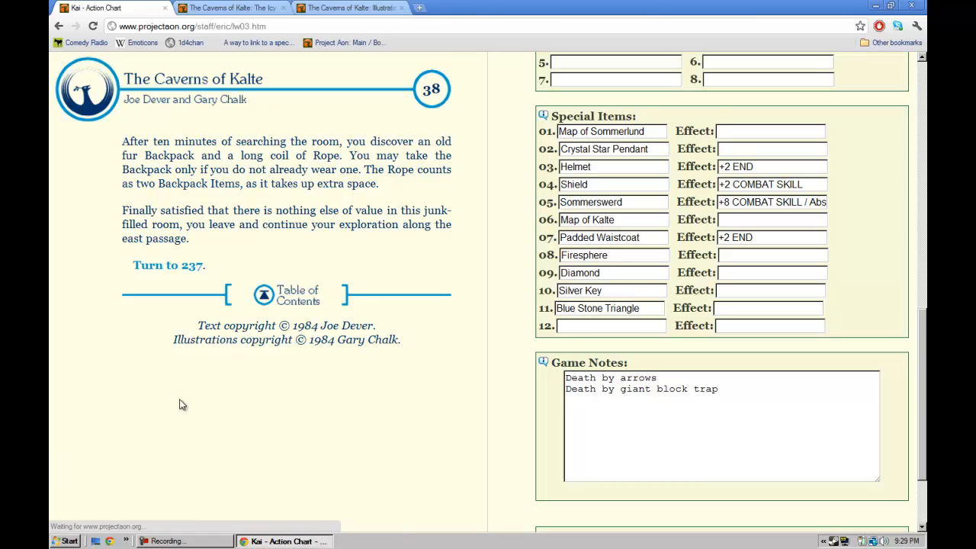
pyautogui.moveTo(74, 243)
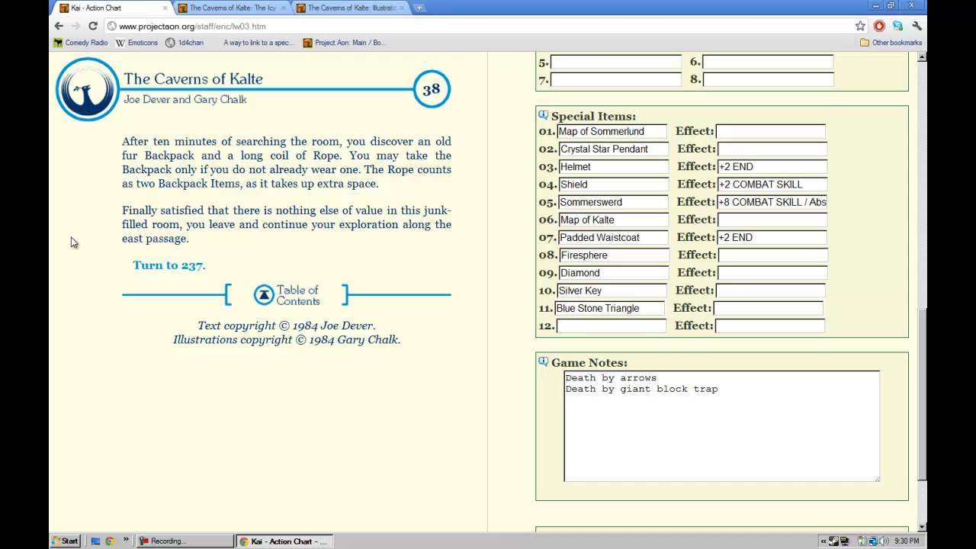
pyautogui.moveTo(277, 200)
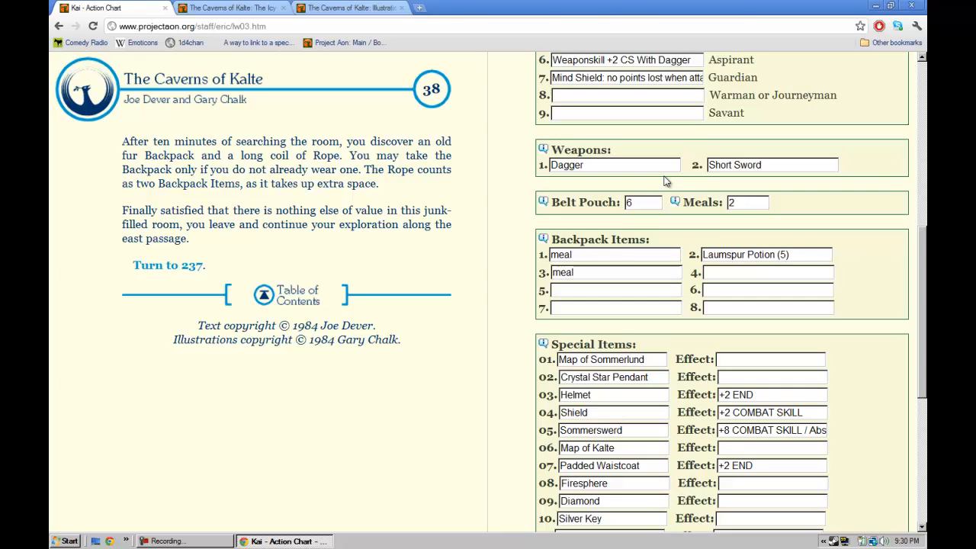
# Step: Write 'rope' in Backpack slot 4 and continue east to section 237
pyautogui.click(767, 272)
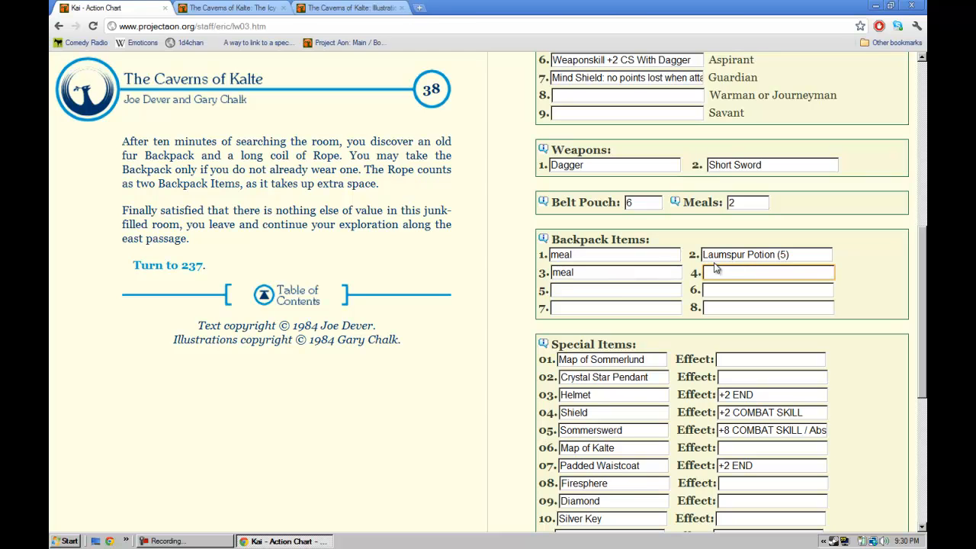
pyautogui.write('rope')
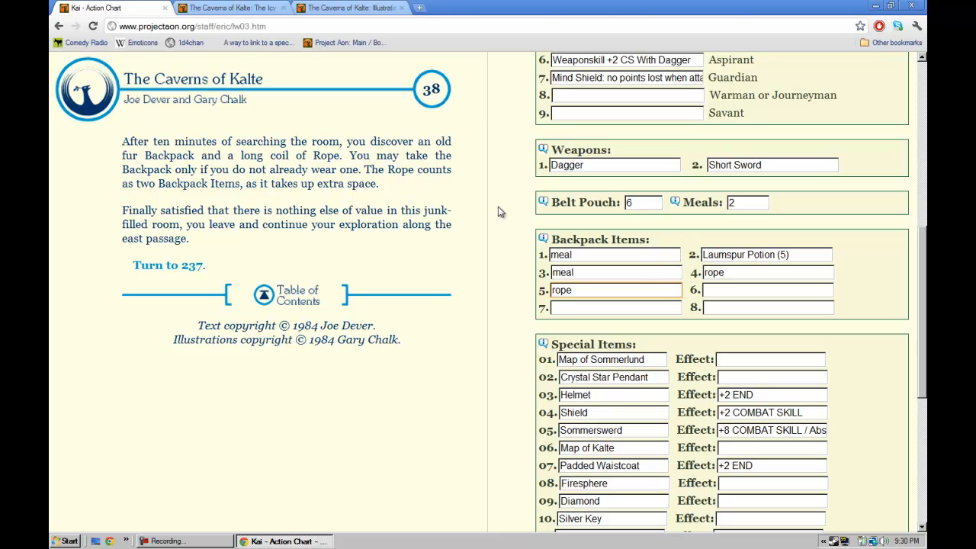
pyautogui.moveTo(385, 230)
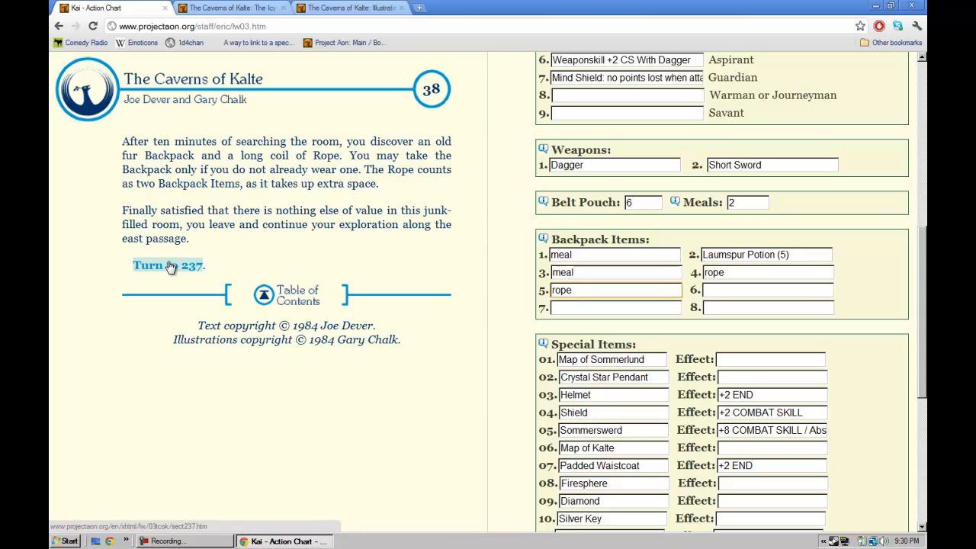
pyautogui.click(165, 265)
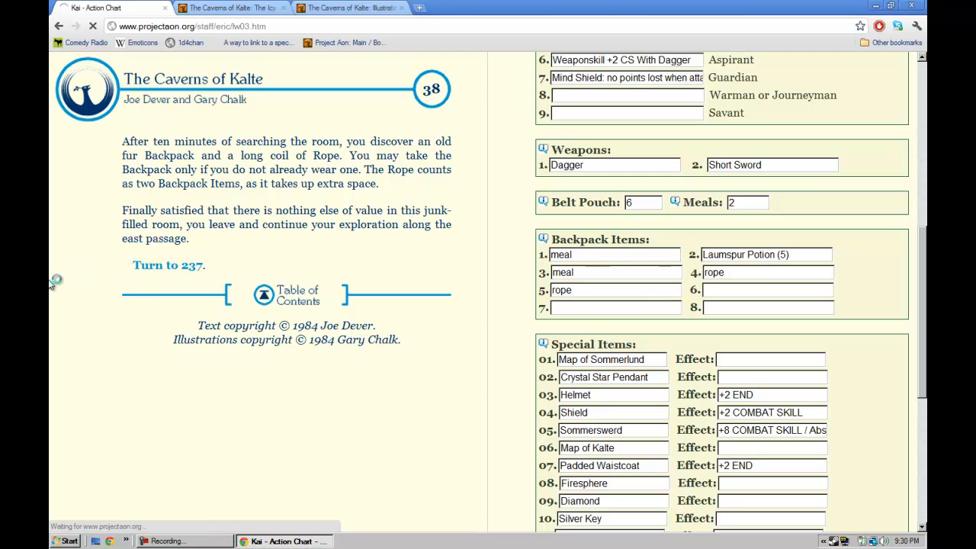
# Step: At section 237, remove the eaten meal from the backpack and lower Meals to 1
pyautogui.click(168, 265)
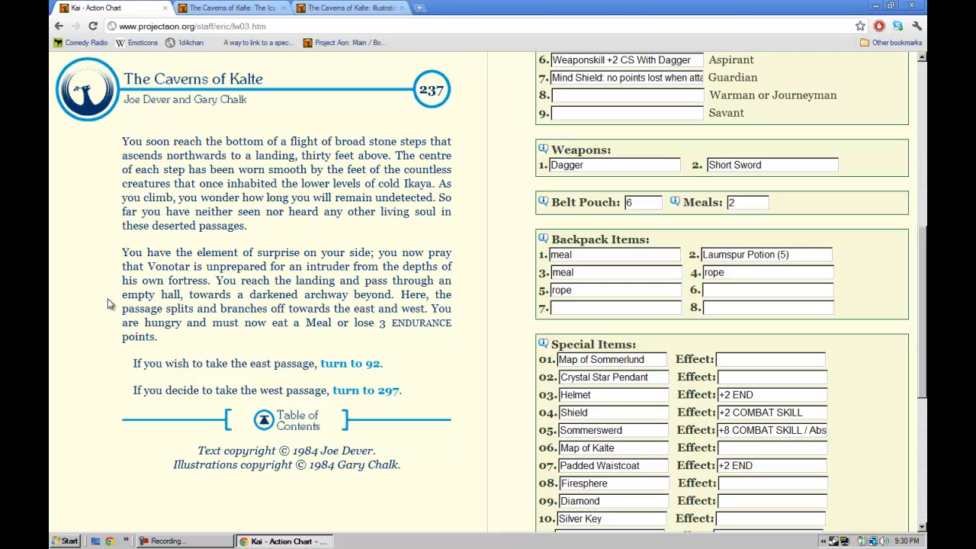
pyautogui.moveTo(113, 299)
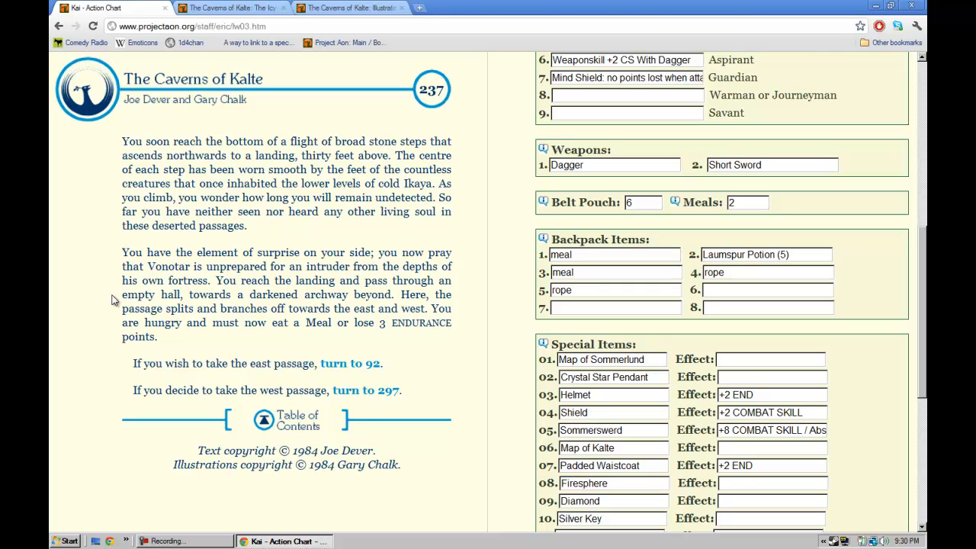
pyautogui.moveTo(116, 312)
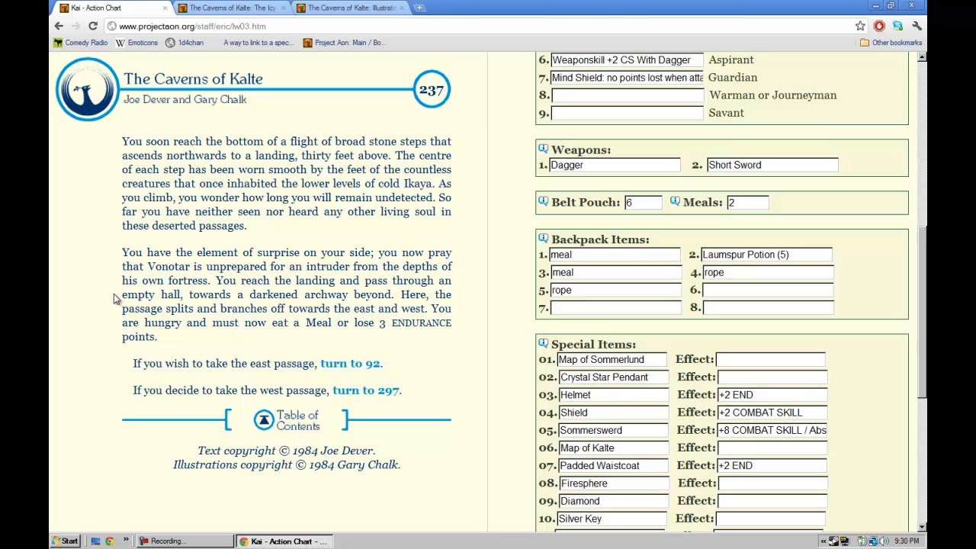
pyautogui.moveTo(112, 306)
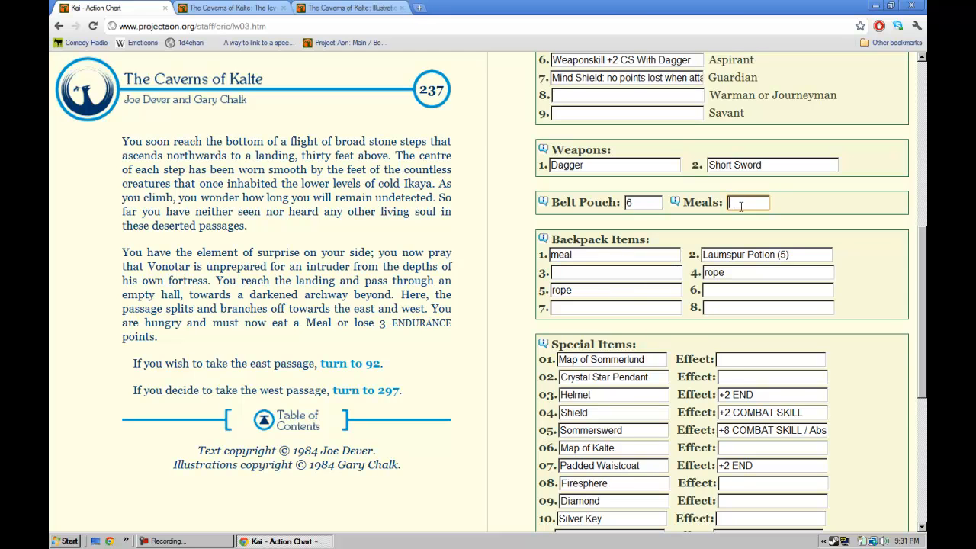
pyautogui.write('1')
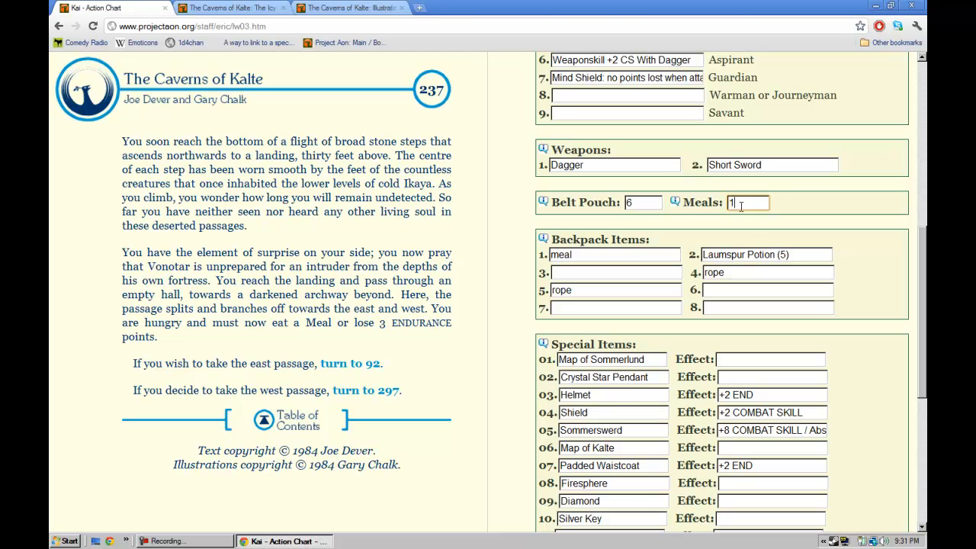
pyautogui.scroll(-3)
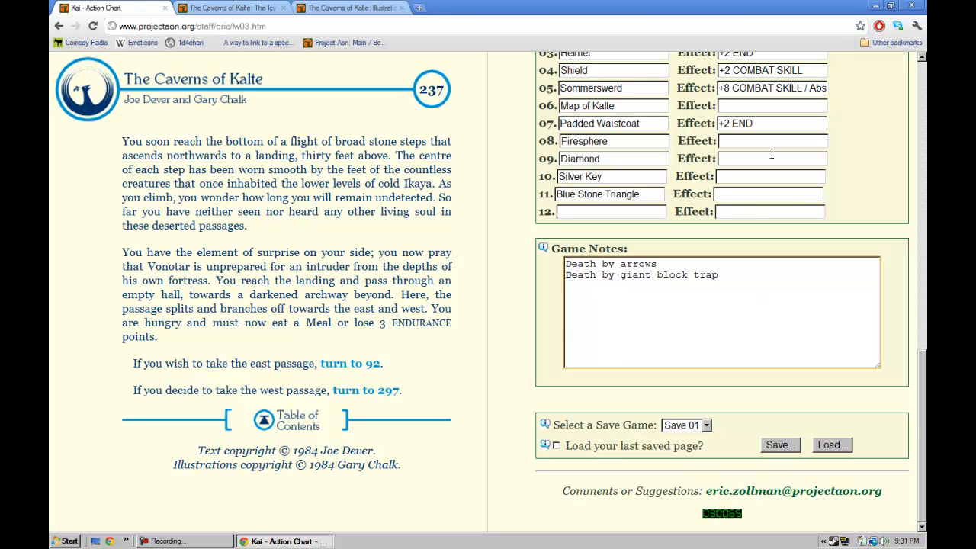
# Step: Write 'Died by Kalkoth Poison' in the Game Notes
pyautogui.write('Died By Kal')
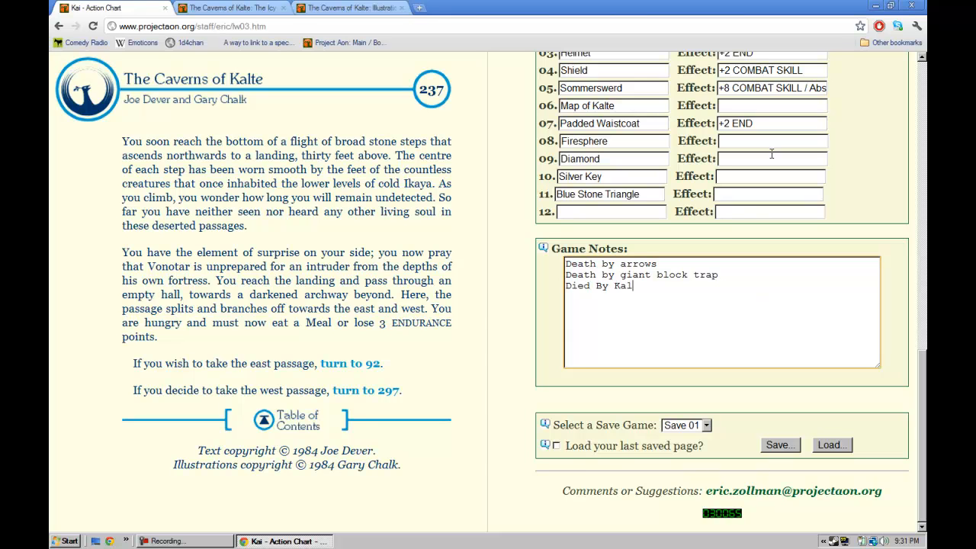
pyautogui.press('Backspace')
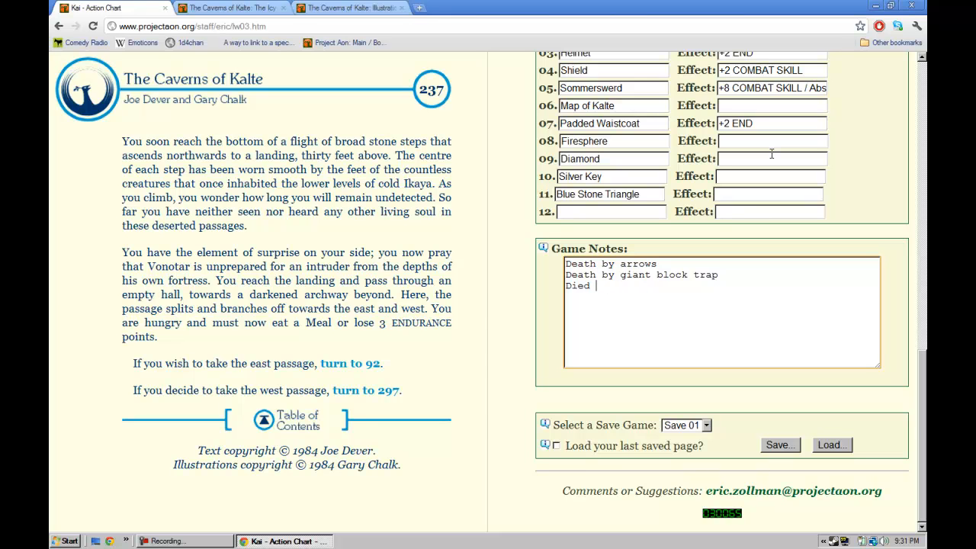
pyautogui.write('by Kalkoth P')
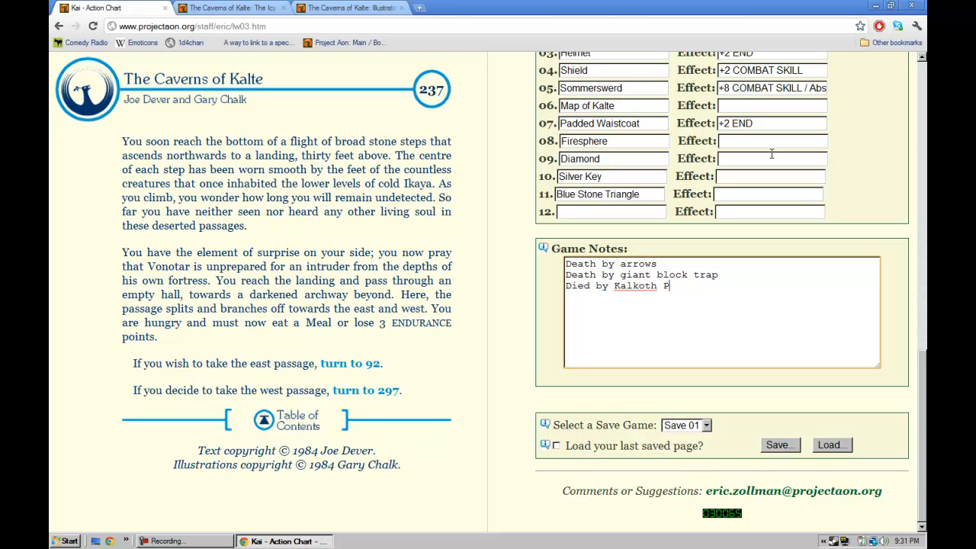
pyautogui.write('oison')
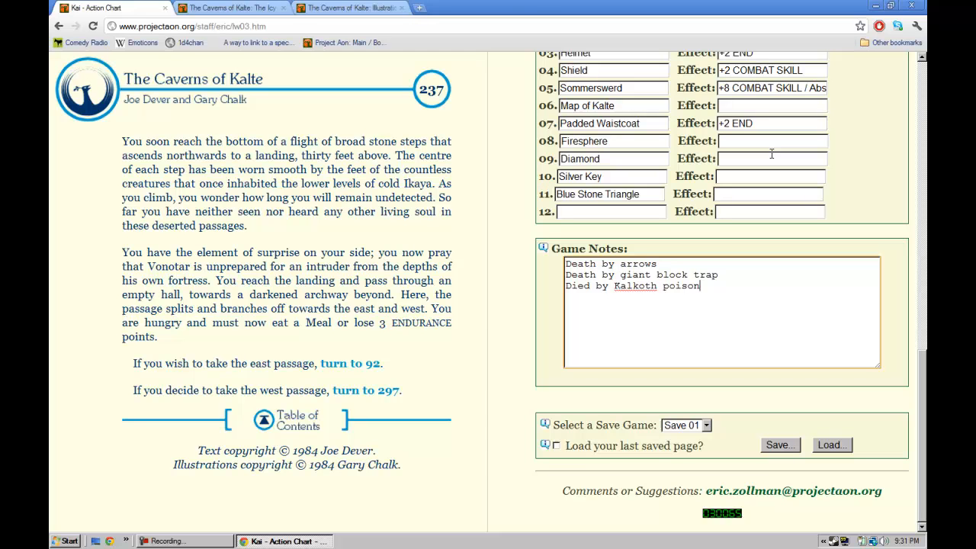
# Step: Save the chart over Save 01 and take the west passage to section 297
pyautogui.click(779, 445)
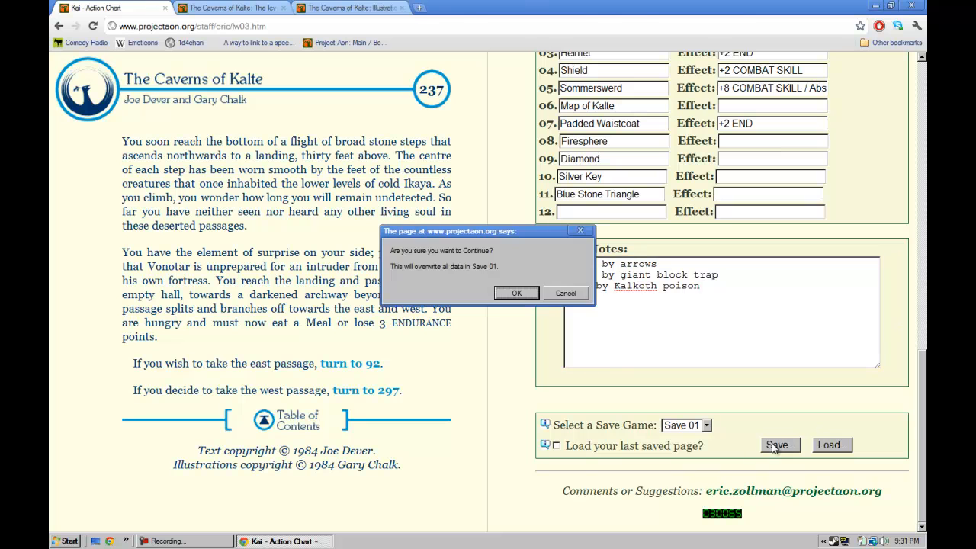
pyautogui.click(516, 293)
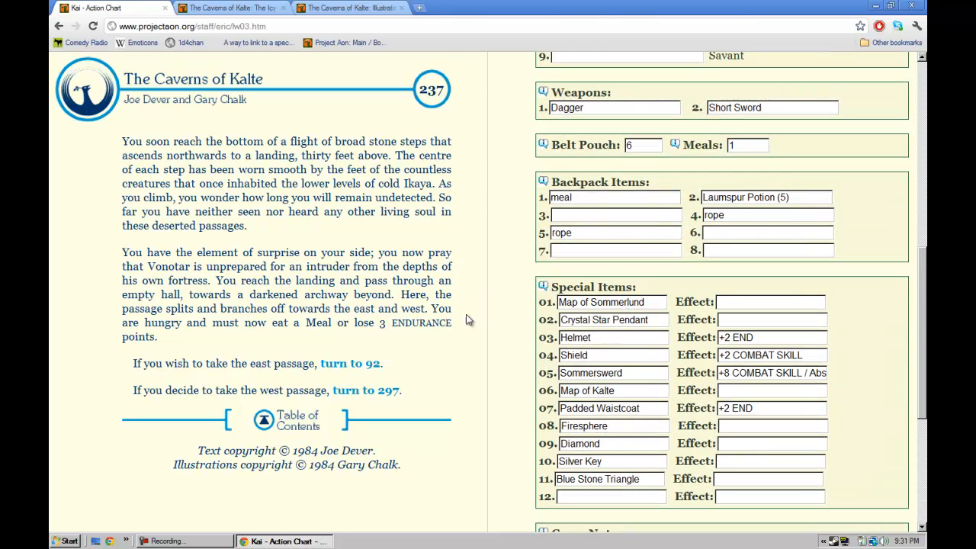
pyautogui.click(365, 390)
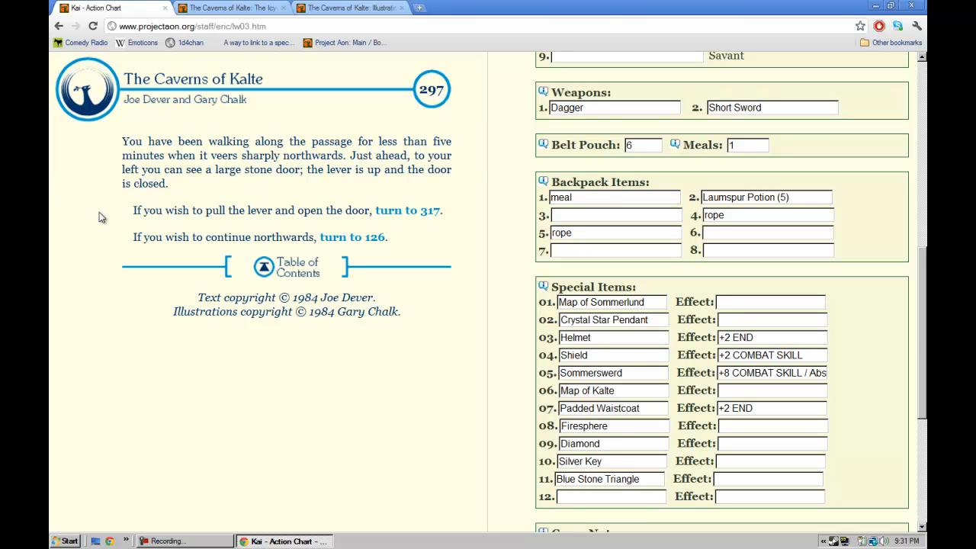
pyautogui.moveTo(101, 214)
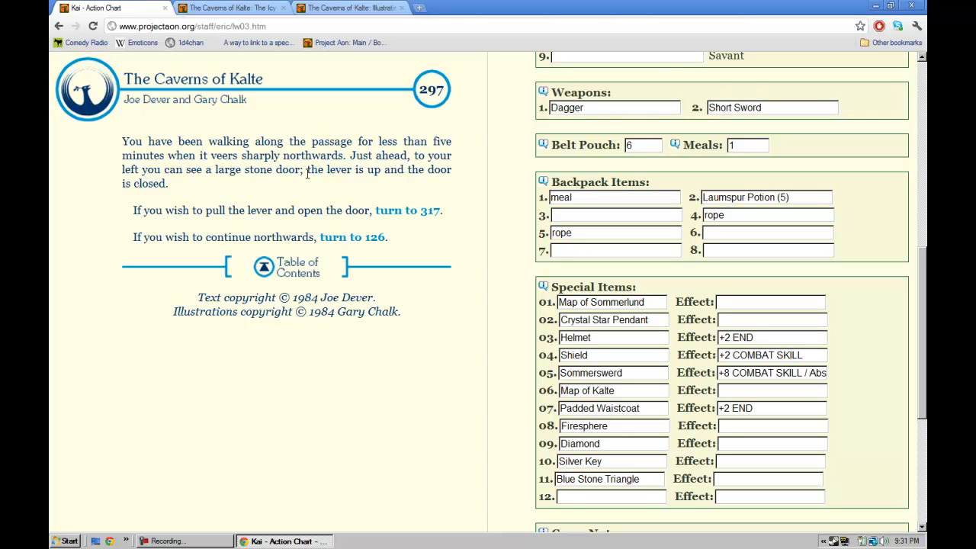
# Step: Pull the lever via 'turn to 317', opening the stone door onto the potion chamber
pyautogui.click(407, 210)
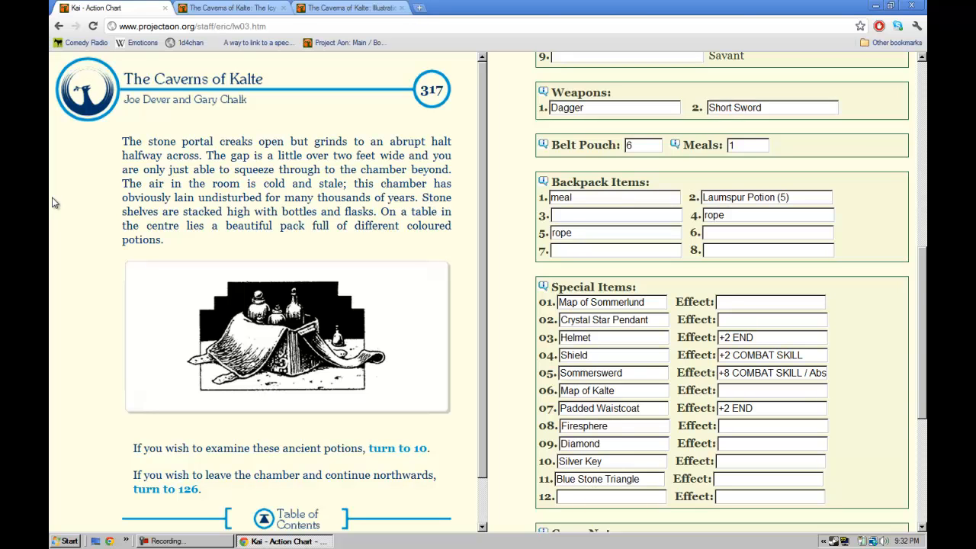
pyautogui.moveTo(62, 212)
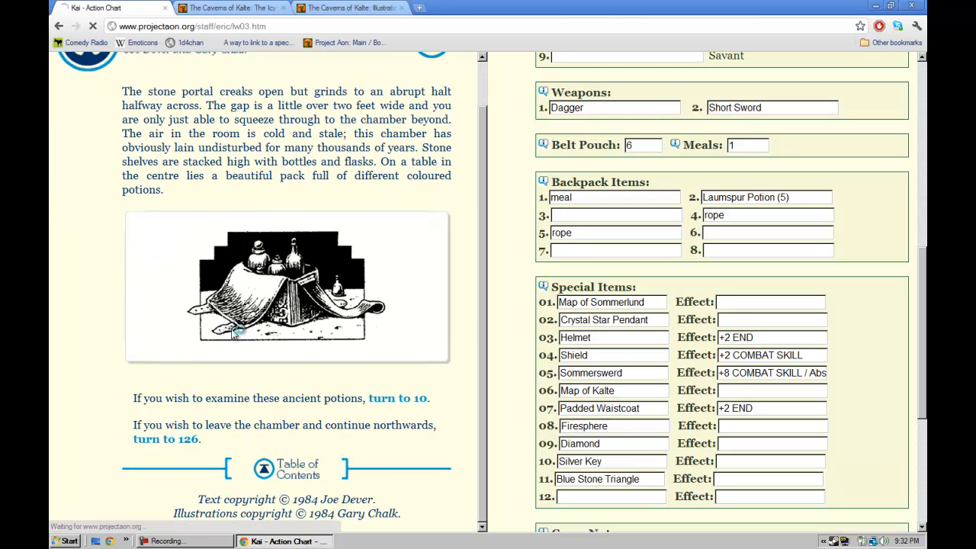
# Step: Examine the ancient potions and the red vial, reaching section 233 on Laumspur
pyautogui.click(398, 398)
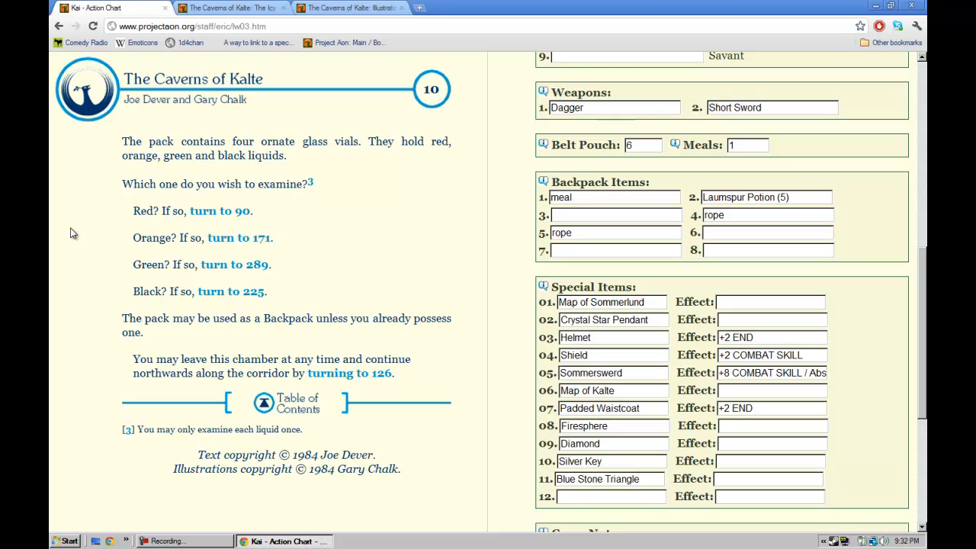
pyautogui.moveTo(81, 229)
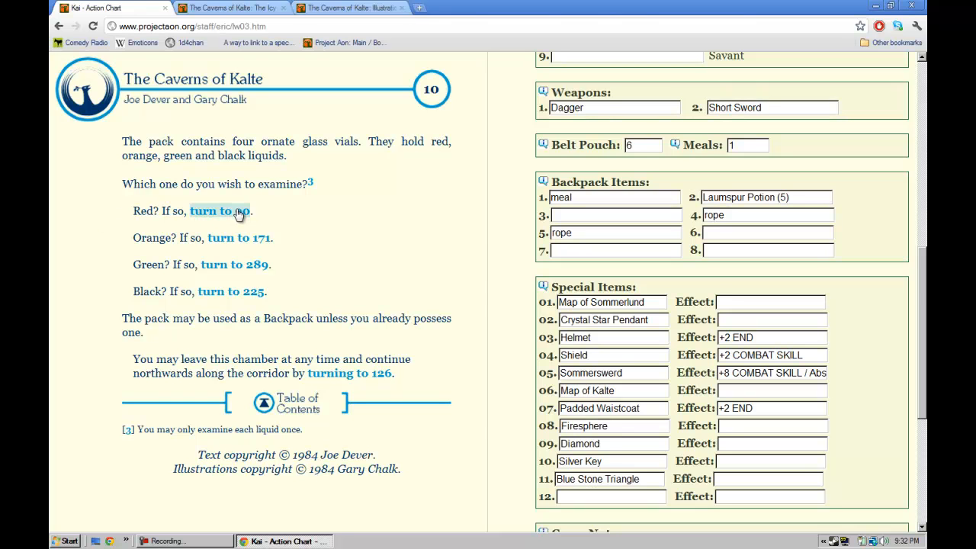
pyautogui.click(219, 210)
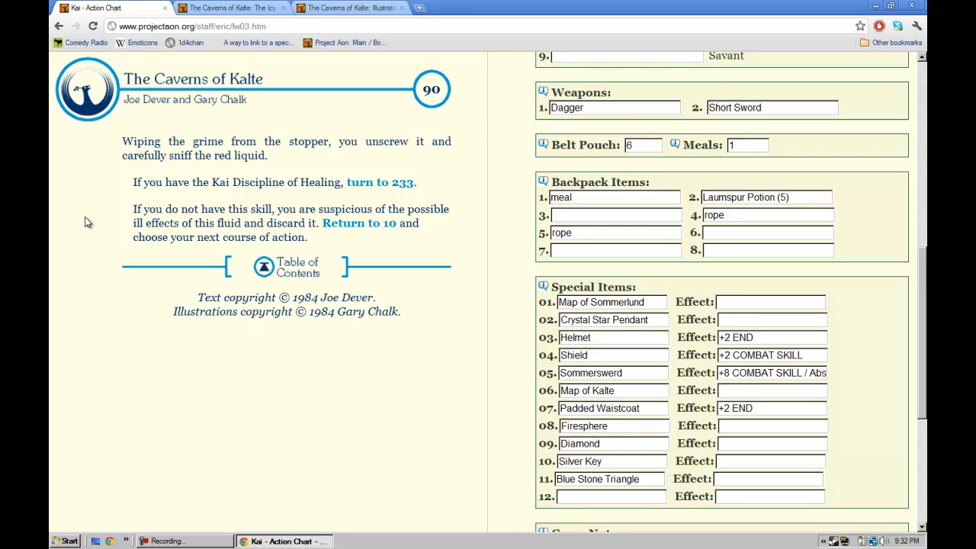
pyautogui.moveTo(385, 195)
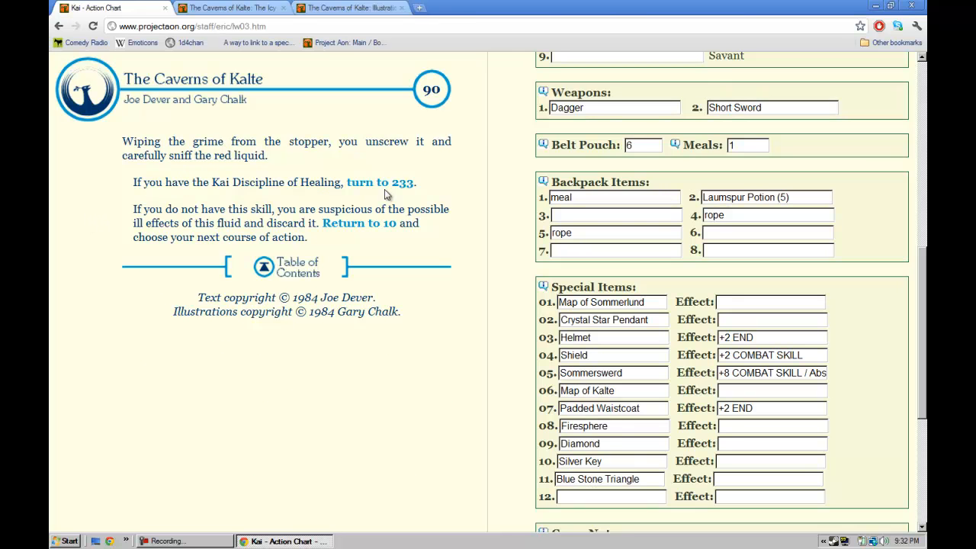
pyautogui.click(380, 183)
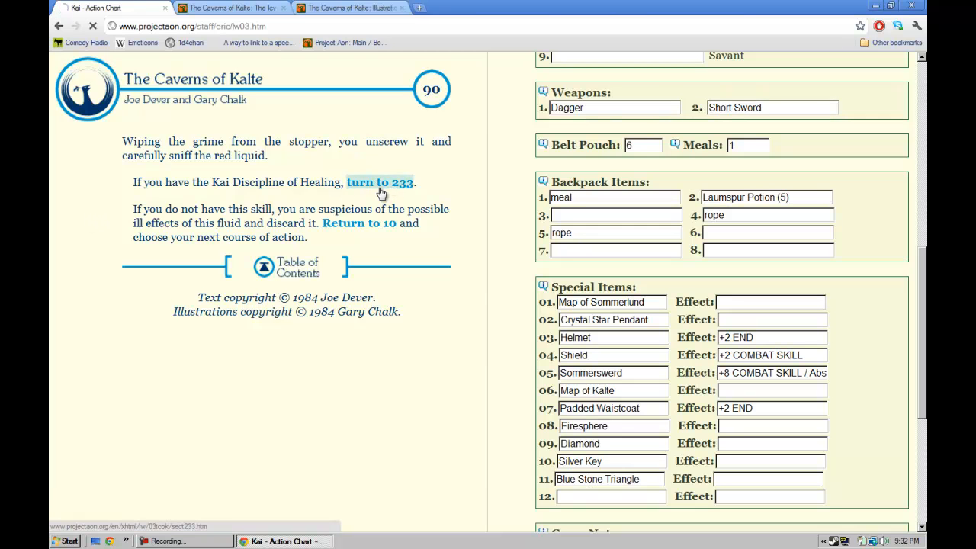
pyautogui.click(379, 182)
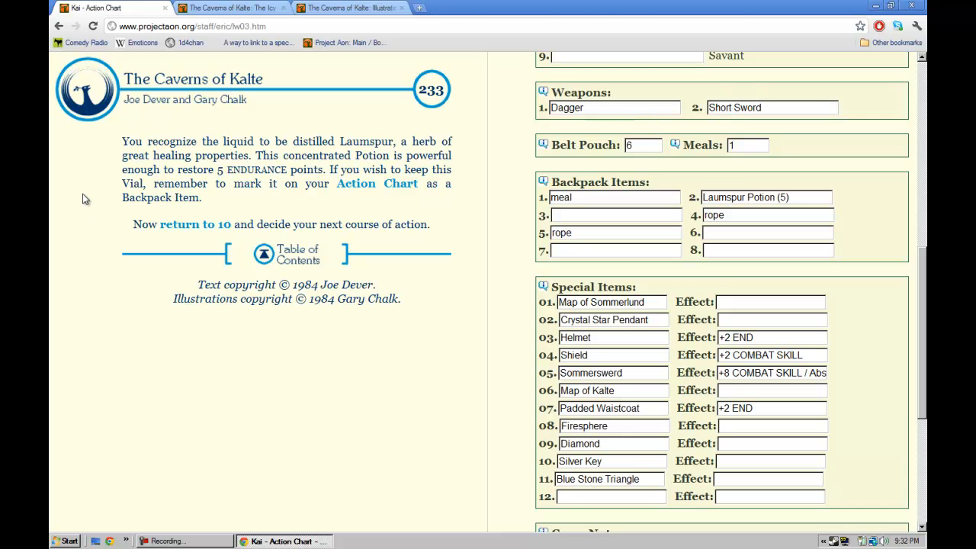
pyautogui.moveTo(582, 220)
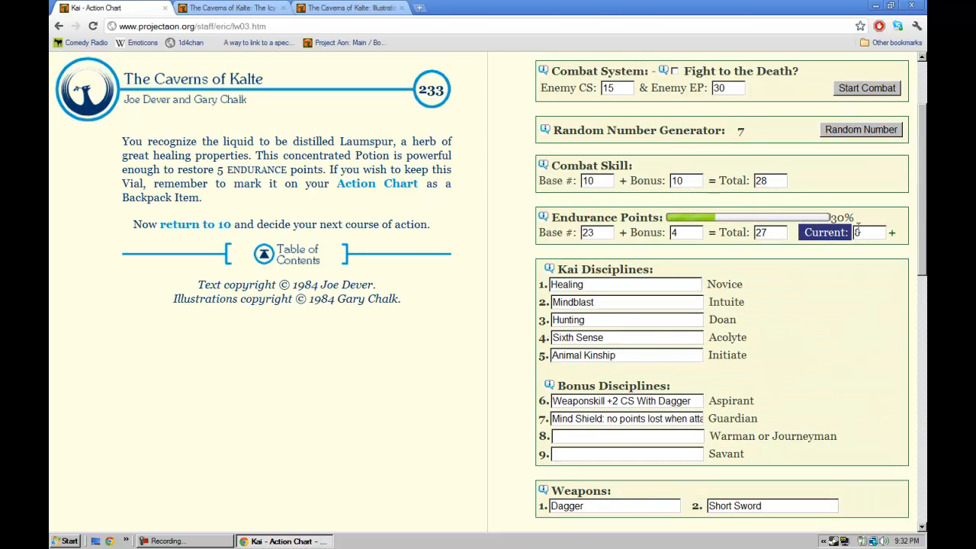
# Step: Set current Endurance Points to 18
pyautogui.click(868, 233)
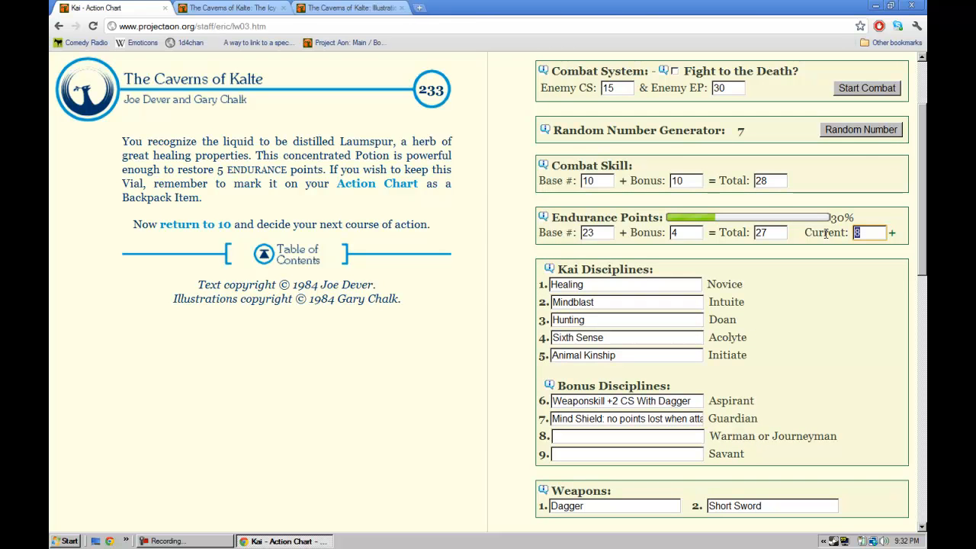
pyautogui.write('1')
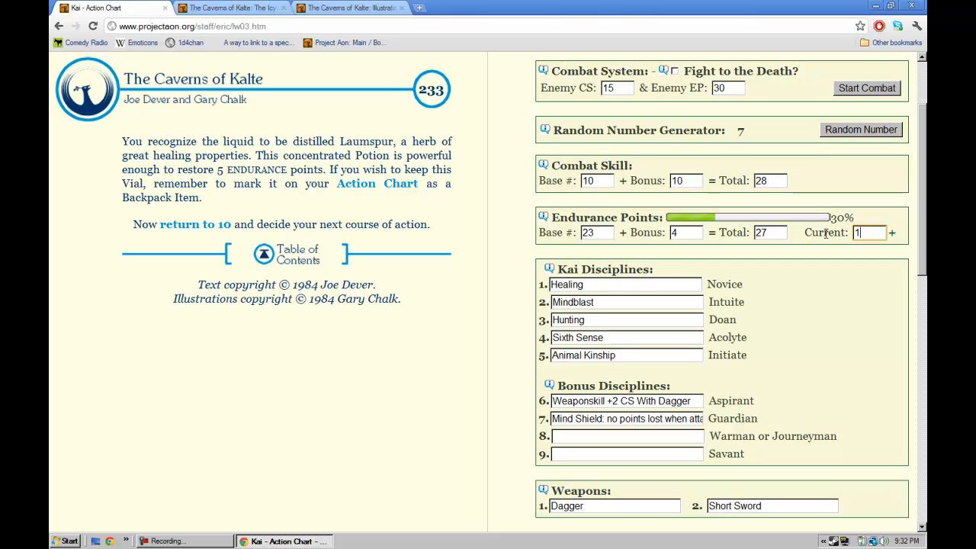
pyautogui.write('18')
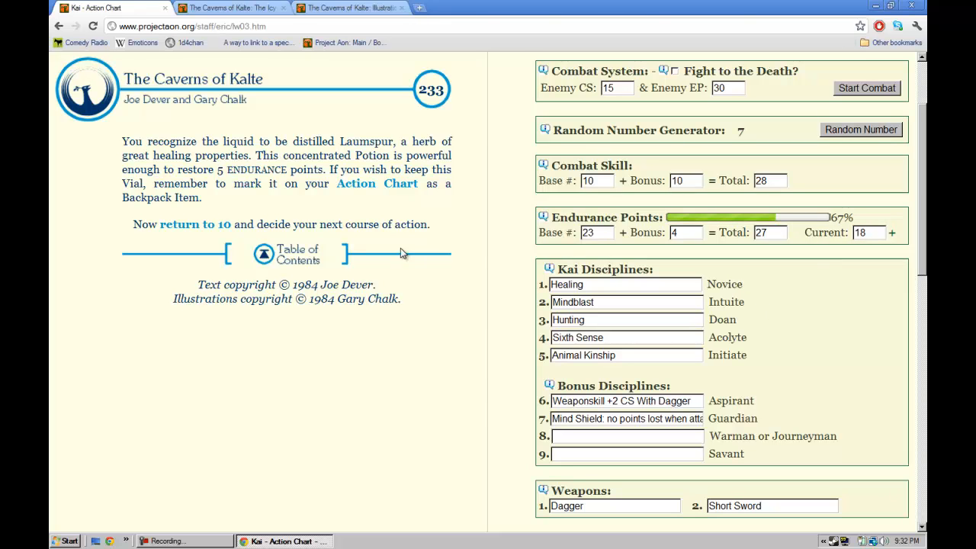
# Step: Return to section 10, examine the orange vial at 171, and follow Sixth Sense to 311
pyautogui.click(193, 224)
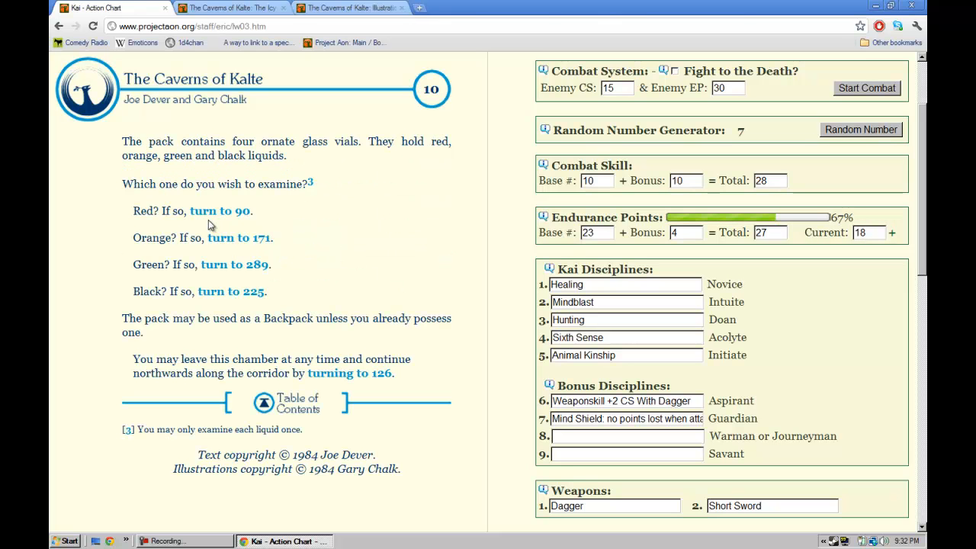
pyautogui.moveTo(238, 237)
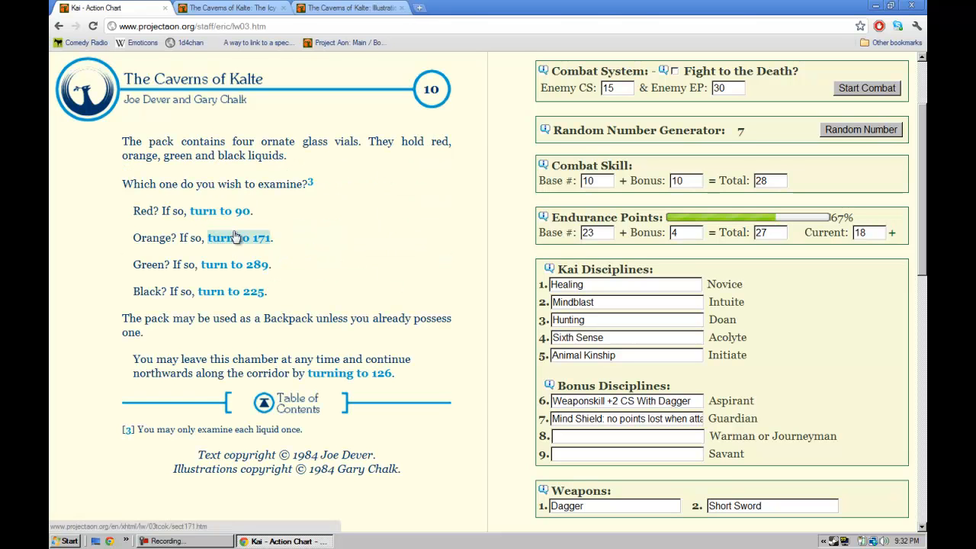
pyautogui.click(238, 237)
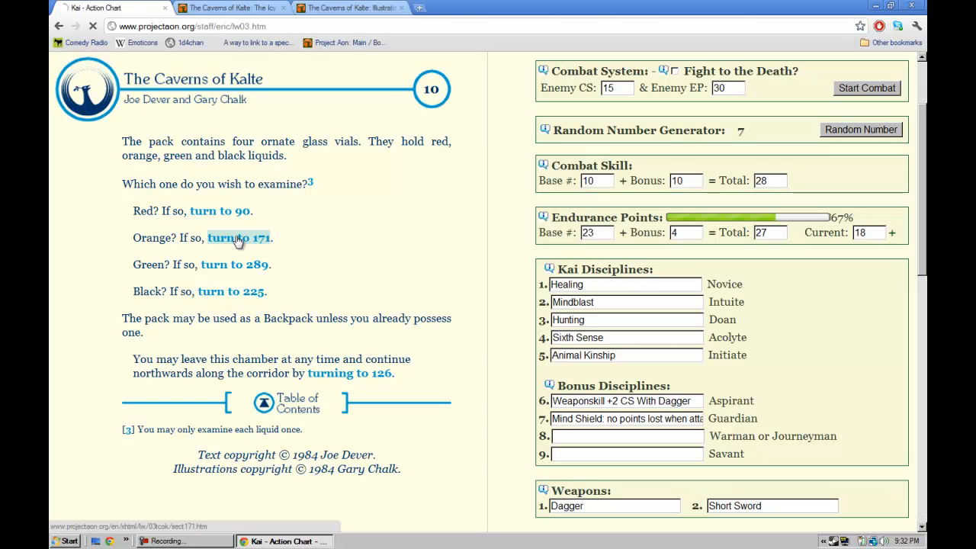
pyautogui.click(239, 237)
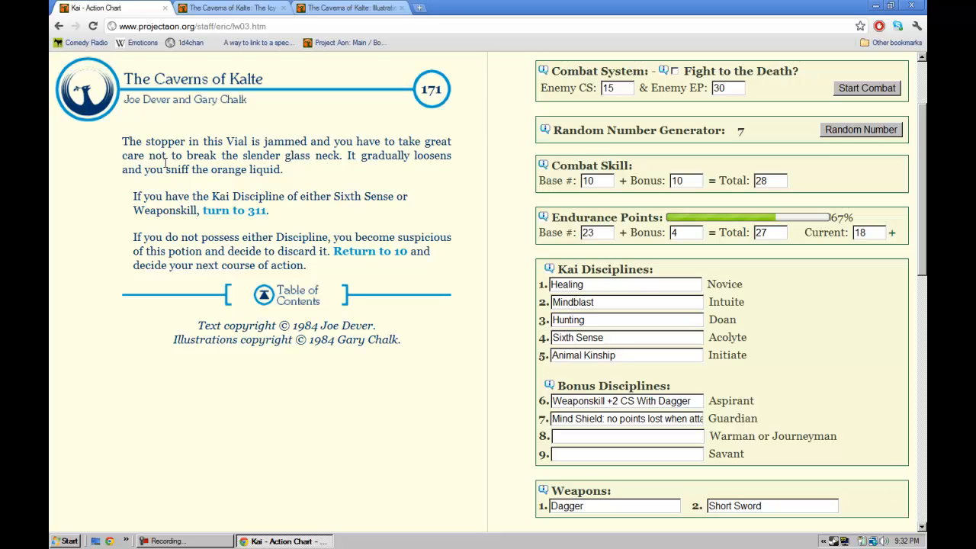
pyautogui.moveTo(253, 196)
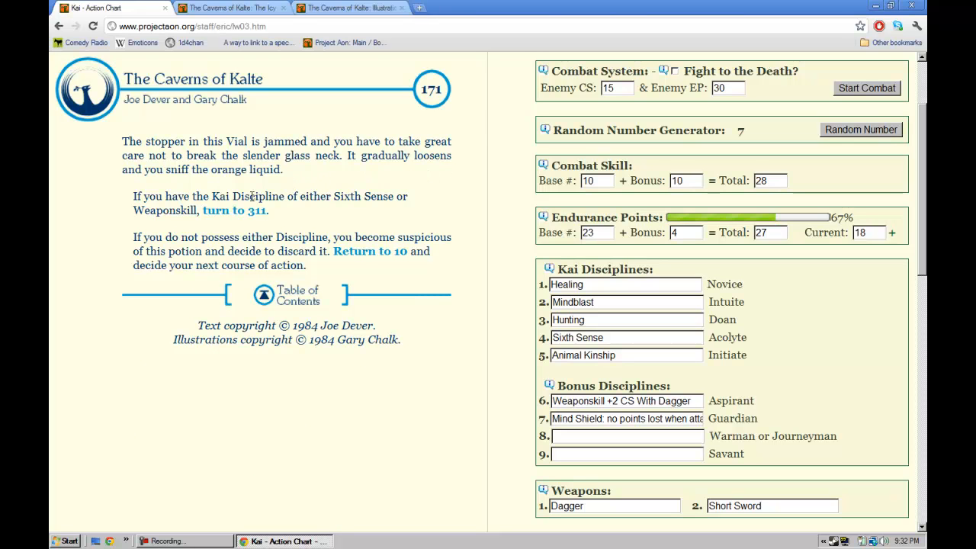
pyautogui.click(234, 210)
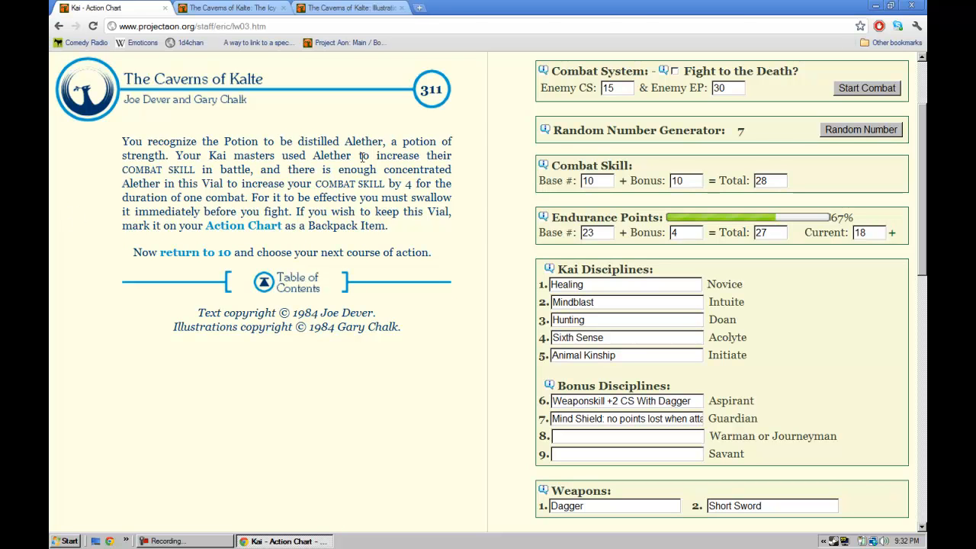
pyautogui.moveTo(96, 199)
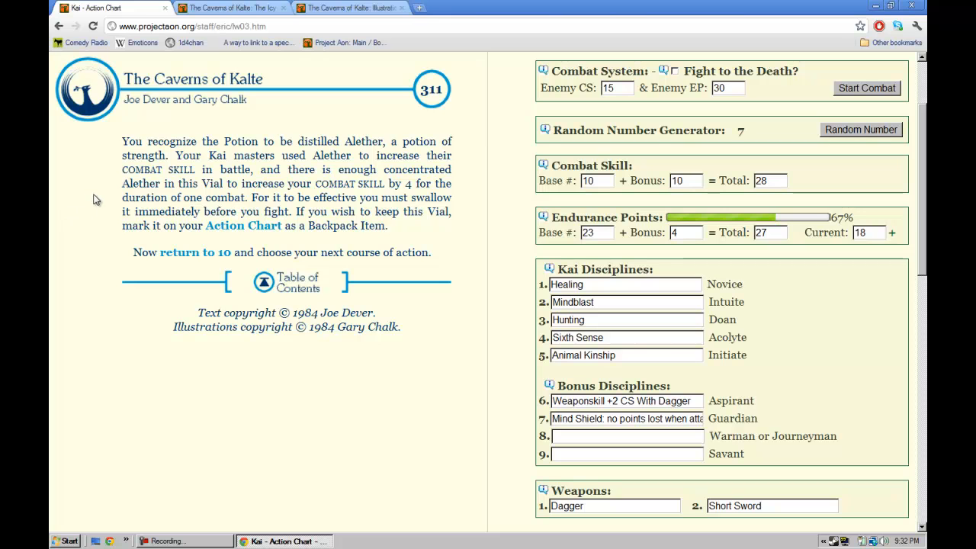
pyautogui.moveTo(175, 174)
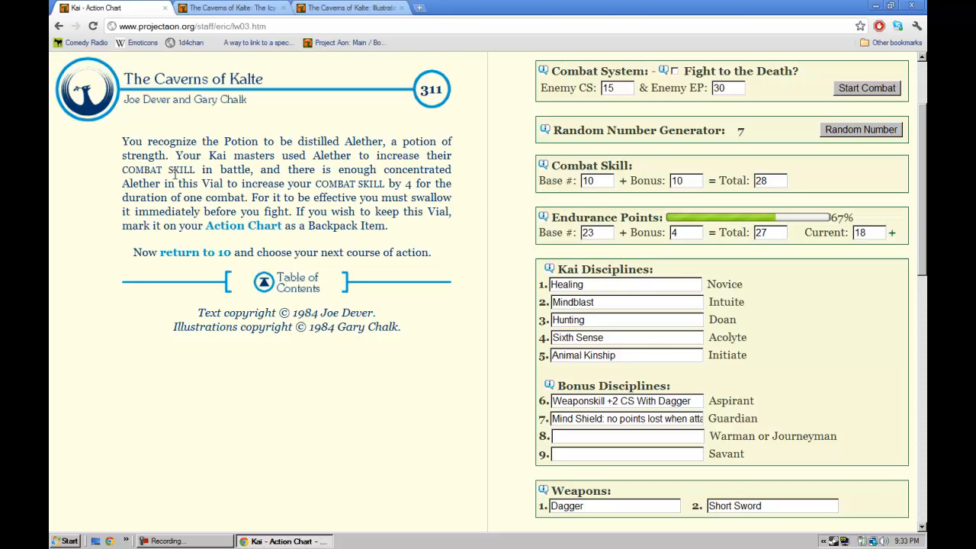
pyautogui.moveTo(115, 200)
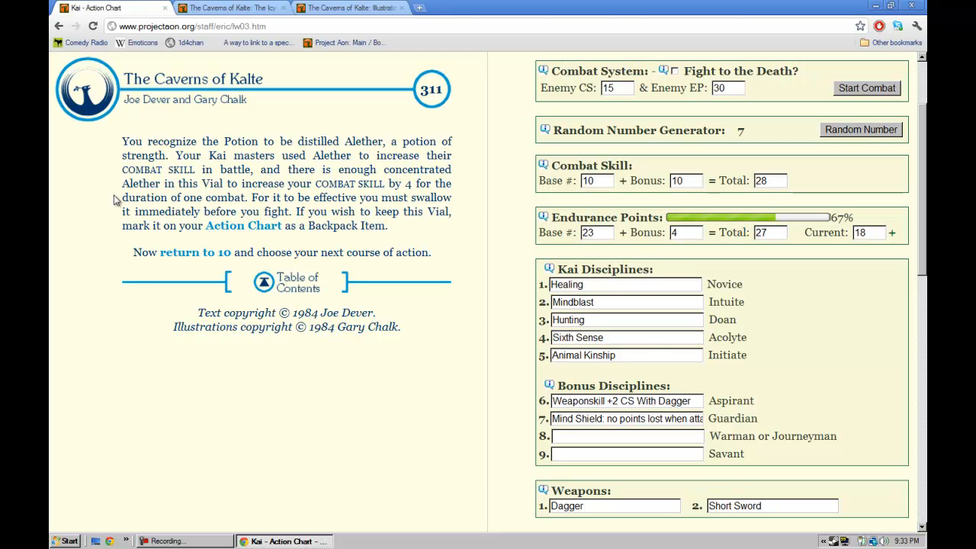
pyautogui.moveTo(106, 199)
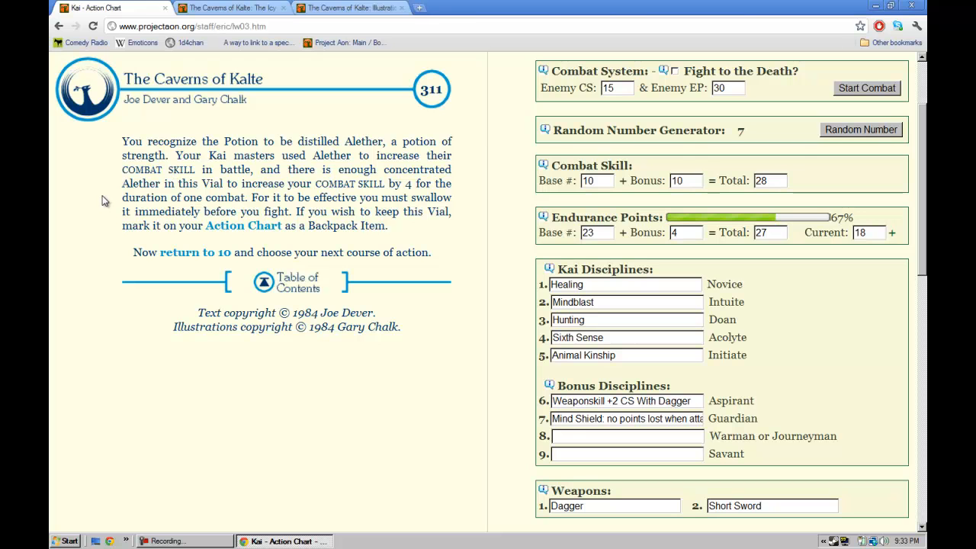
pyautogui.moveTo(772, 458)
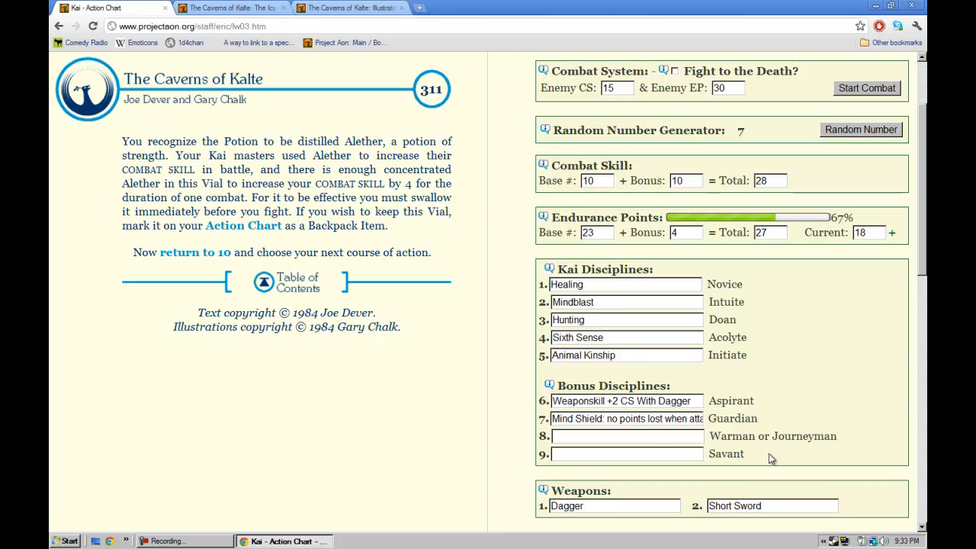
# Step: Enter 'Alether potion [+4 CS one fight]' in Backpack slot 3
pyautogui.scroll(-3)
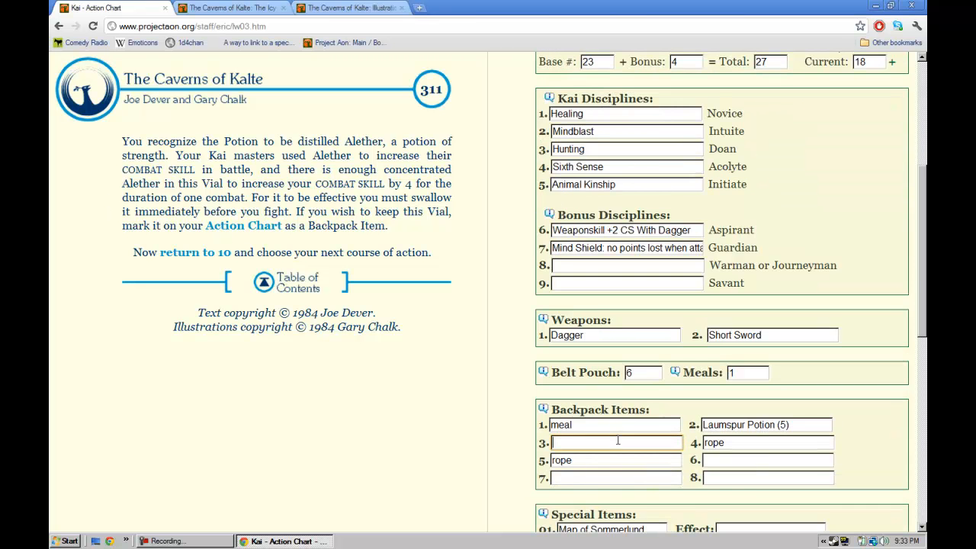
pyautogui.write('Alether potion (')
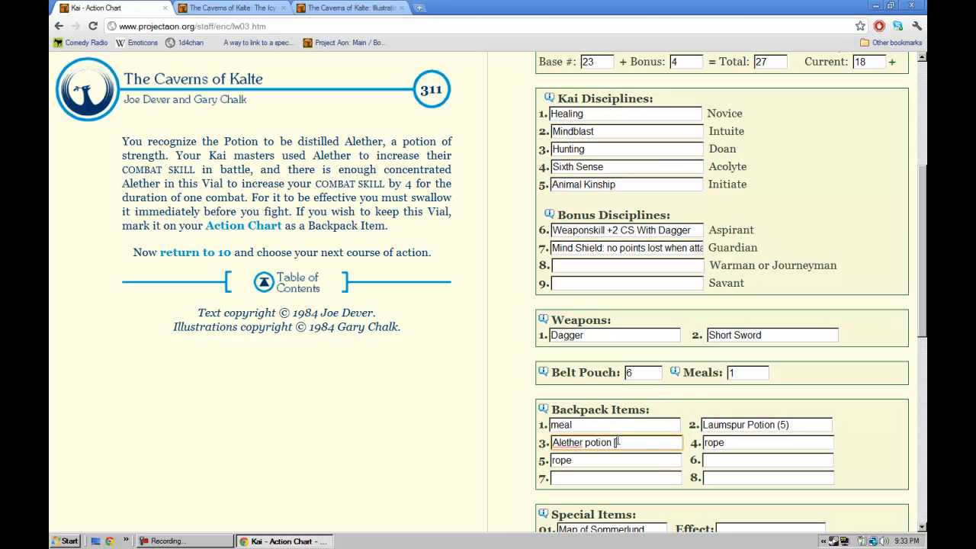
pyautogui.write('+4 CS')
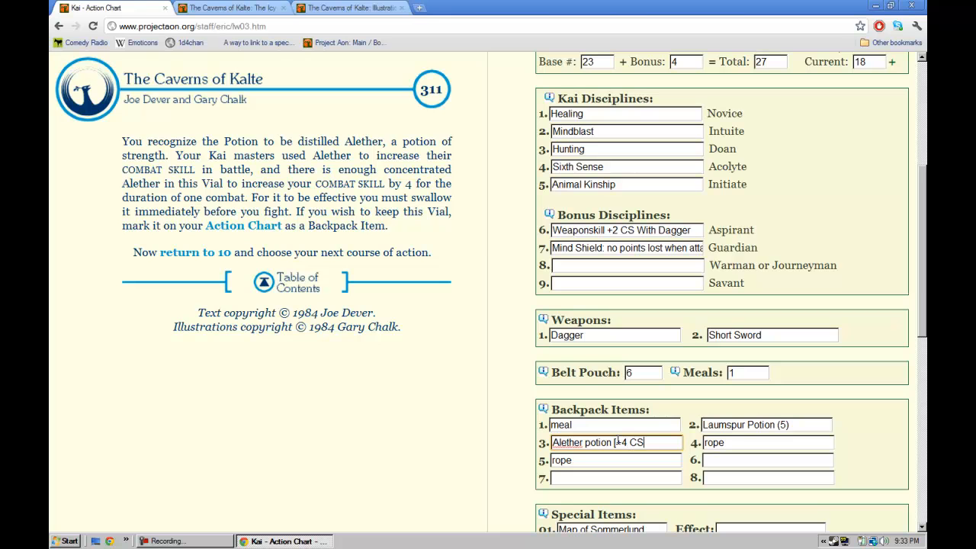
pyautogui.write('one fight]')
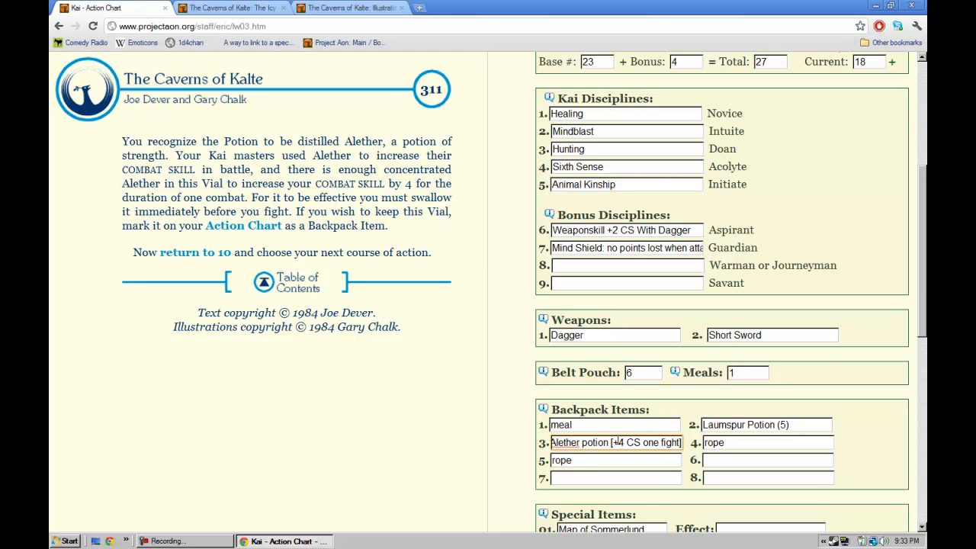
# Step: Follow Animal Kinship to section 156 and add 'Sleeptooth Potion' to Backpack slot 6
pyautogui.click(195, 252)
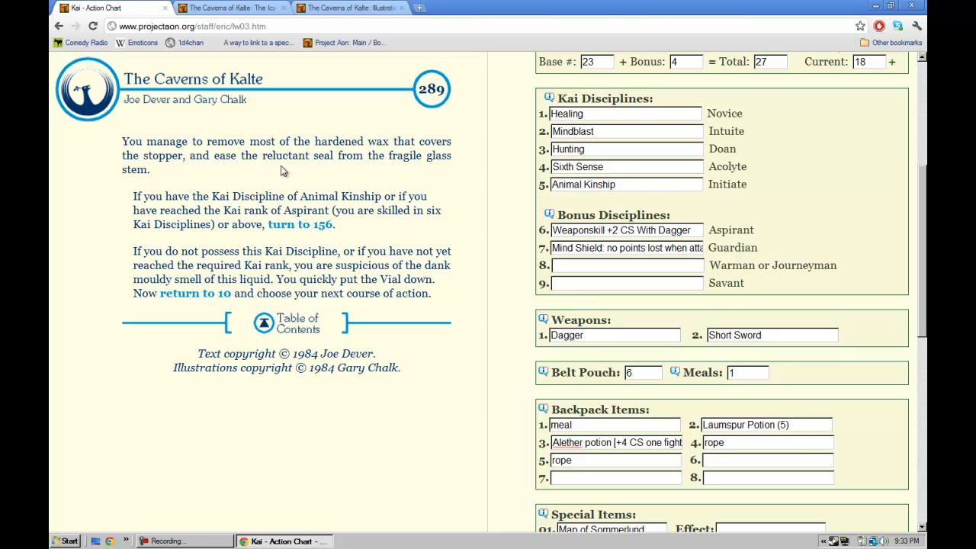
pyautogui.moveTo(364, 191)
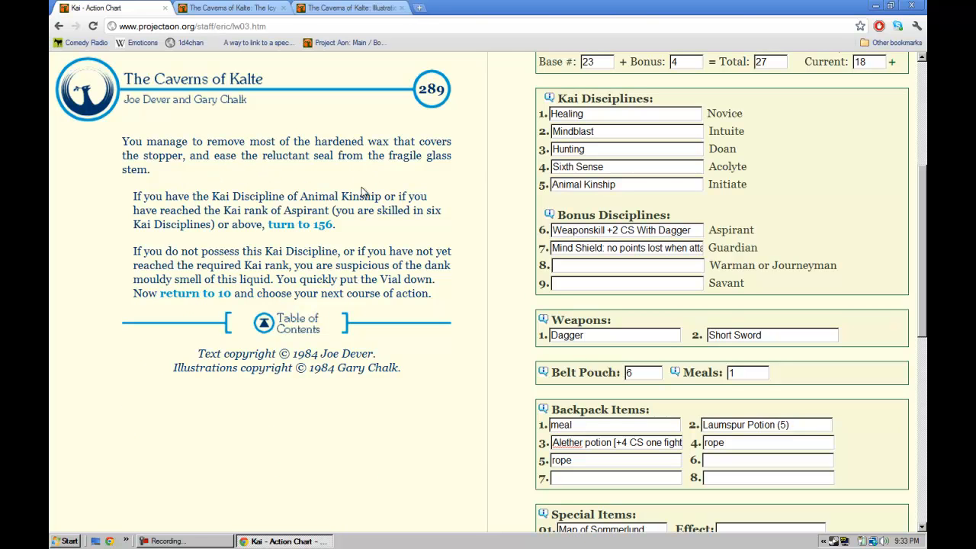
pyautogui.moveTo(471, 189)
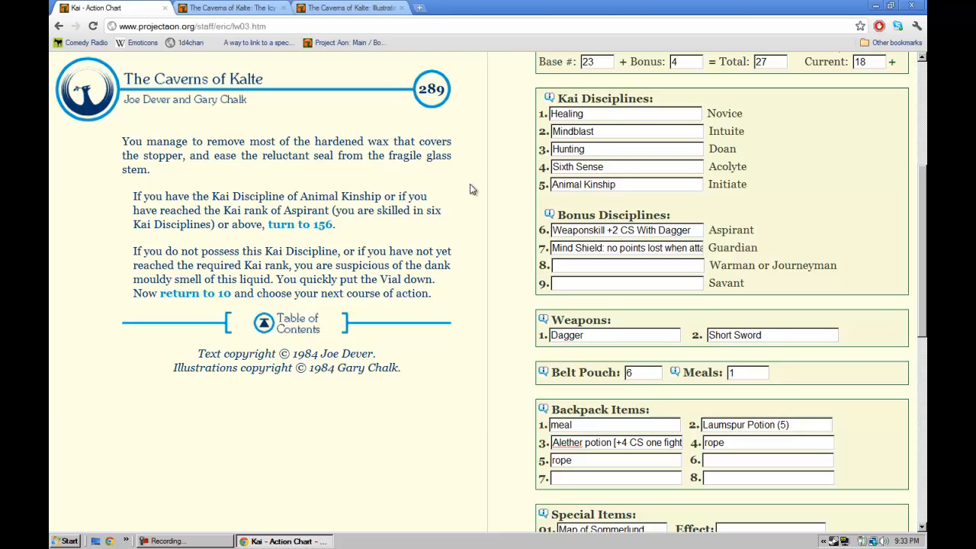
pyautogui.moveTo(619, 245)
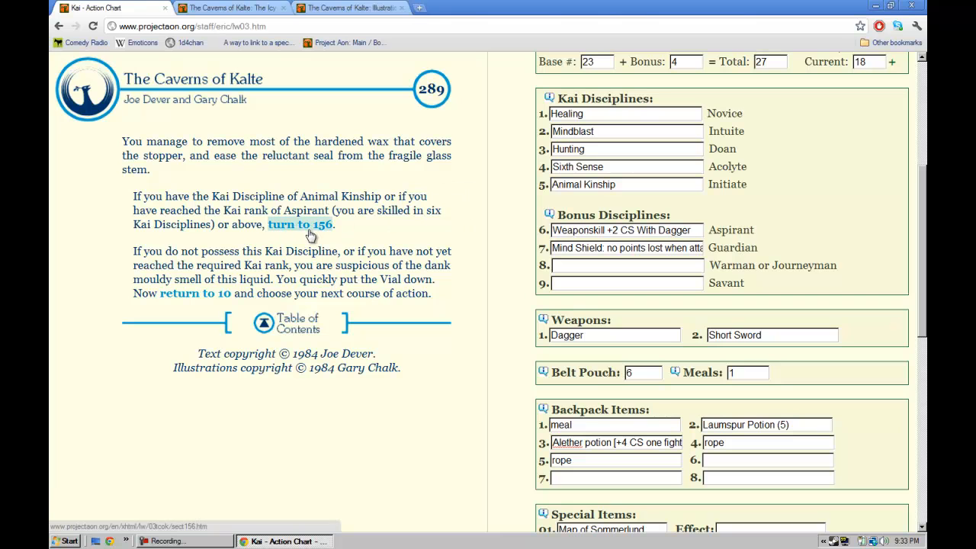
pyautogui.click(298, 224)
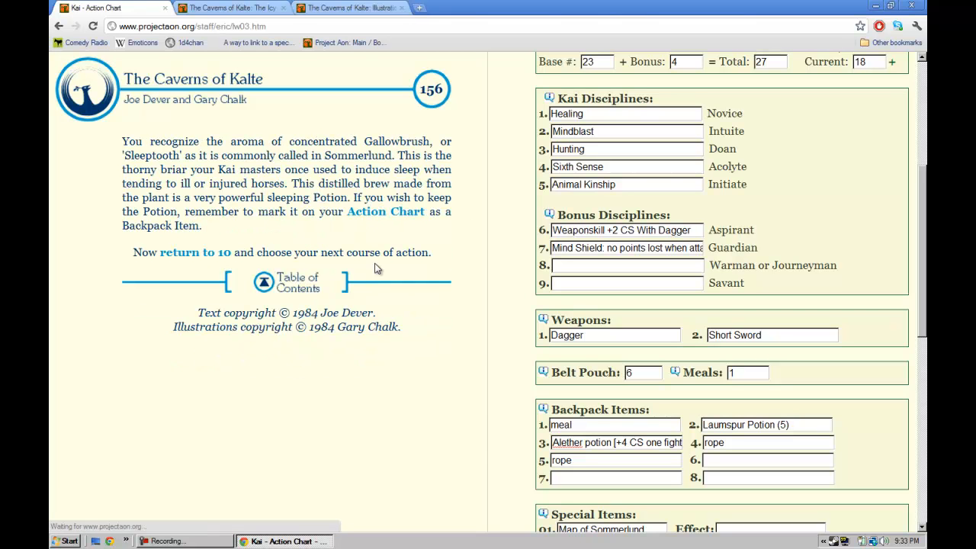
pyautogui.moveTo(118, 212)
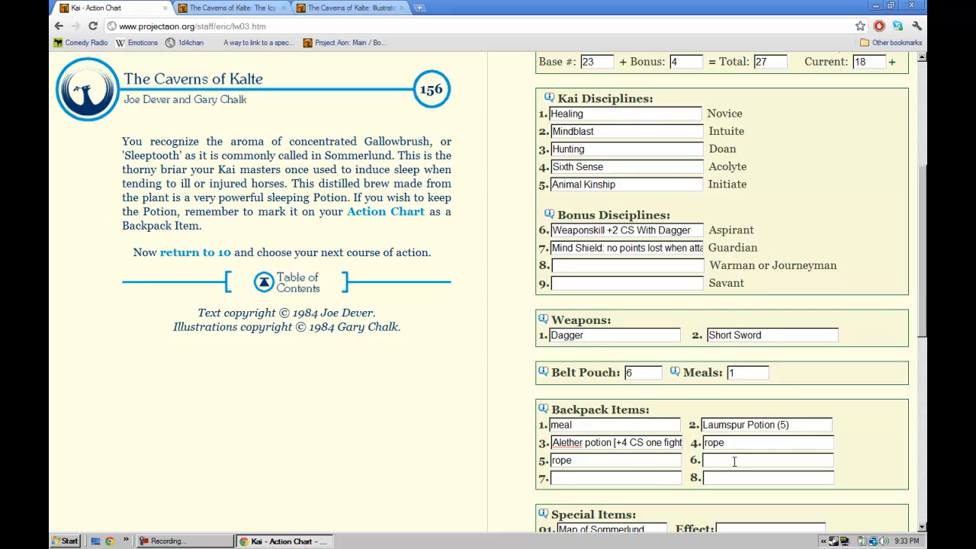
pyautogui.write('S')
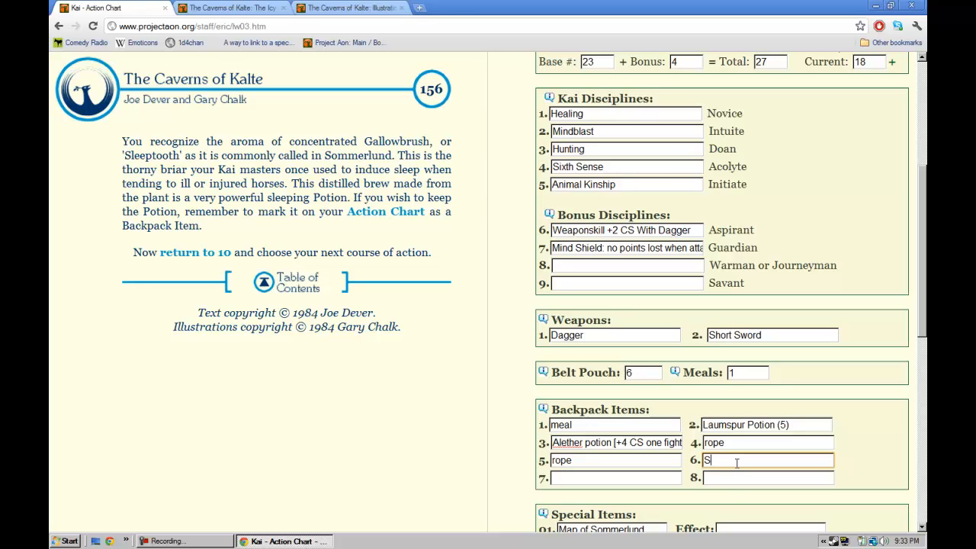
pyautogui.write('leeptooth Potion')
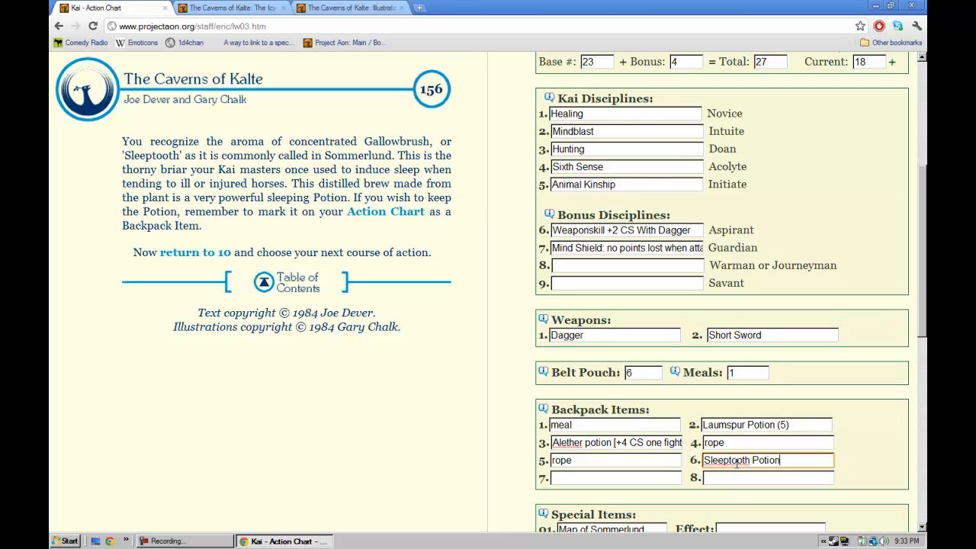
# Step: Examine the black vial, try to break its wax seal, and draw a random number
pyautogui.click(217, 252)
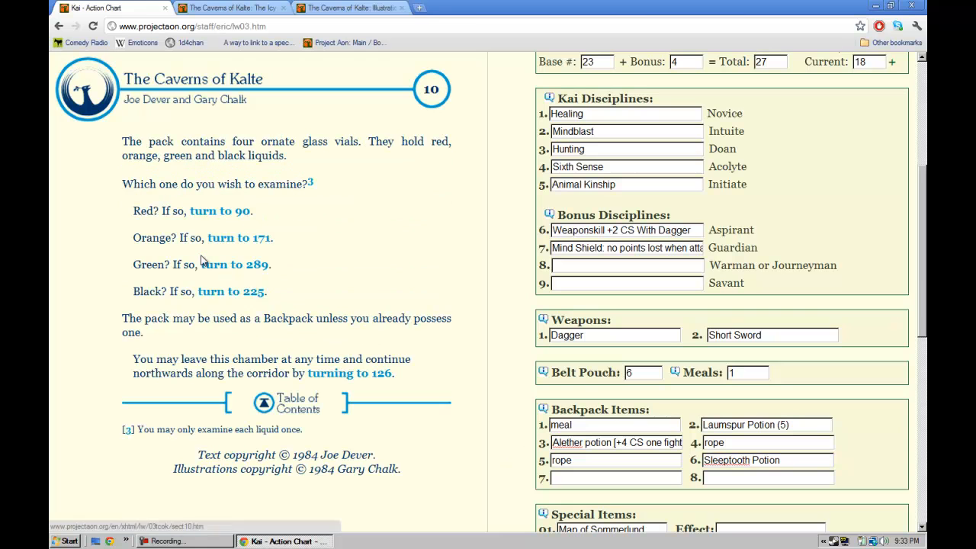
pyautogui.click(231, 291)
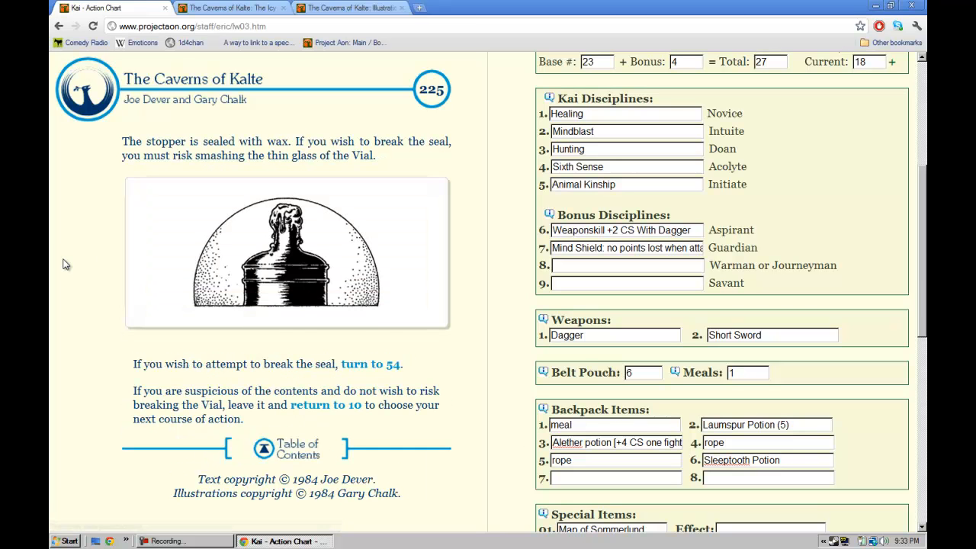
pyautogui.moveTo(54, 261)
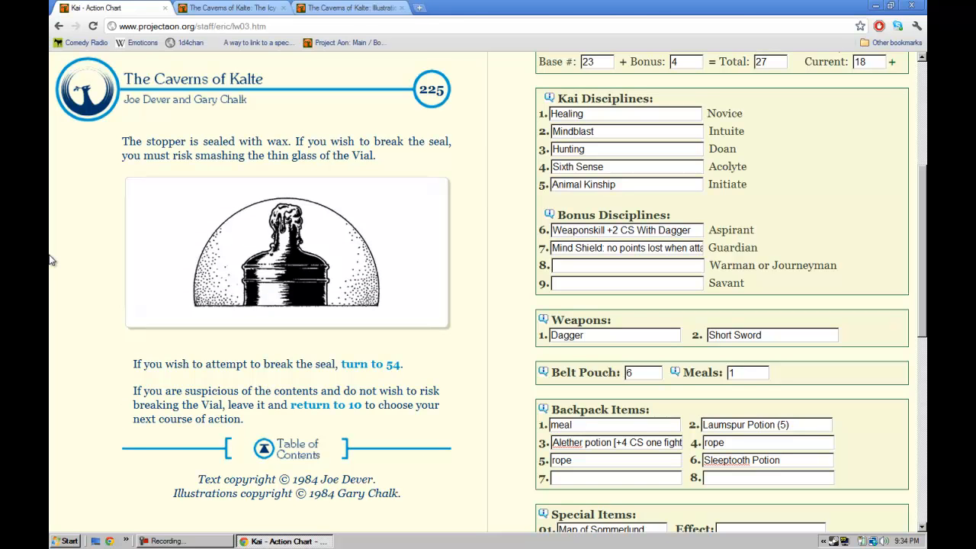
pyautogui.moveTo(370, 363)
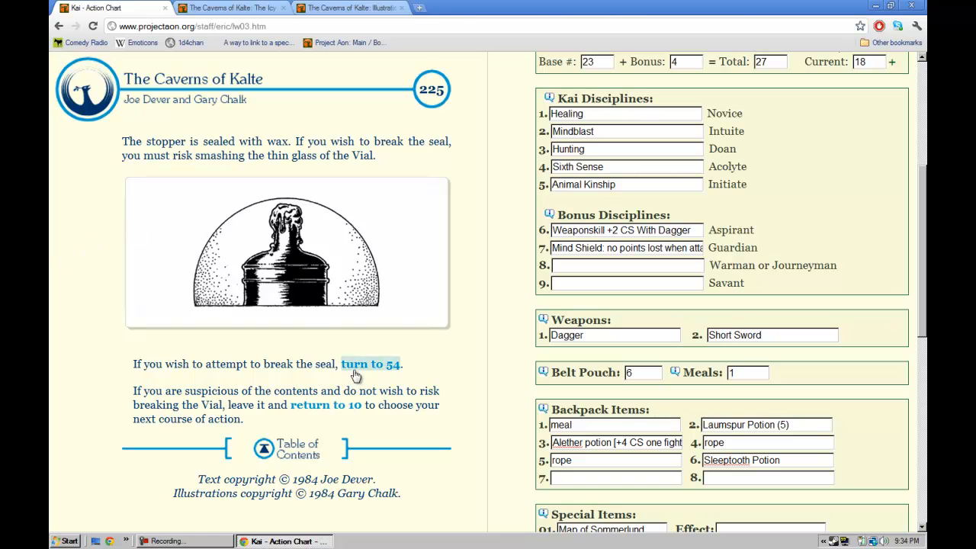
pyautogui.click(370, 364)
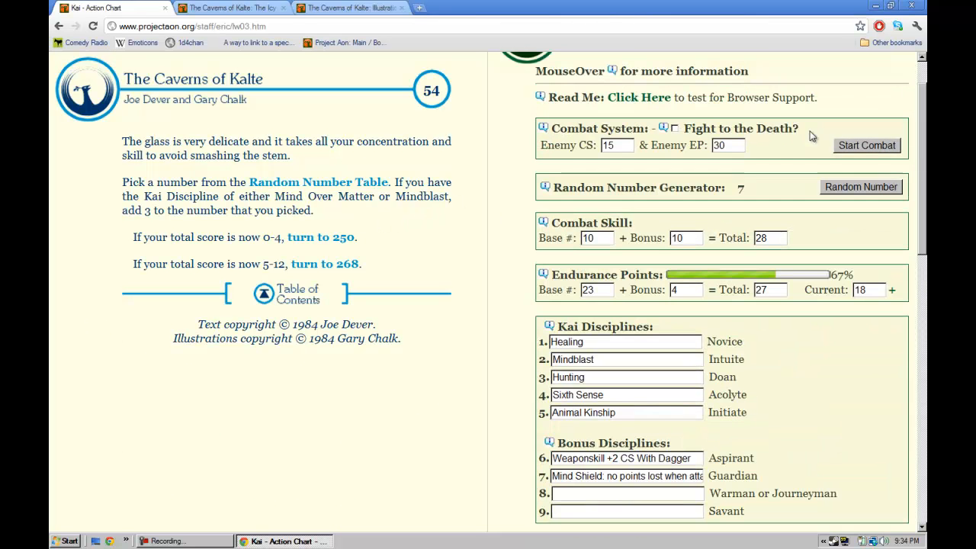
pyautogui.click(861, 187)
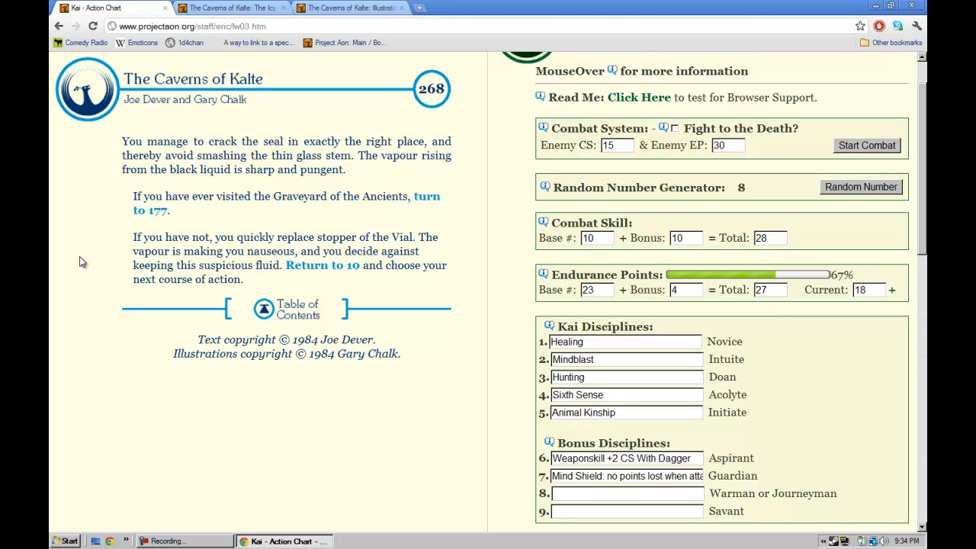
pyautogui.moveTo(87, 235)
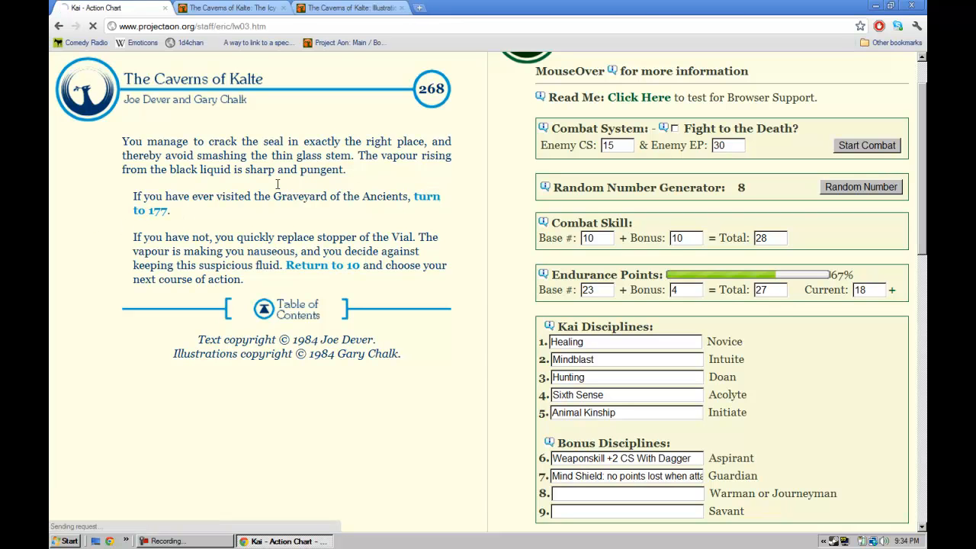
# Step: Visit the Graveyard of the Ancients, add Graveweed Potion to backpack slot 7, return to 10
pyautogui.click(150, 196)
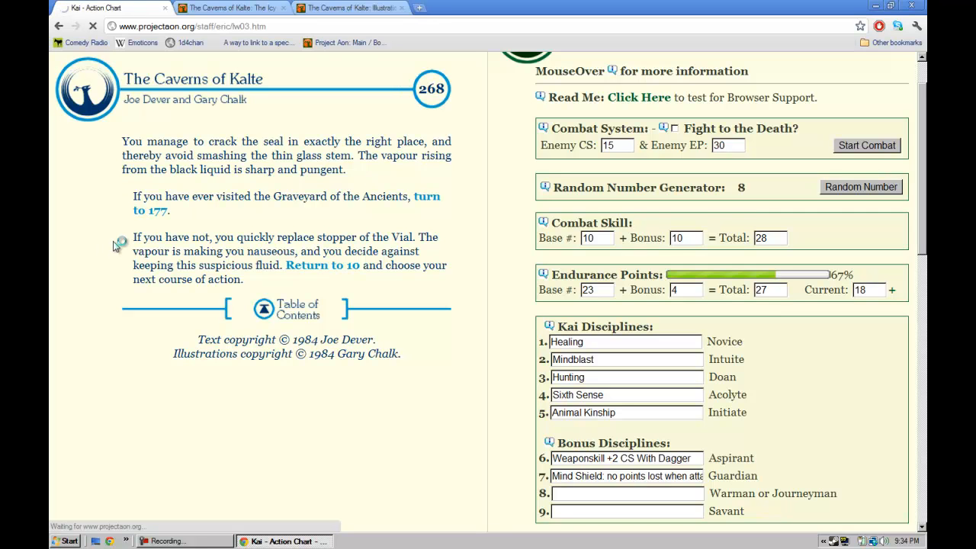
pyautogui.moveTo(113, 299)
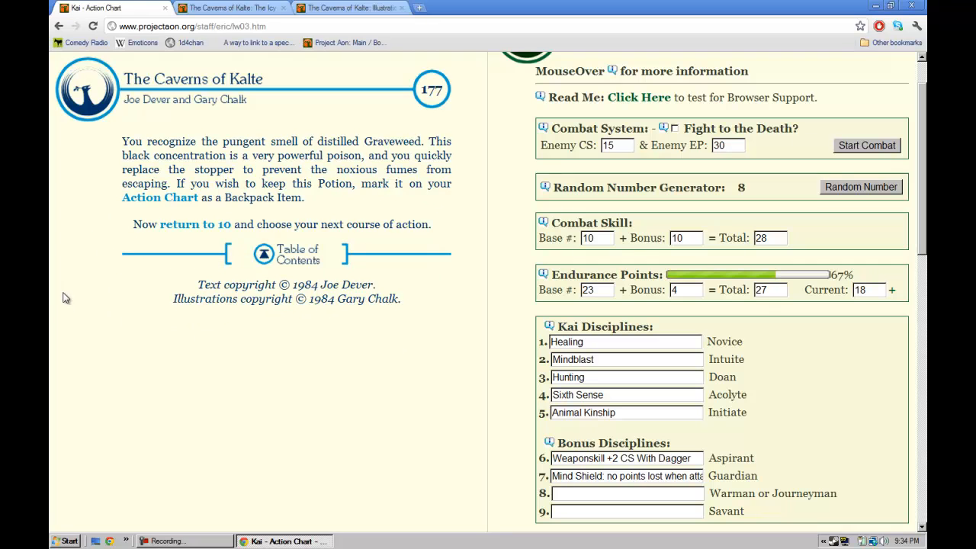
pyautogui.moveTo(137, 134)
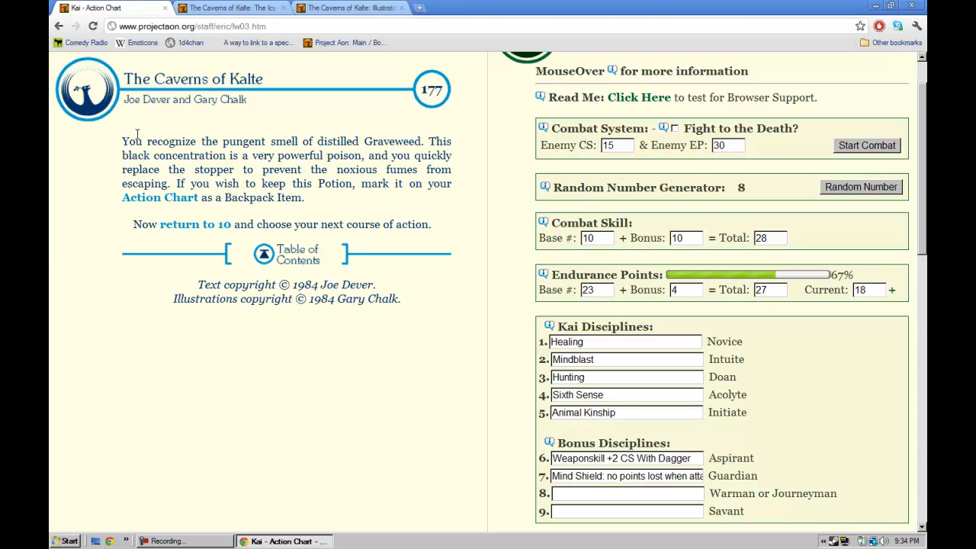
pyautogui.moveTo(381, 138)
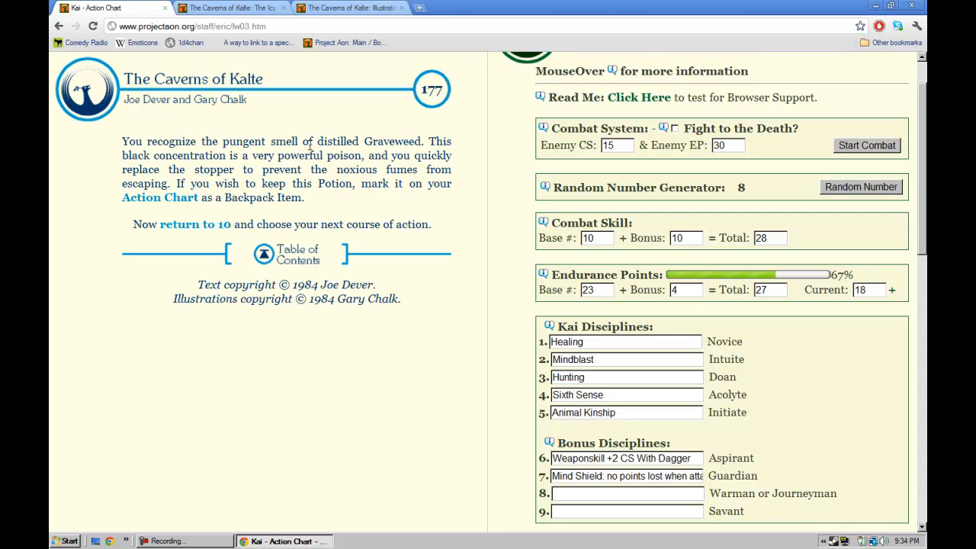
pyautogui.moveTo(341, 140)
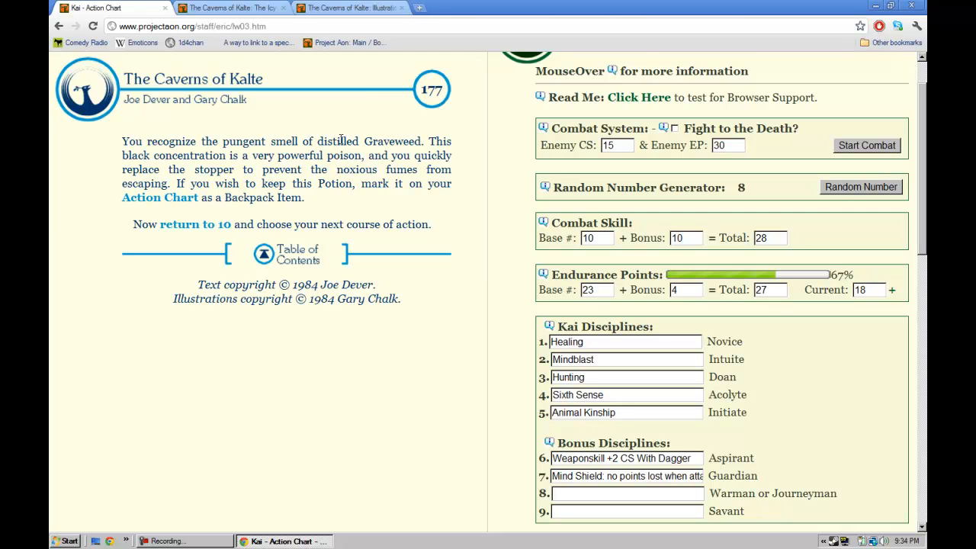
pyautogui.moveTo(414, 228)
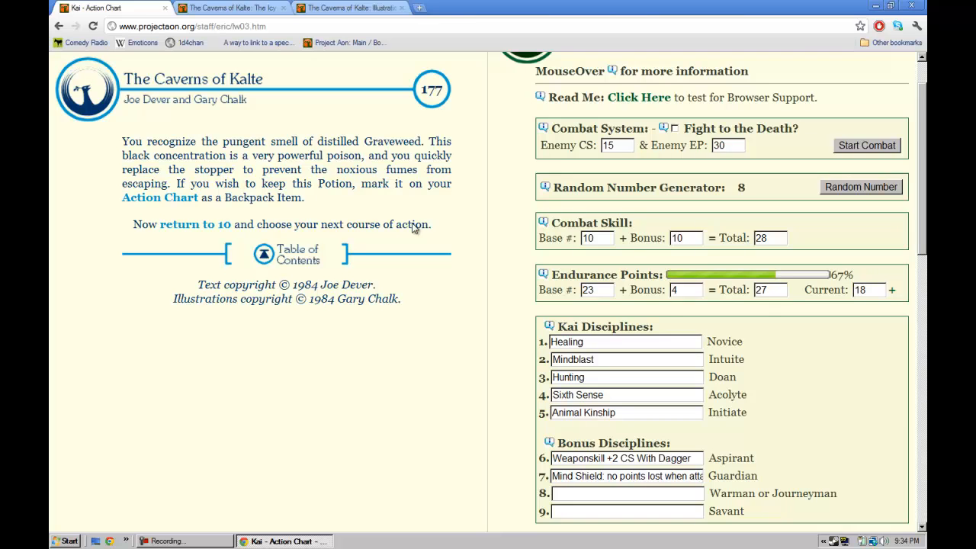
pyautogui.scroll(-3)
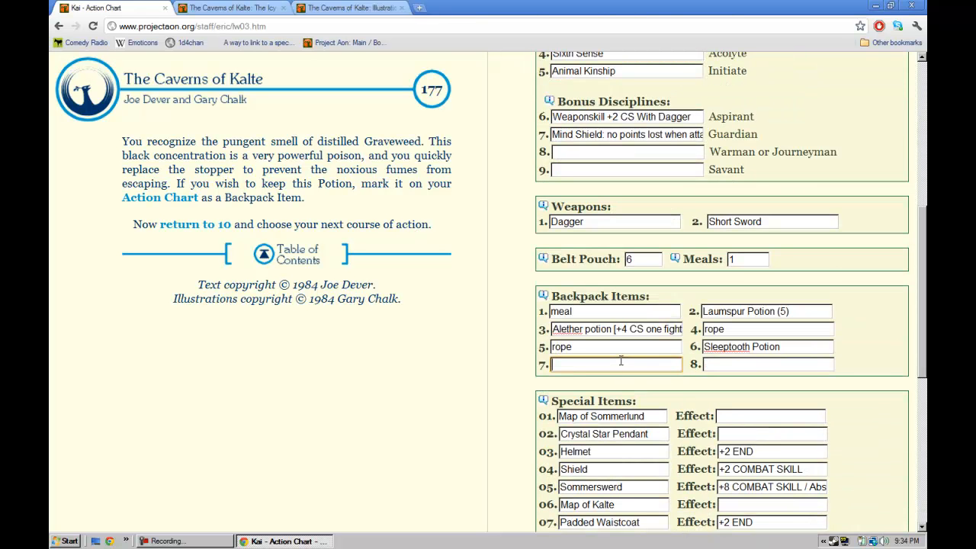
pyautogui.write('Graveweed Potion')
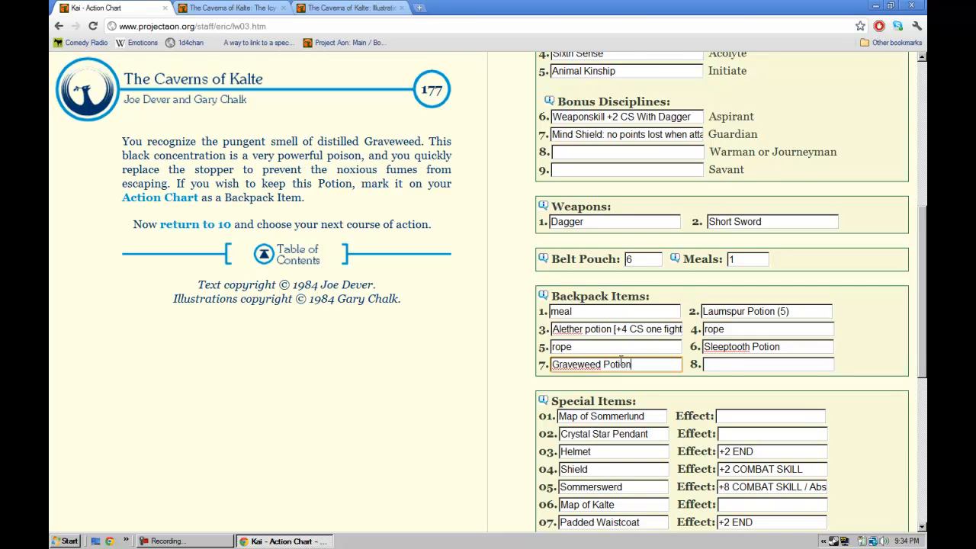
pyautogui.click(194, 224)
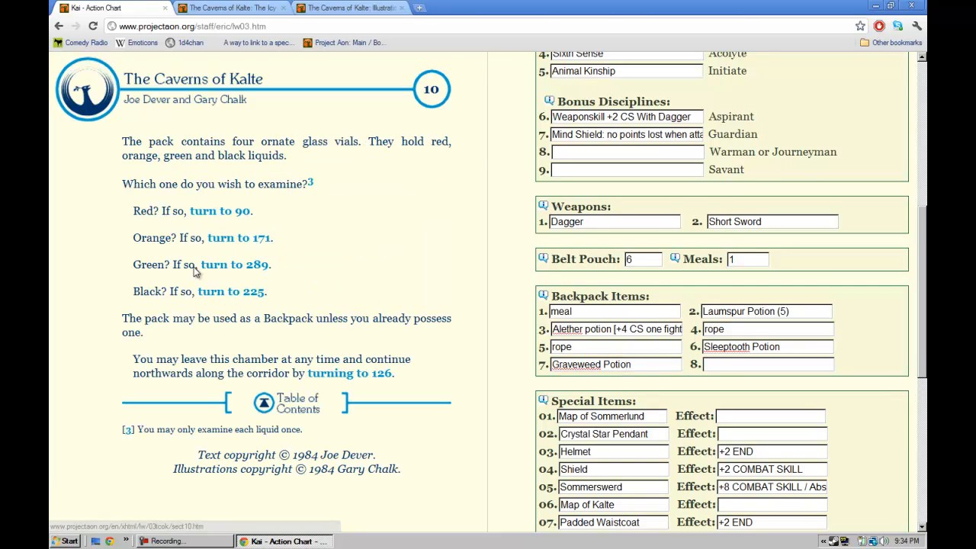
# Step: Follow the corridor north from section 10 to section 126
pyautogui.click(349, 373)
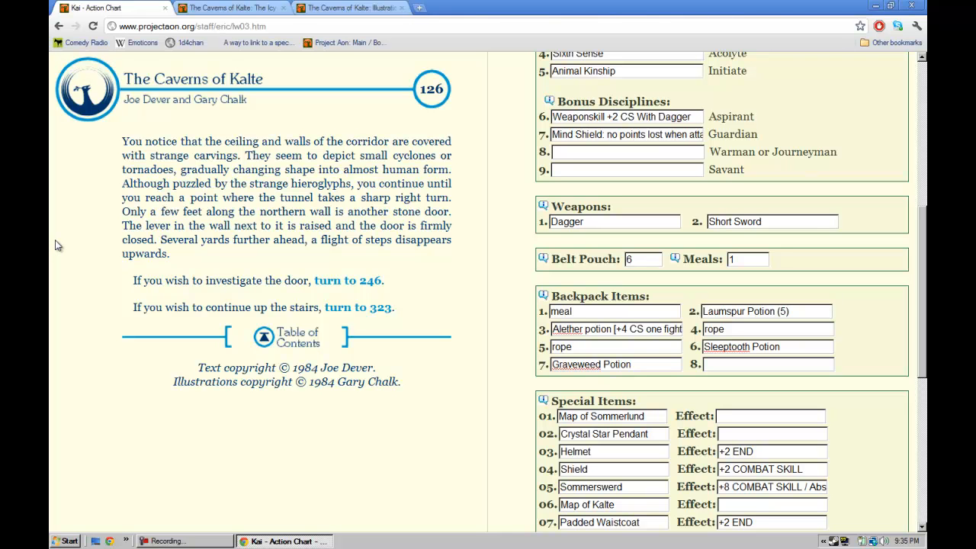
pyautogui.moveTo(293, 196)
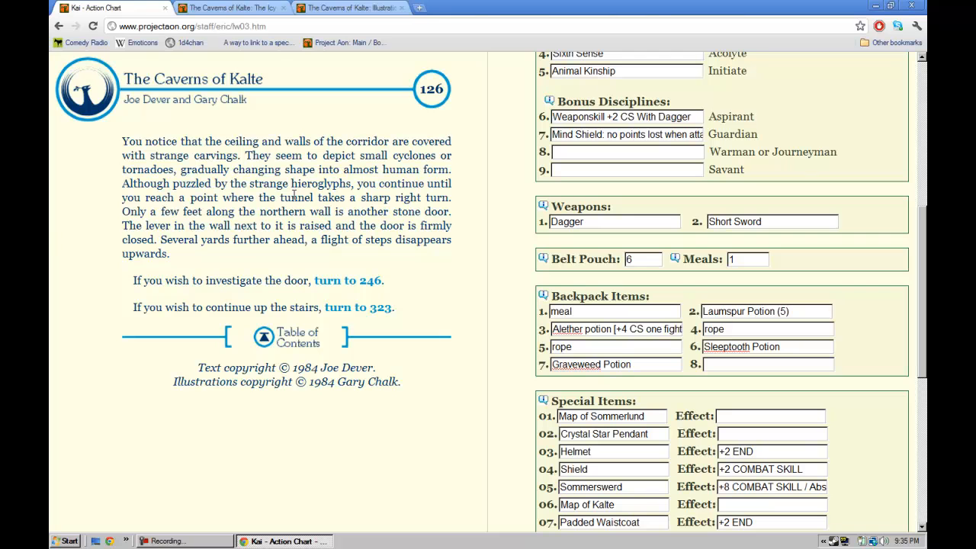
pyautogui.moveTo(514, 198)
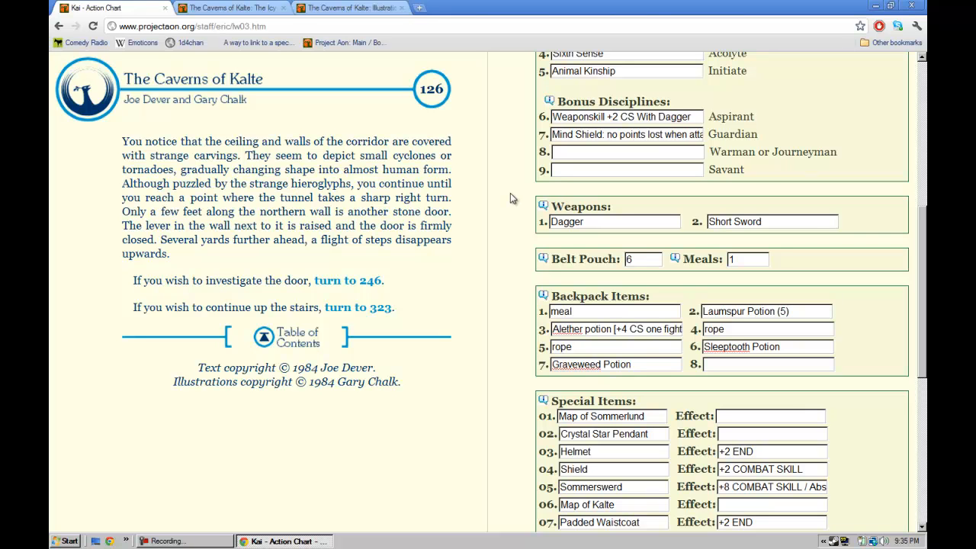
pyautogui.moveTo(503, 200)
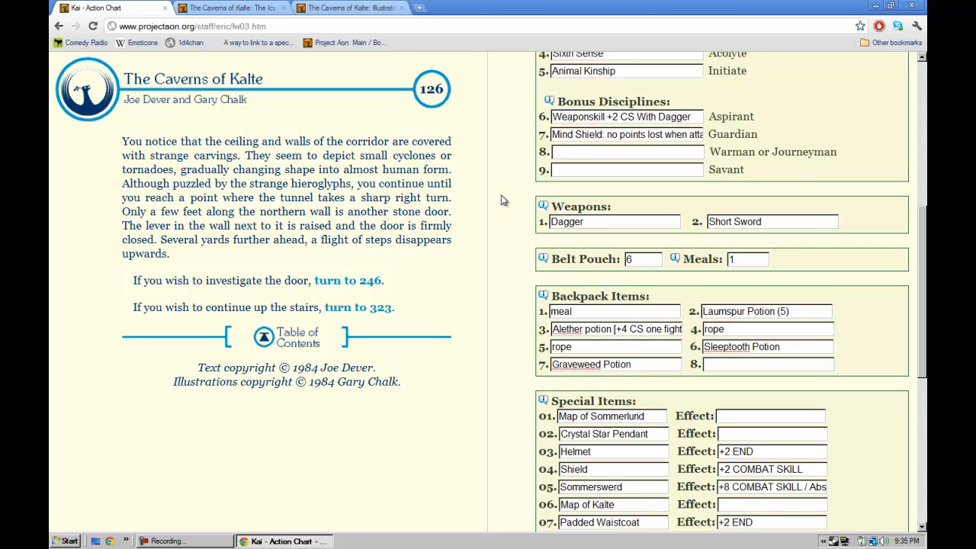
pyautogui.moveTo(493, 202)
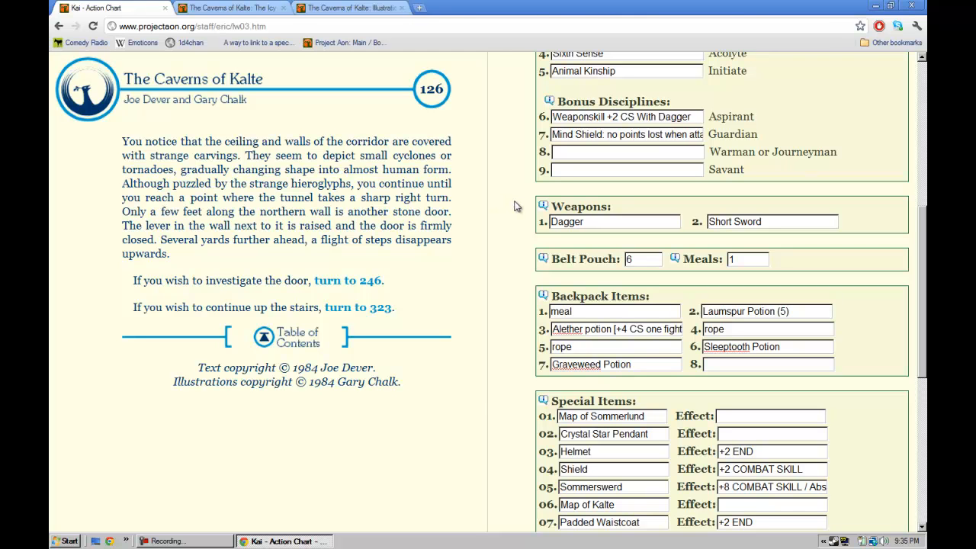
pyautogui.moveTo(353, 267)
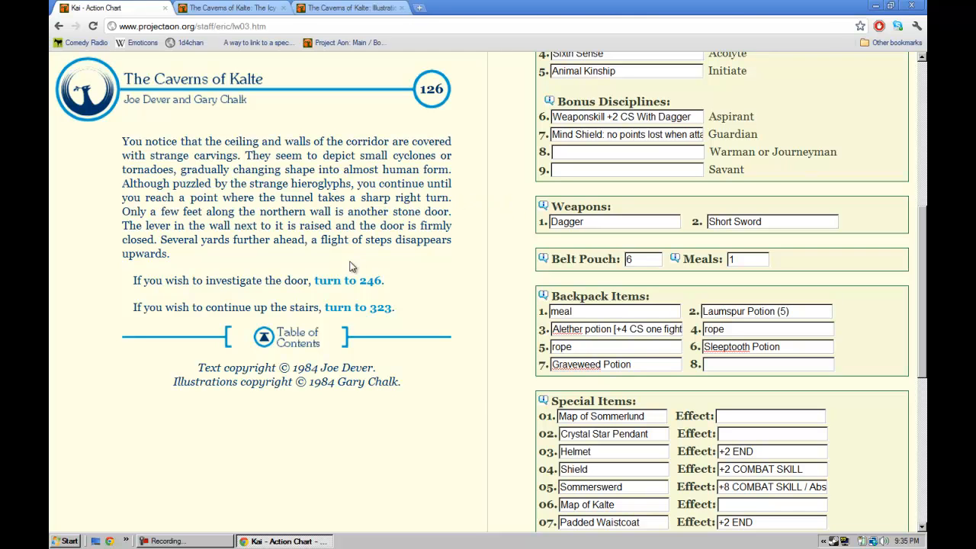
# Step: Investigate the stone door (246), then inspect the granite chest at section 45
pyautogui.click(347, 280)
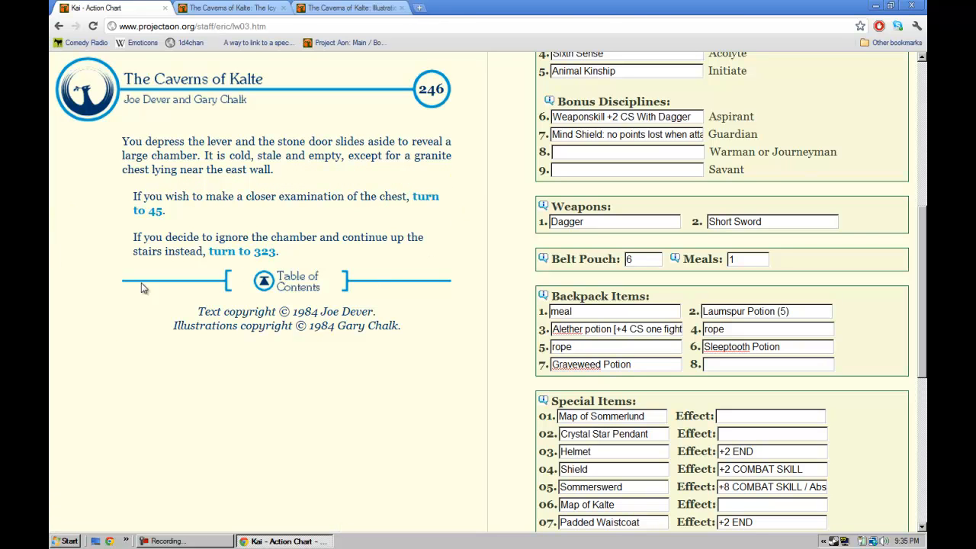
pyautogui.moveTo(80, 265)
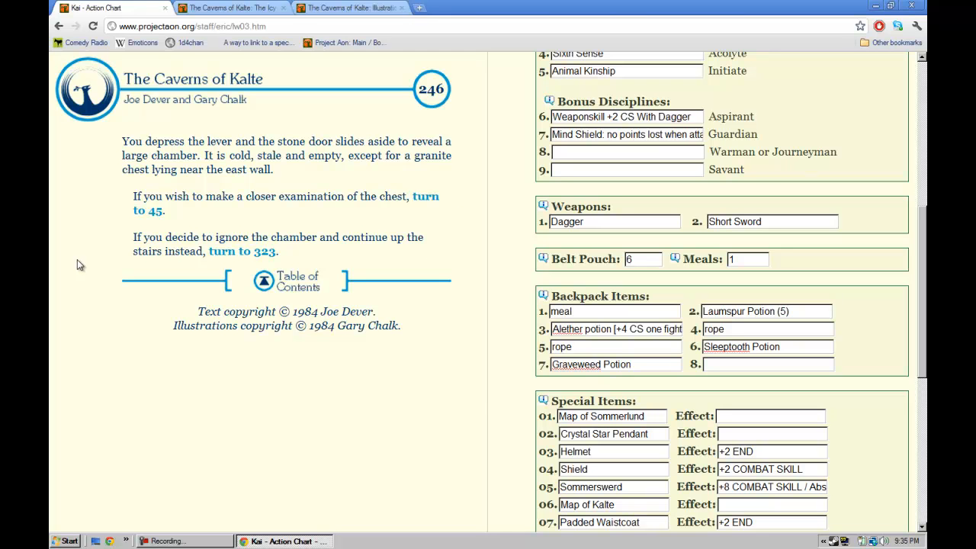
pyautogui.moveTo(89, 166)
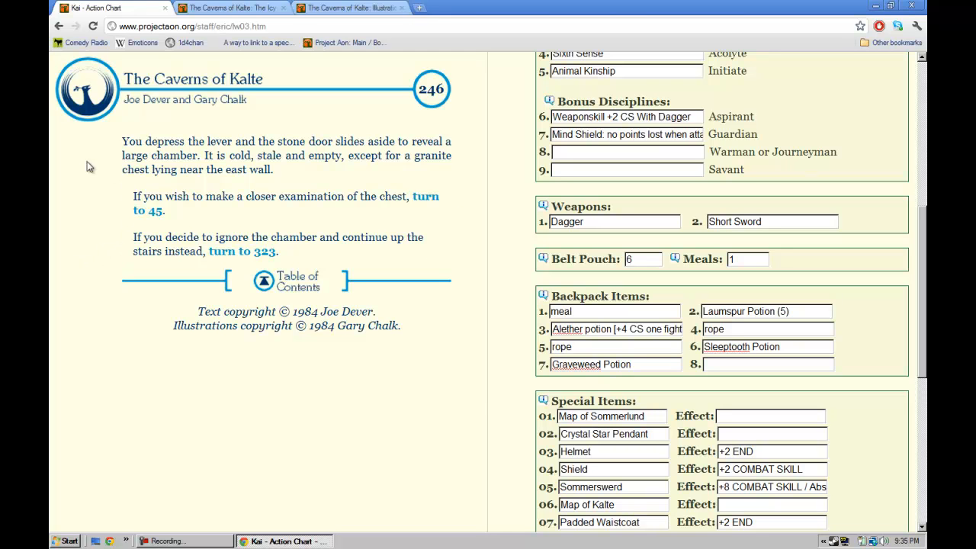
pyautogui.click(147, 211)
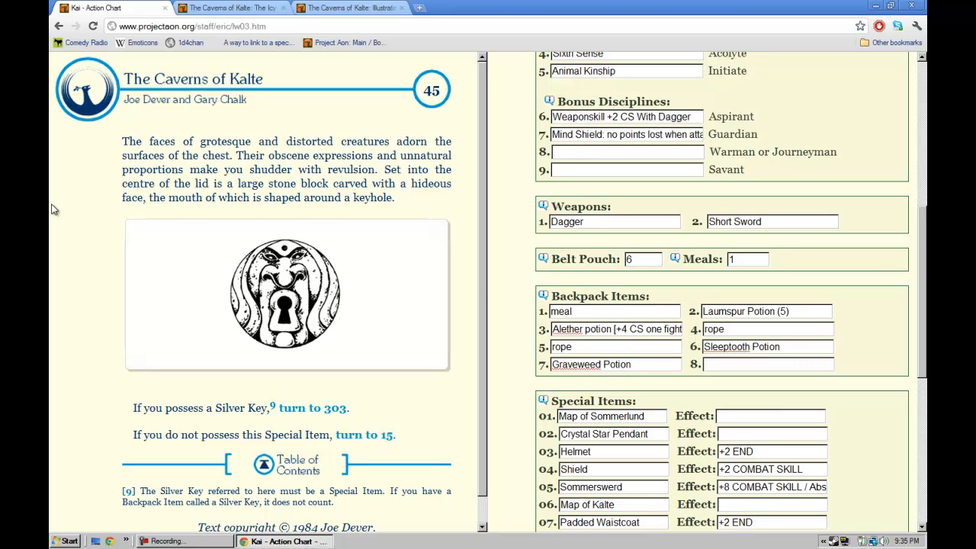
pyautogui.moveTo(103, 225)
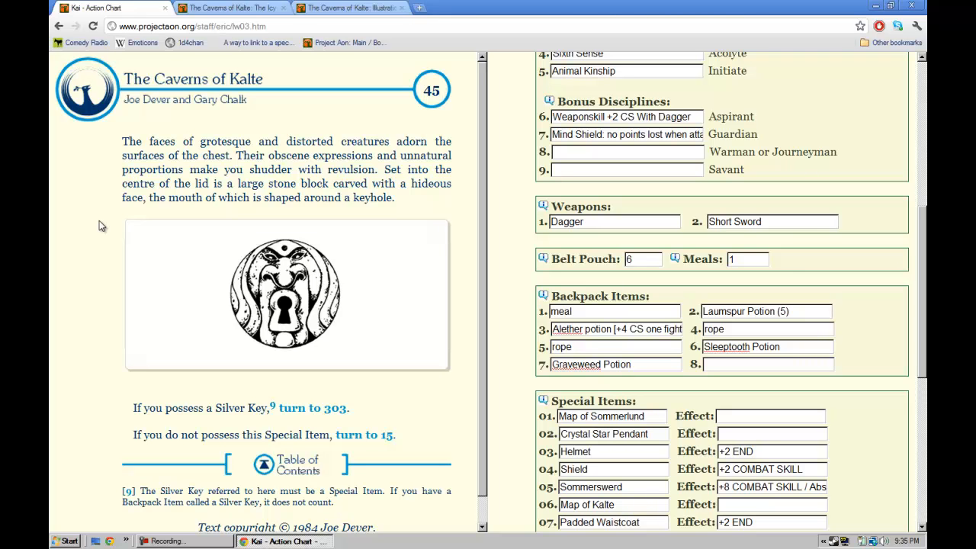
pyautogui.moveTo(128, 243)
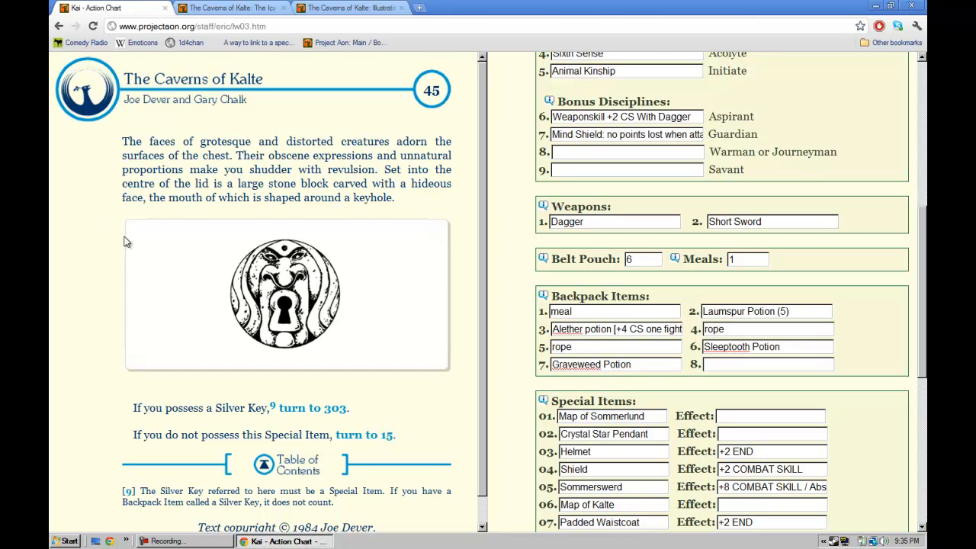
pyautogui.moveTo(312, 408)
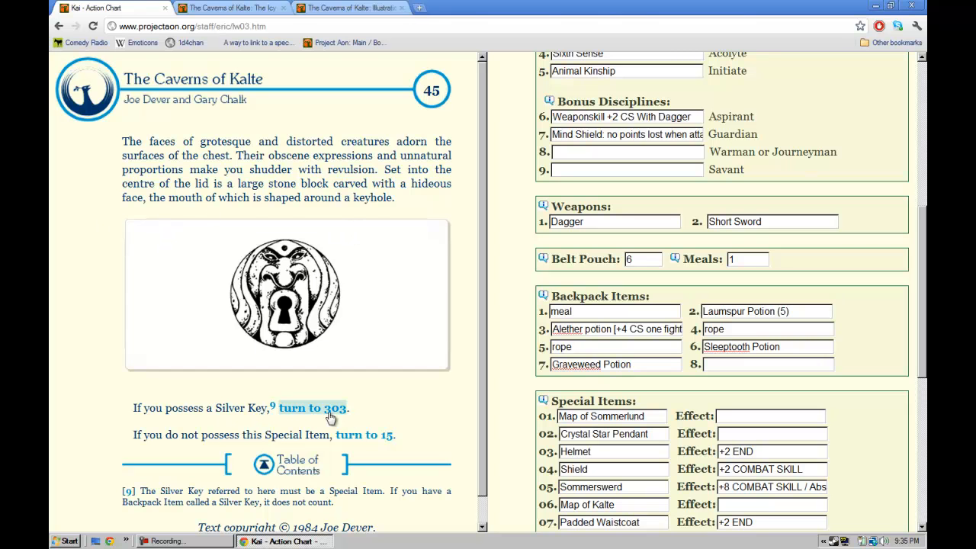
# Step: Open the chest with the Silver Key and take the Sixth Sense option to 127
pyautogui.click(313, 408)
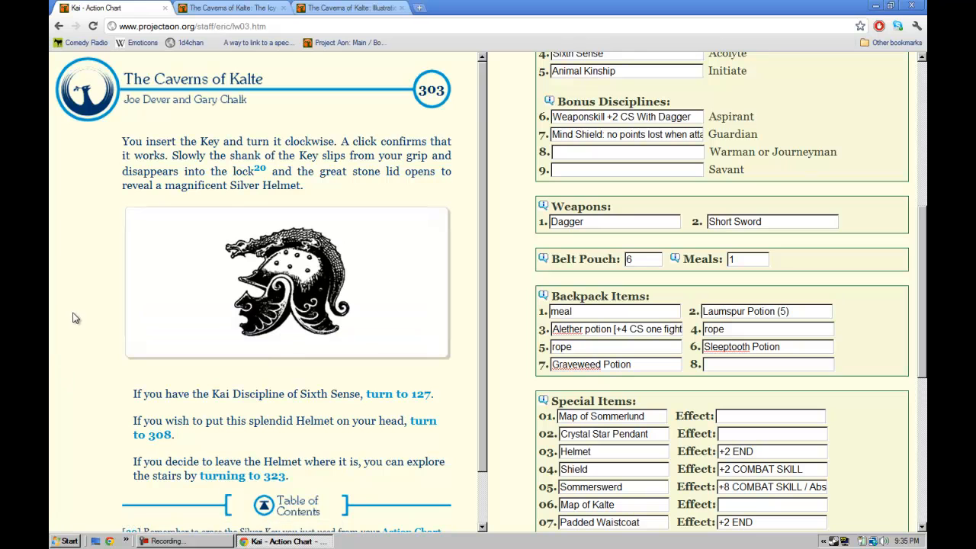
pyautogui.moveTo(90, 270)
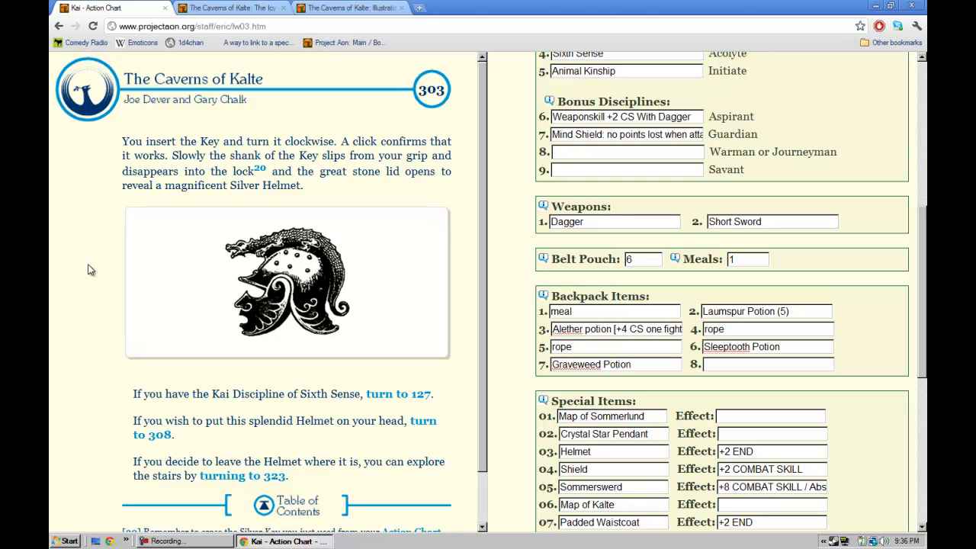
pyautogui.scroll(-3)
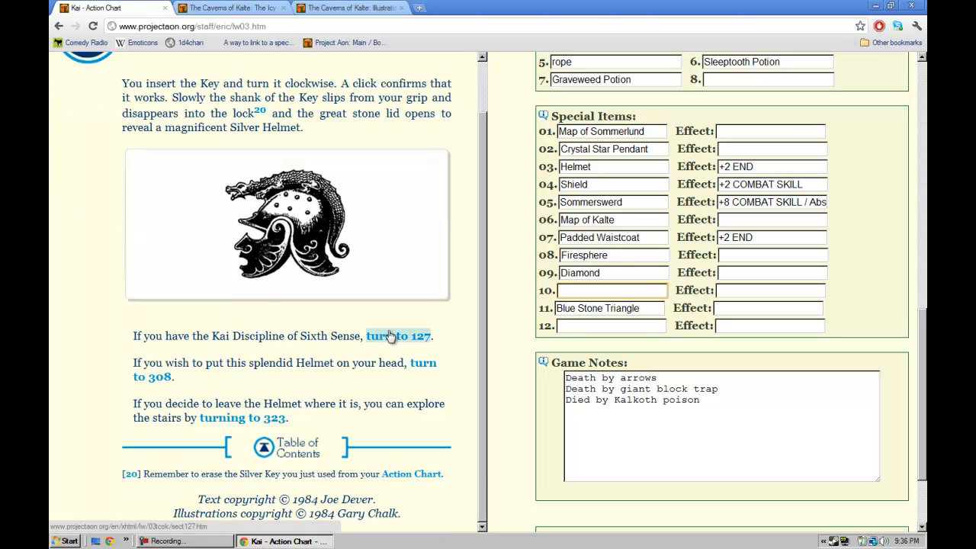
pyautogui.click(398, 336)
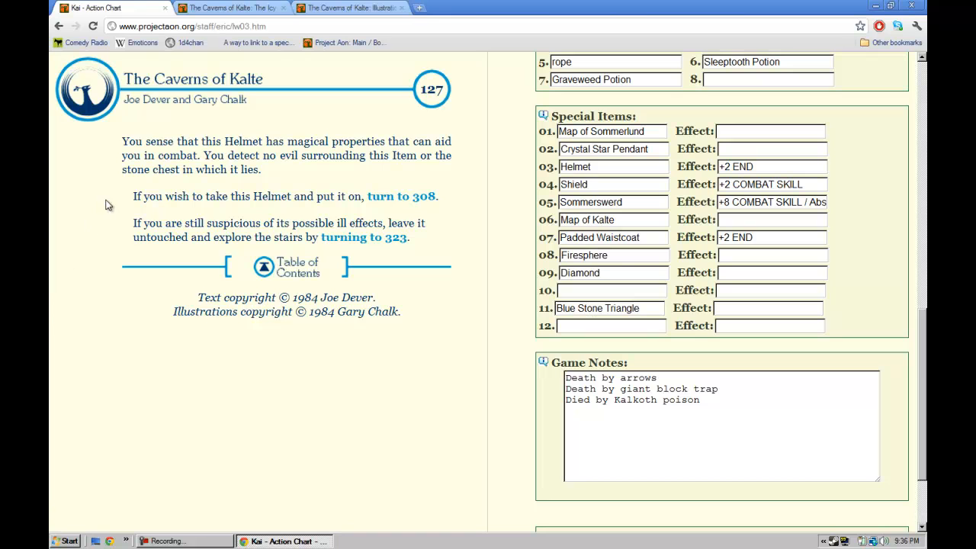
pyautogui.moveTo(159, 182)
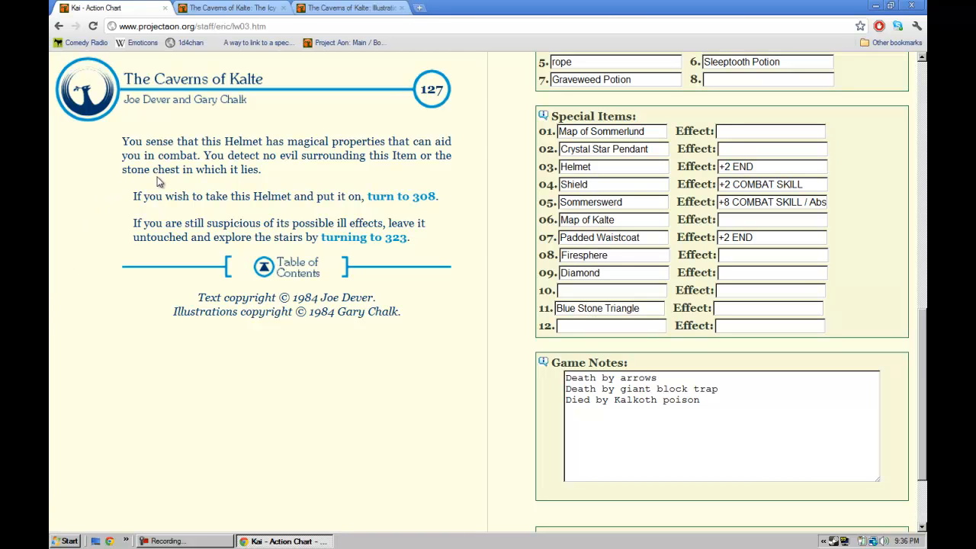
pyautogui.moveTo(124, 200)
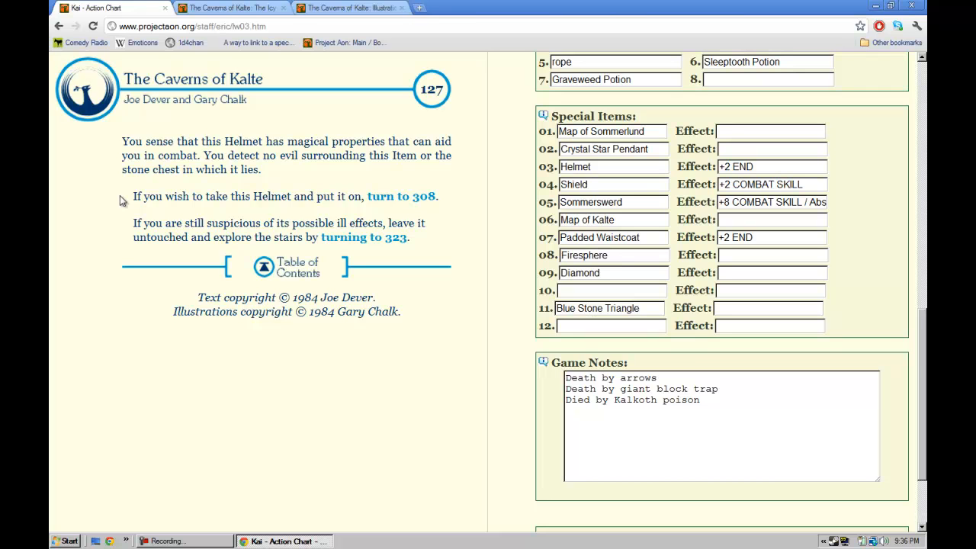
pyautogui.moveTo(464, 133)
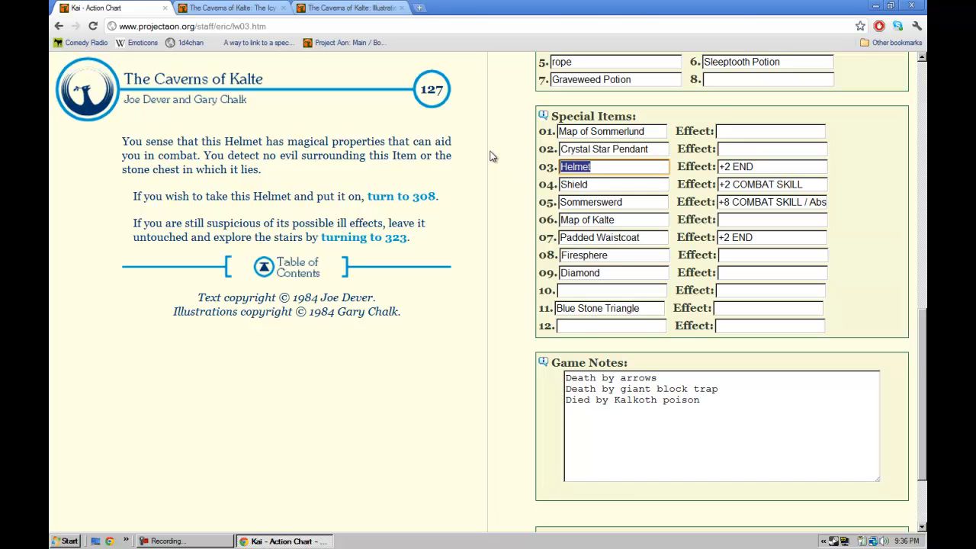
# Step: Name Special Item 3 'Silver Helmet', reach section 308, and start typing '+2 Combat Skill'
pyautogui.write('Silver H')
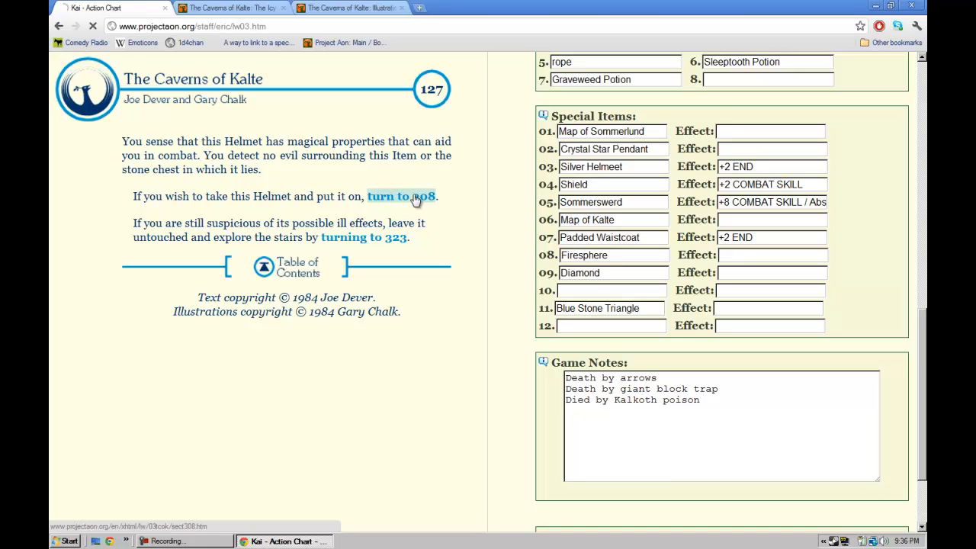
pyautogui.click(401, 196)
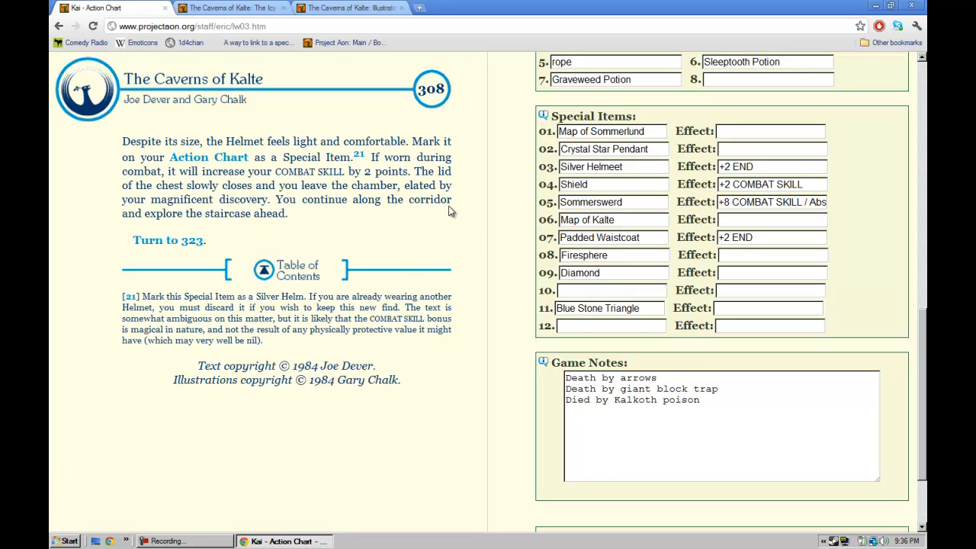
pyautogui.moveTo(517, 217)
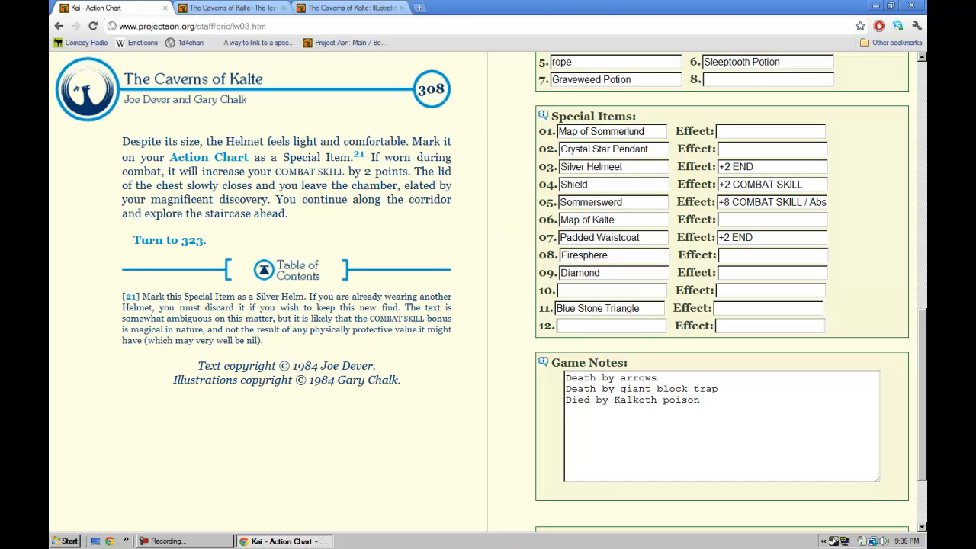
pyautogui.moveTo(471, 174)
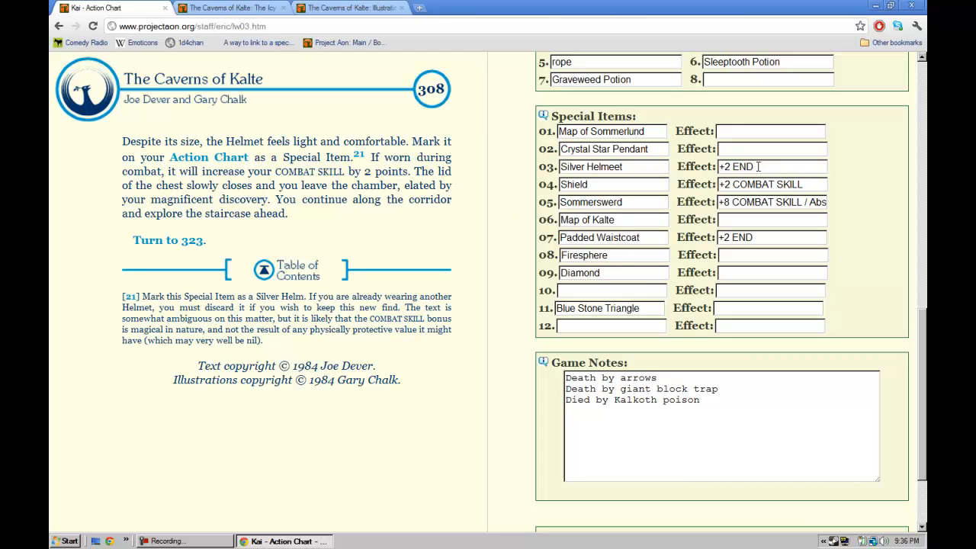
pyautogui.moveTo(411, 328)
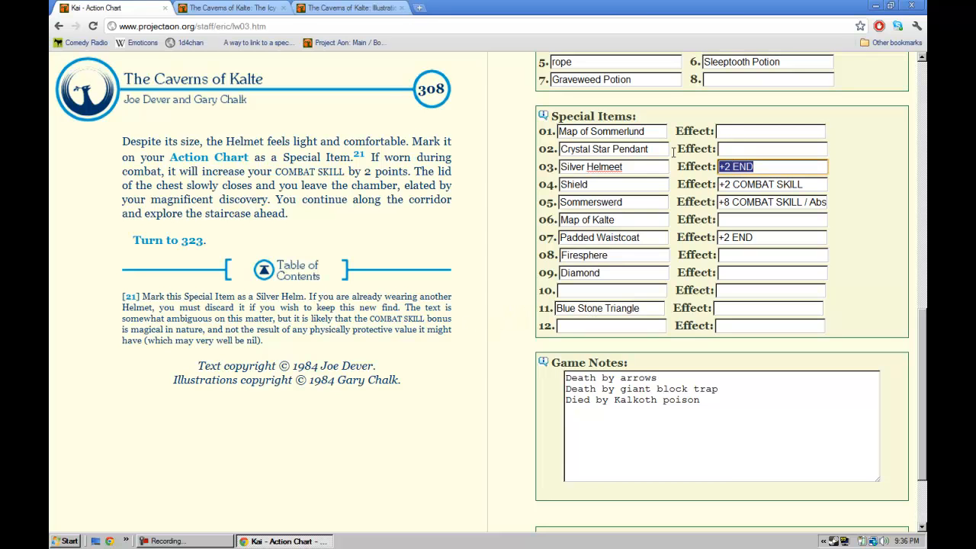
pyautogui.write('+2')
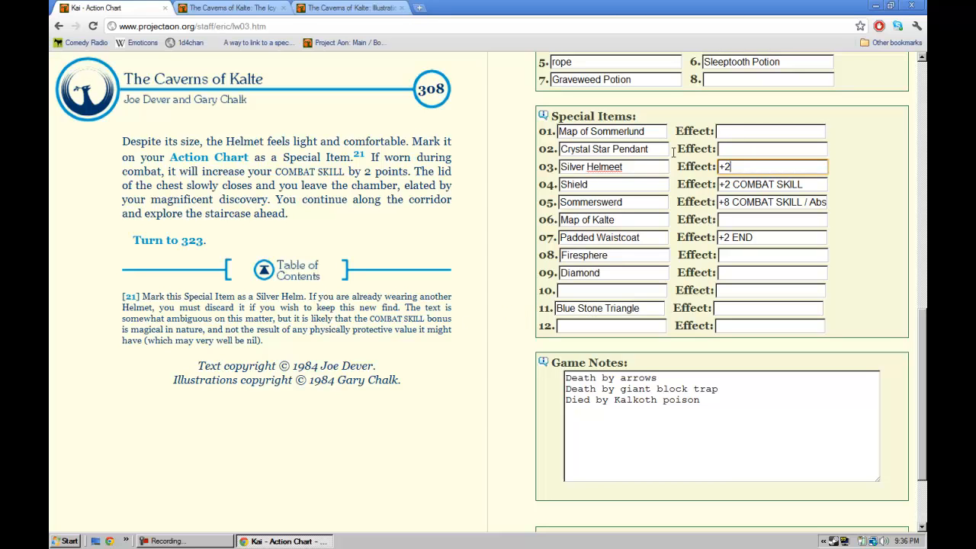
pyautogui.write('Comba')
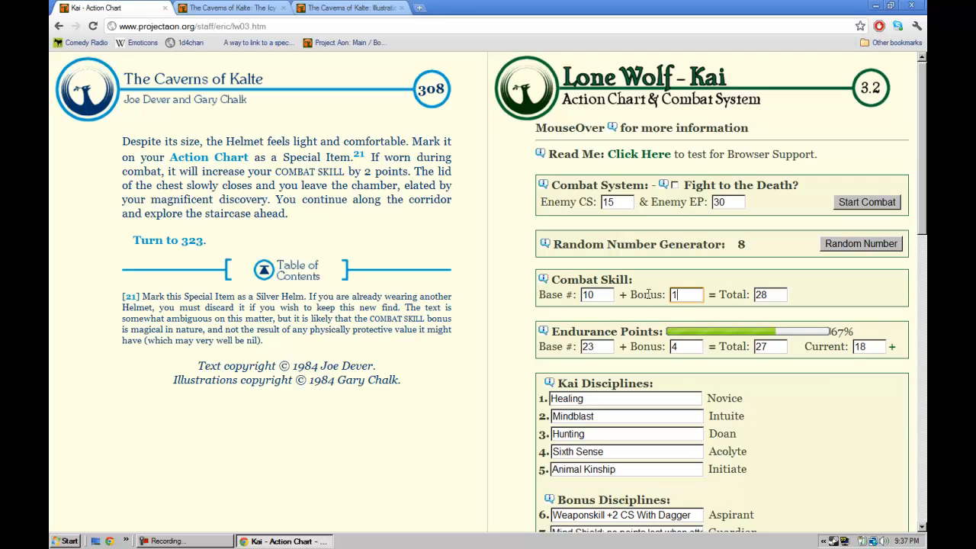
# Step: Enter Combat Skill bonus 14, edit the base value, then climb to section 323
pyautogui.write('14')
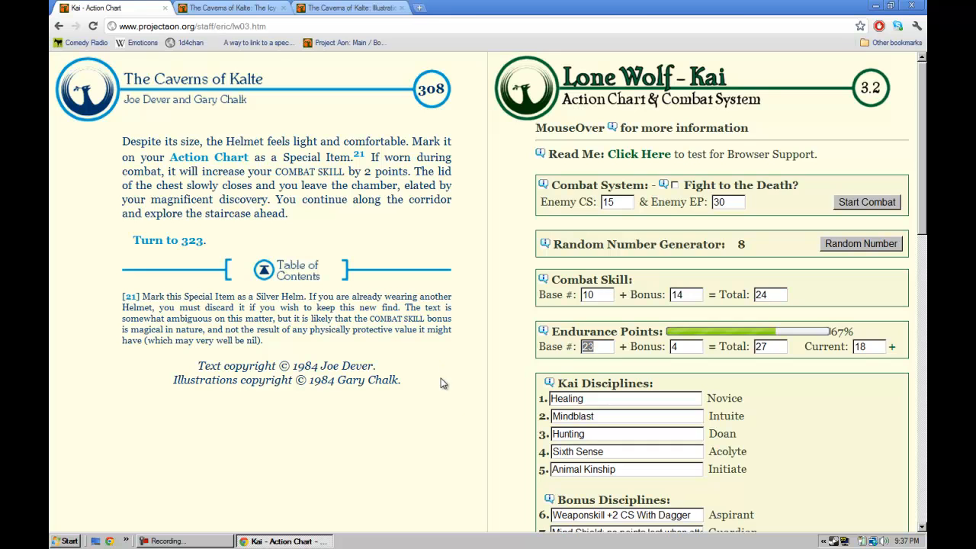
pyautogui.moveTo(467, 388)
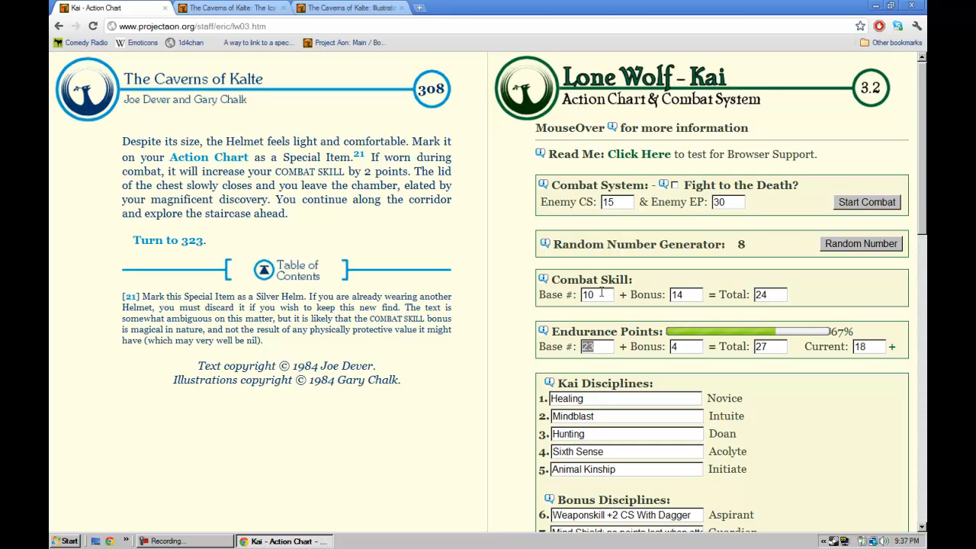
pyautogui.click(597, 295)
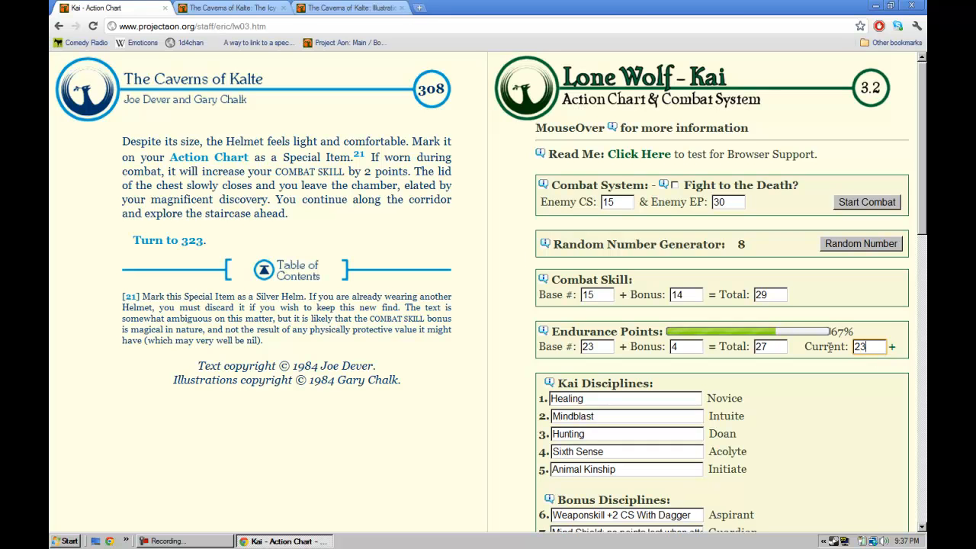
pyautogui.click(179, 240)
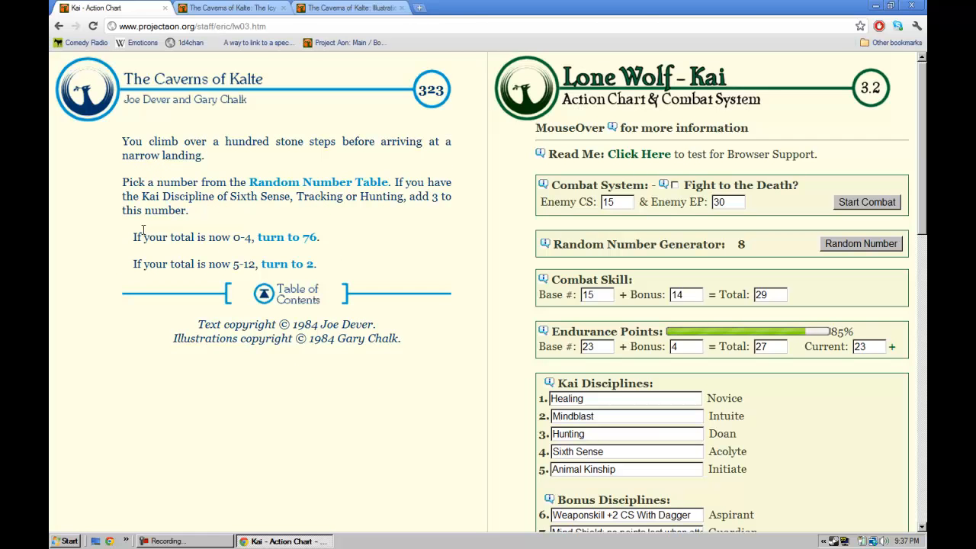
pyautogui.moveTo(144, 234)
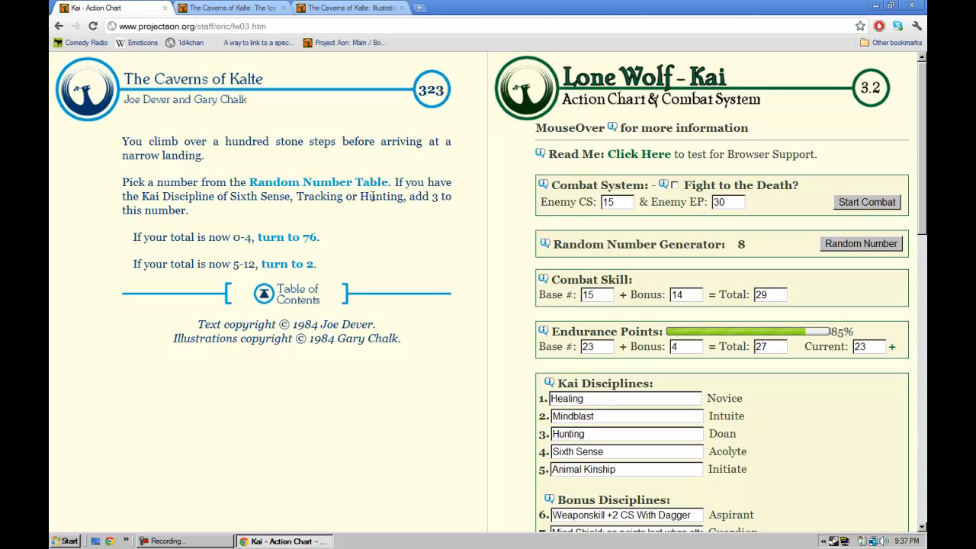
pyautogui.moveTo(641, 234)
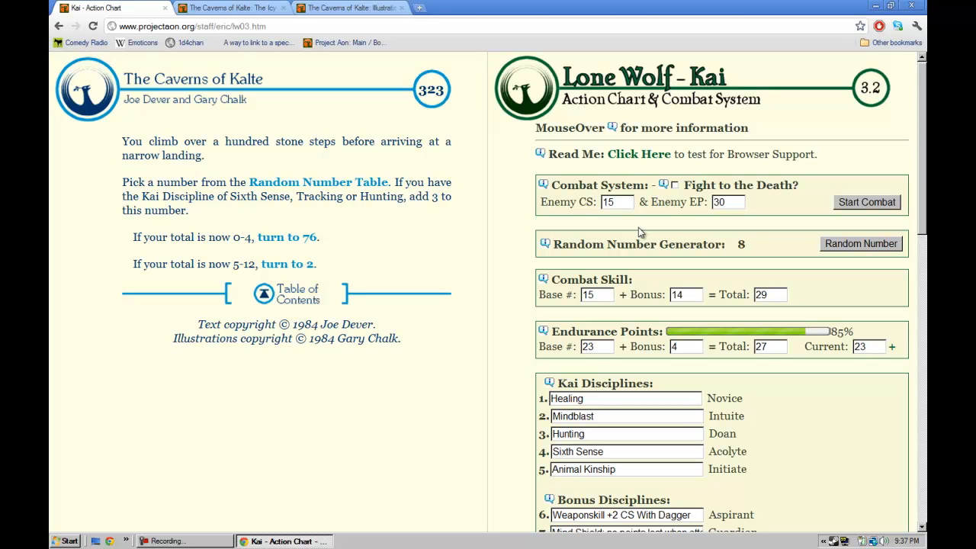
# Step: Roll a random 9, go to section 2, pull the lever to 290
pyautogui.click(861, 244)
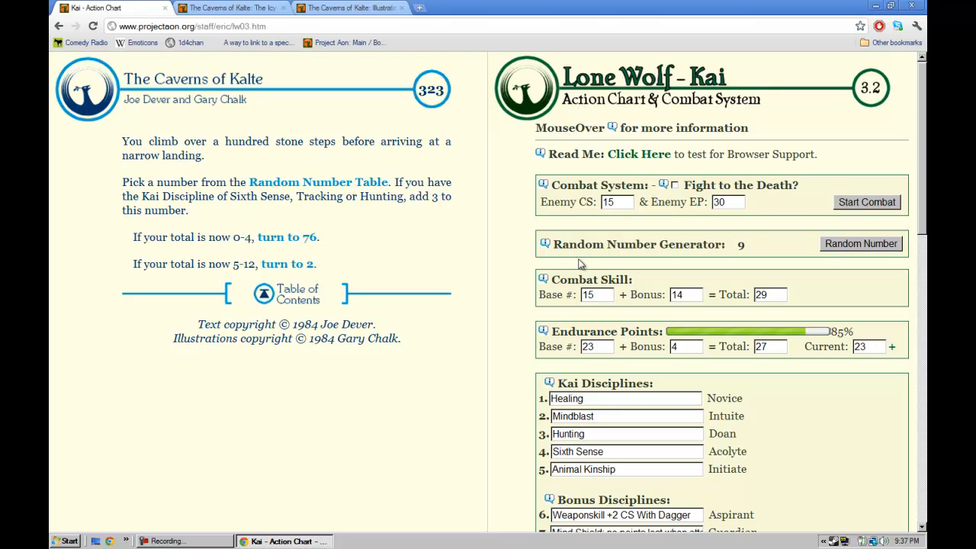
pyautogui.click(306, 263)
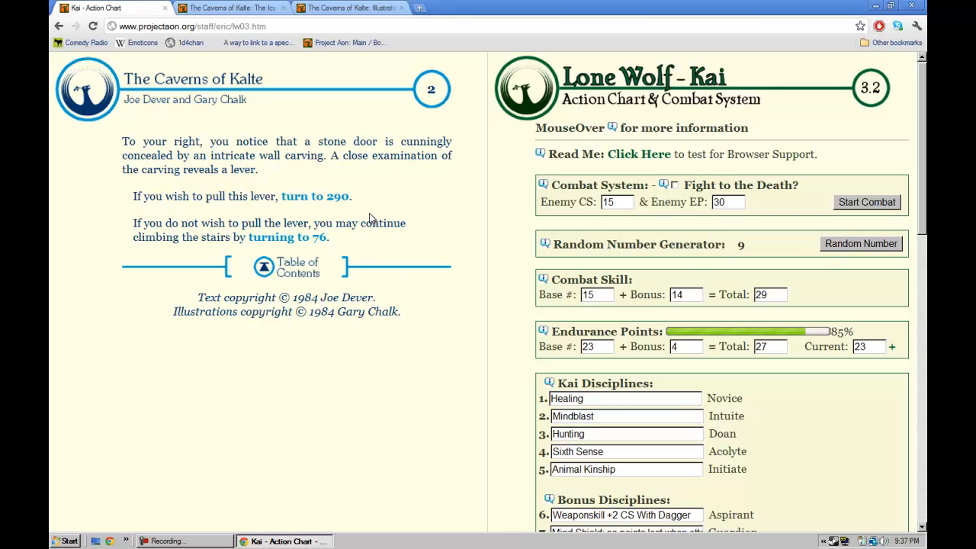
pyautogui.moveTo(72, 168)
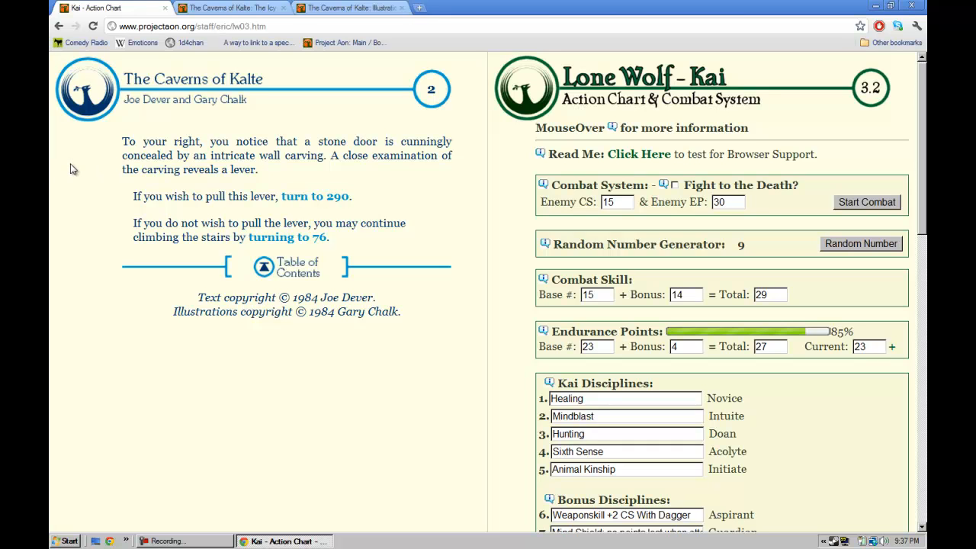
pyautogui.moveTo(319, 212)
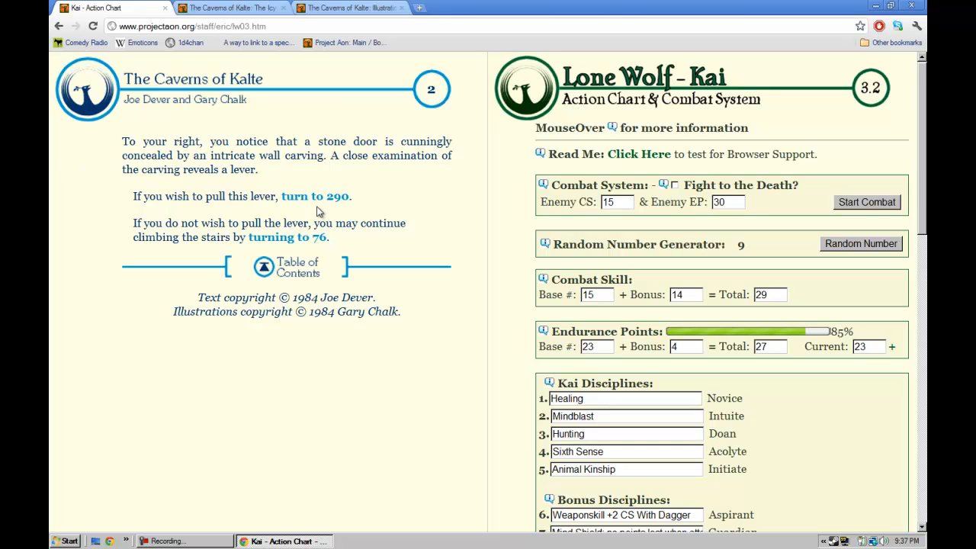
pyautogui.click(314, 196)
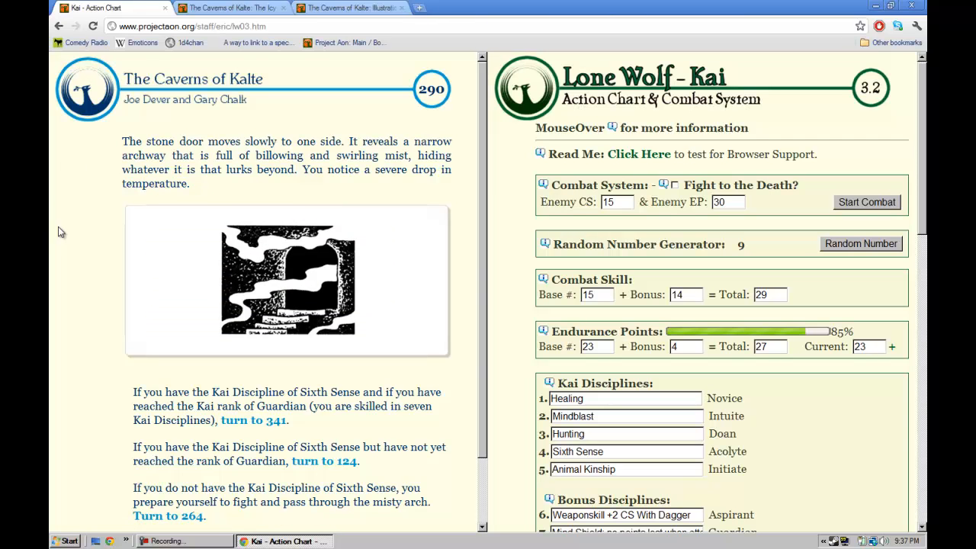
pyautogui.moveTo(170, 253)
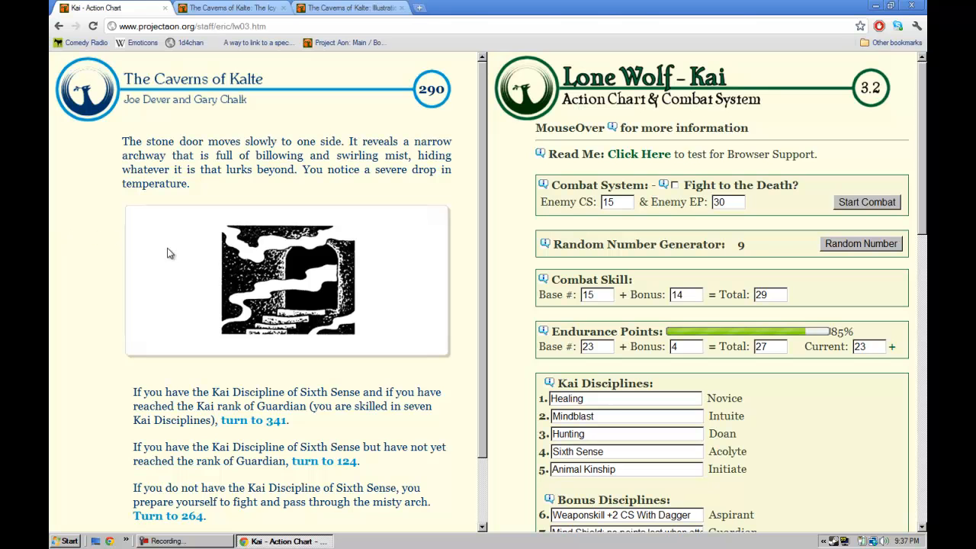
pyautogui.moveTo(52, 298)
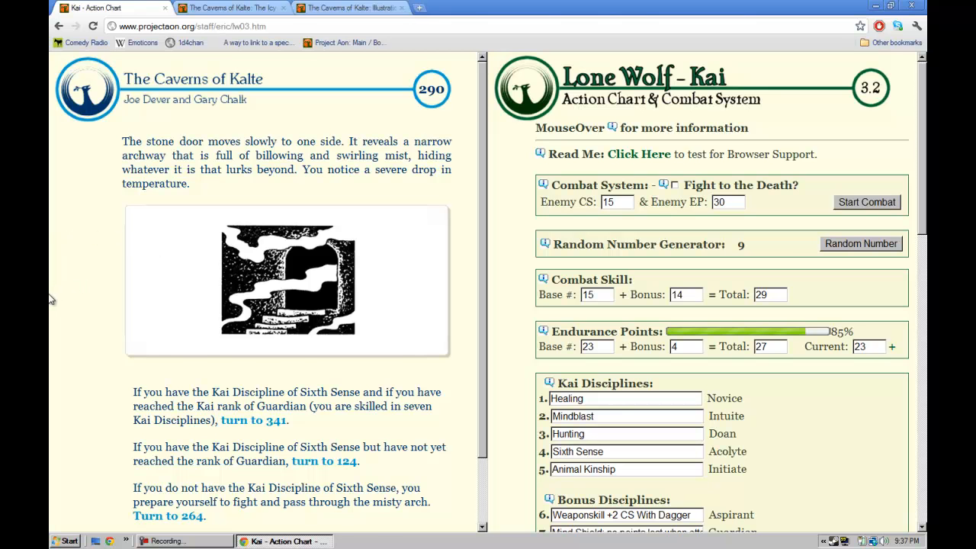
pyautogui.scroll(-3)
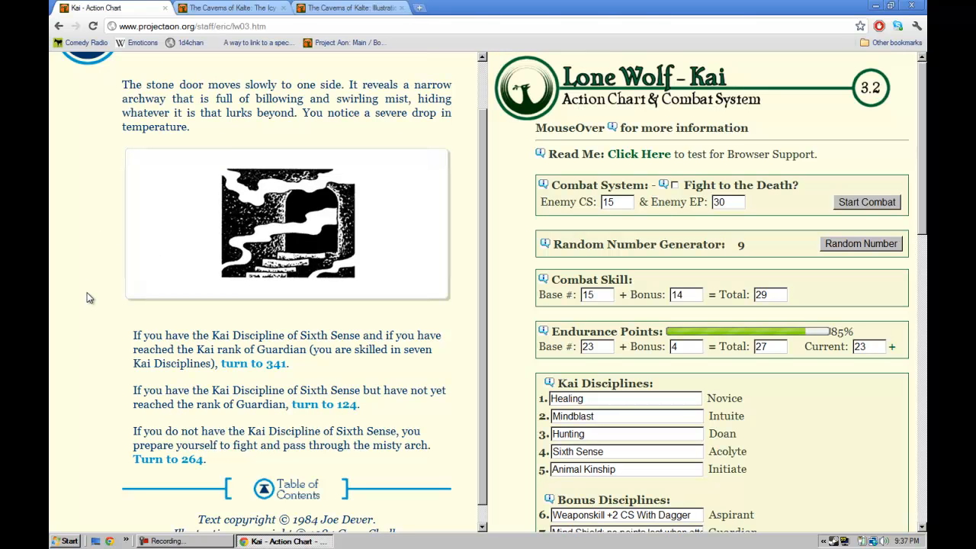
pyautogui.moveTo(342, 324)
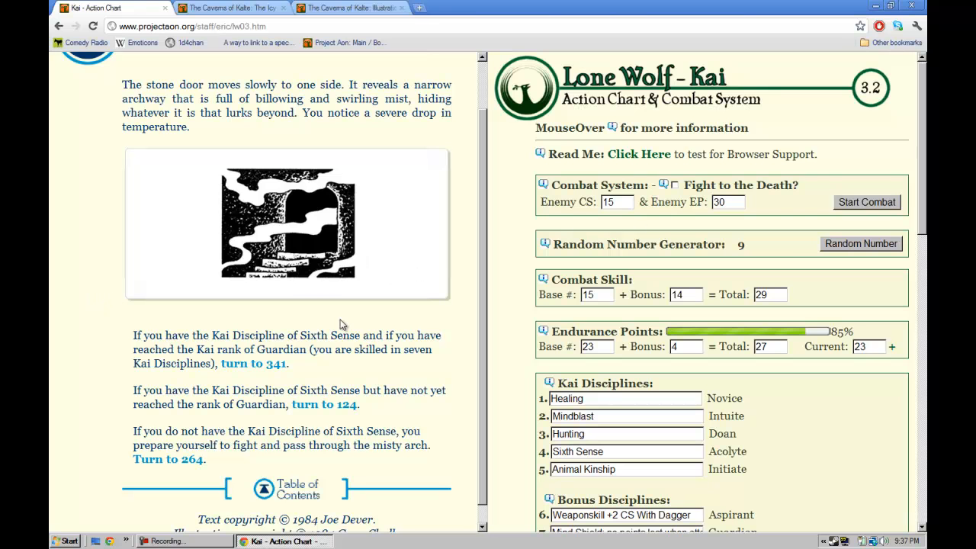